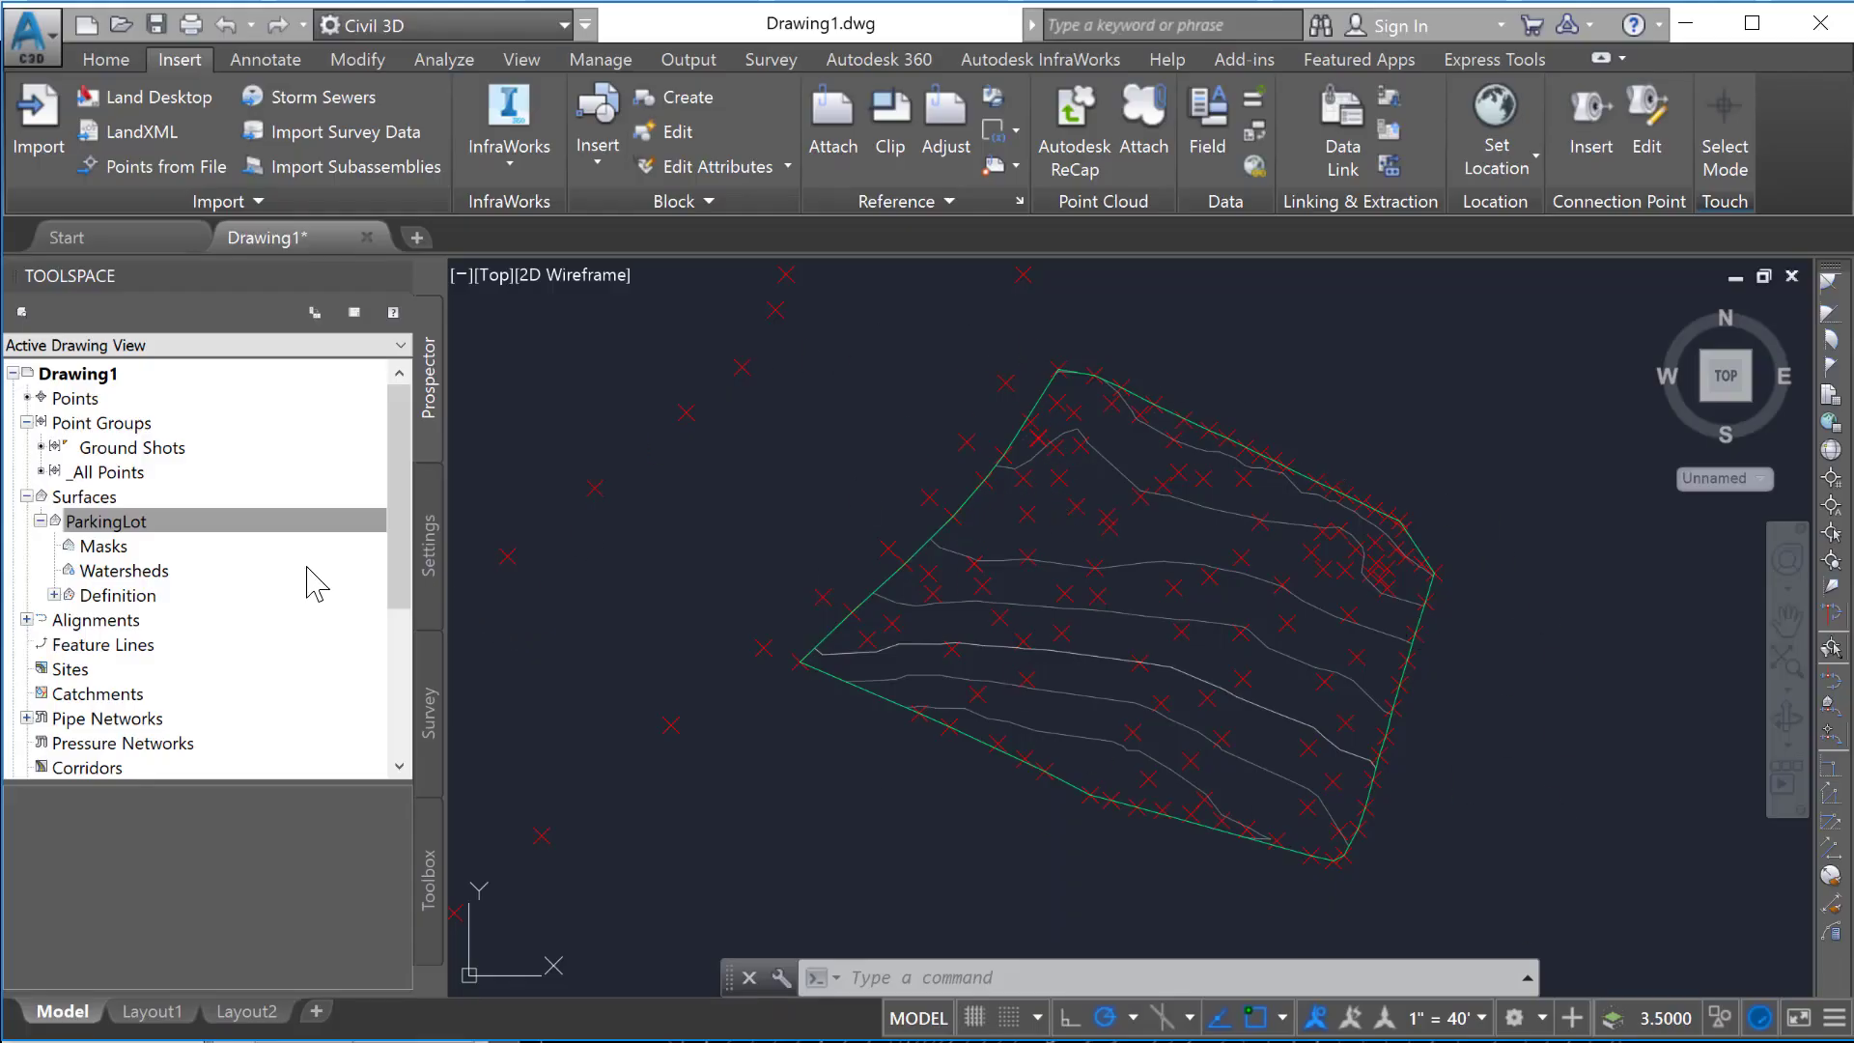
pyautogui.moveTo(83, 546)
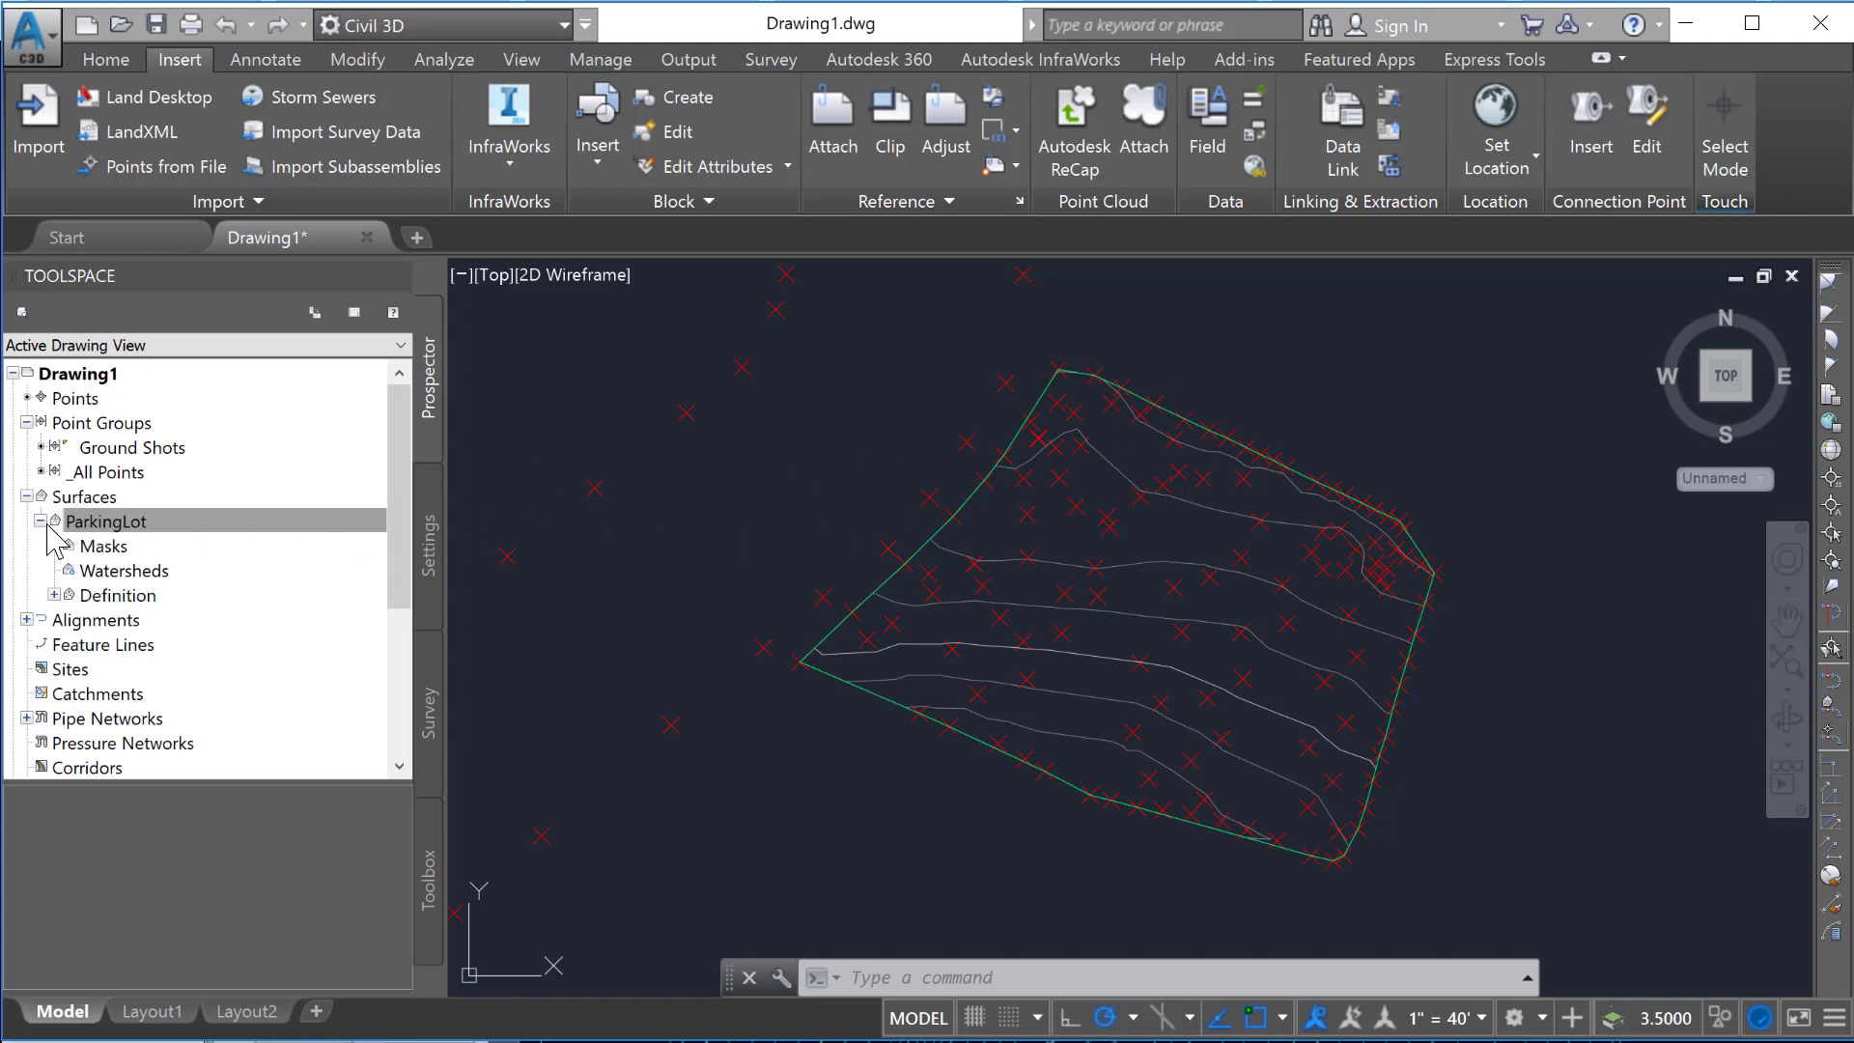
# Step: Select the ParkingLot surface under Surfaces in Prospector
pyautogui.click(107, 522)
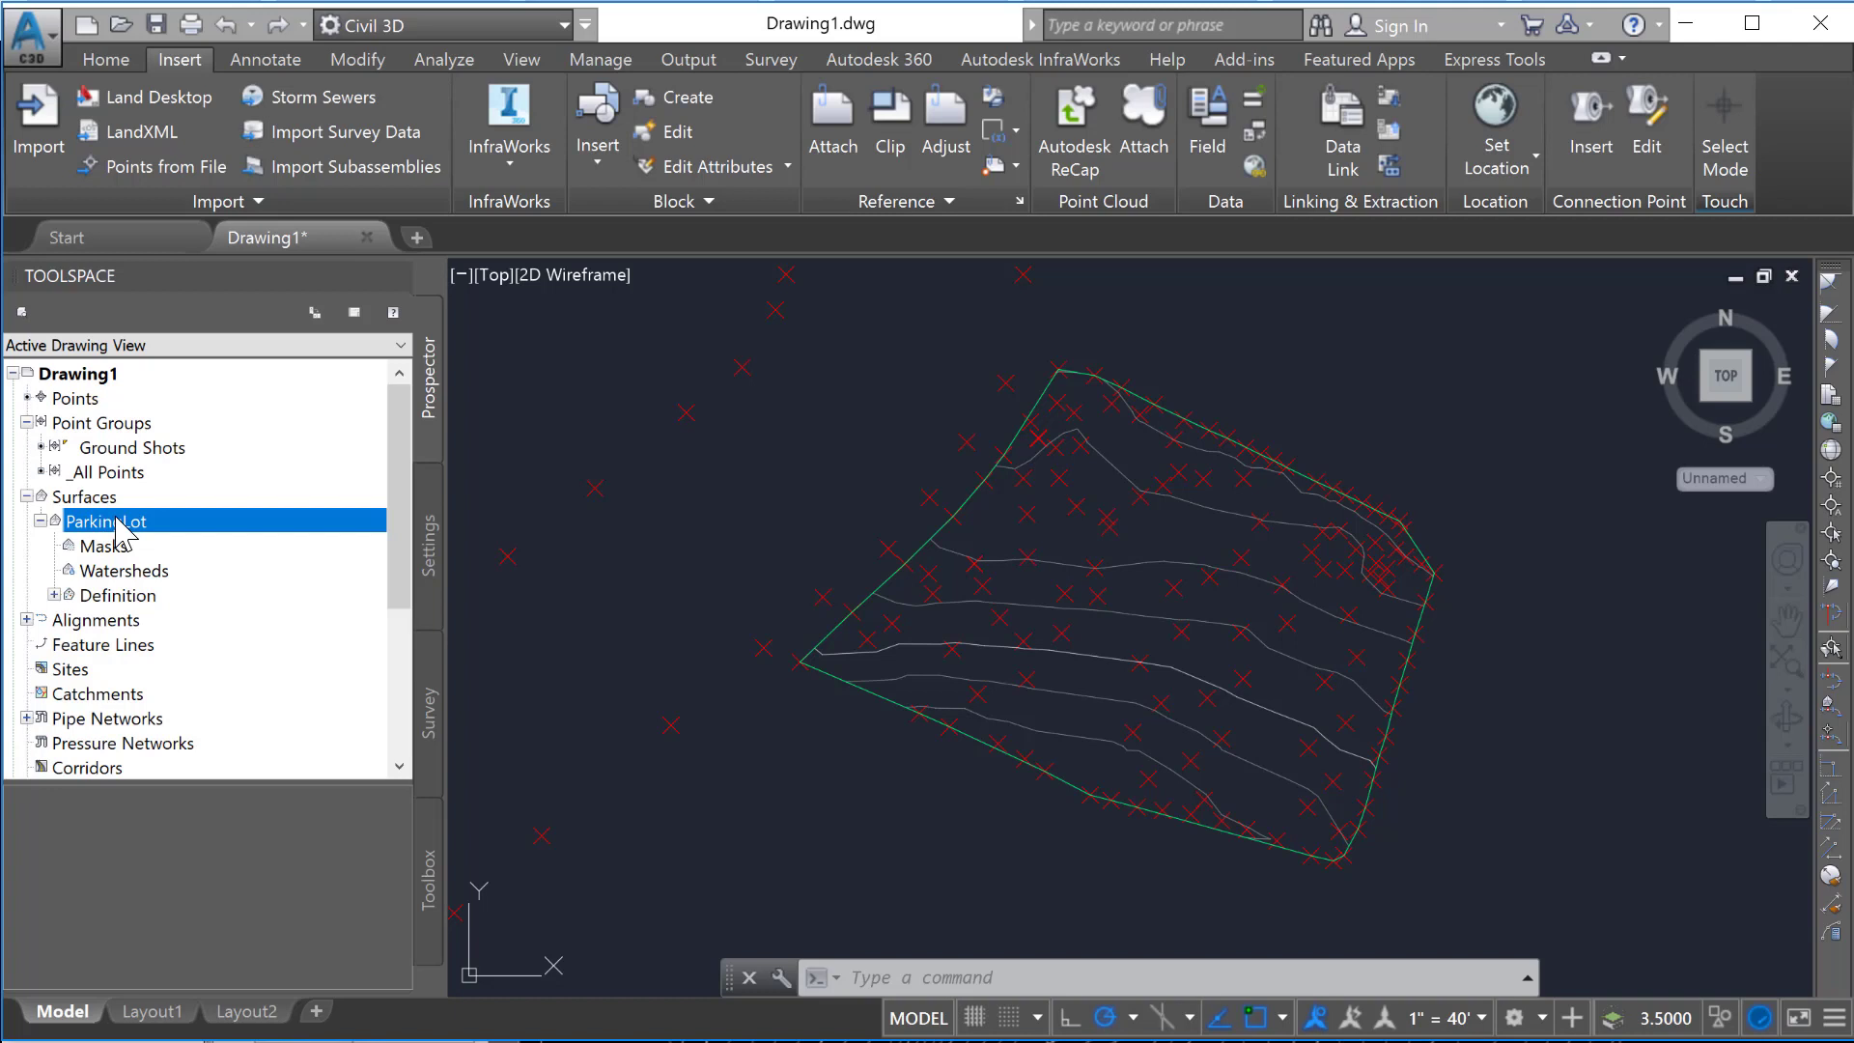
# Step: Assign the Contours 2' and 10' (Background) style to ParkingLot via Surface Properties
pyautogui.rightClick(106, 521)
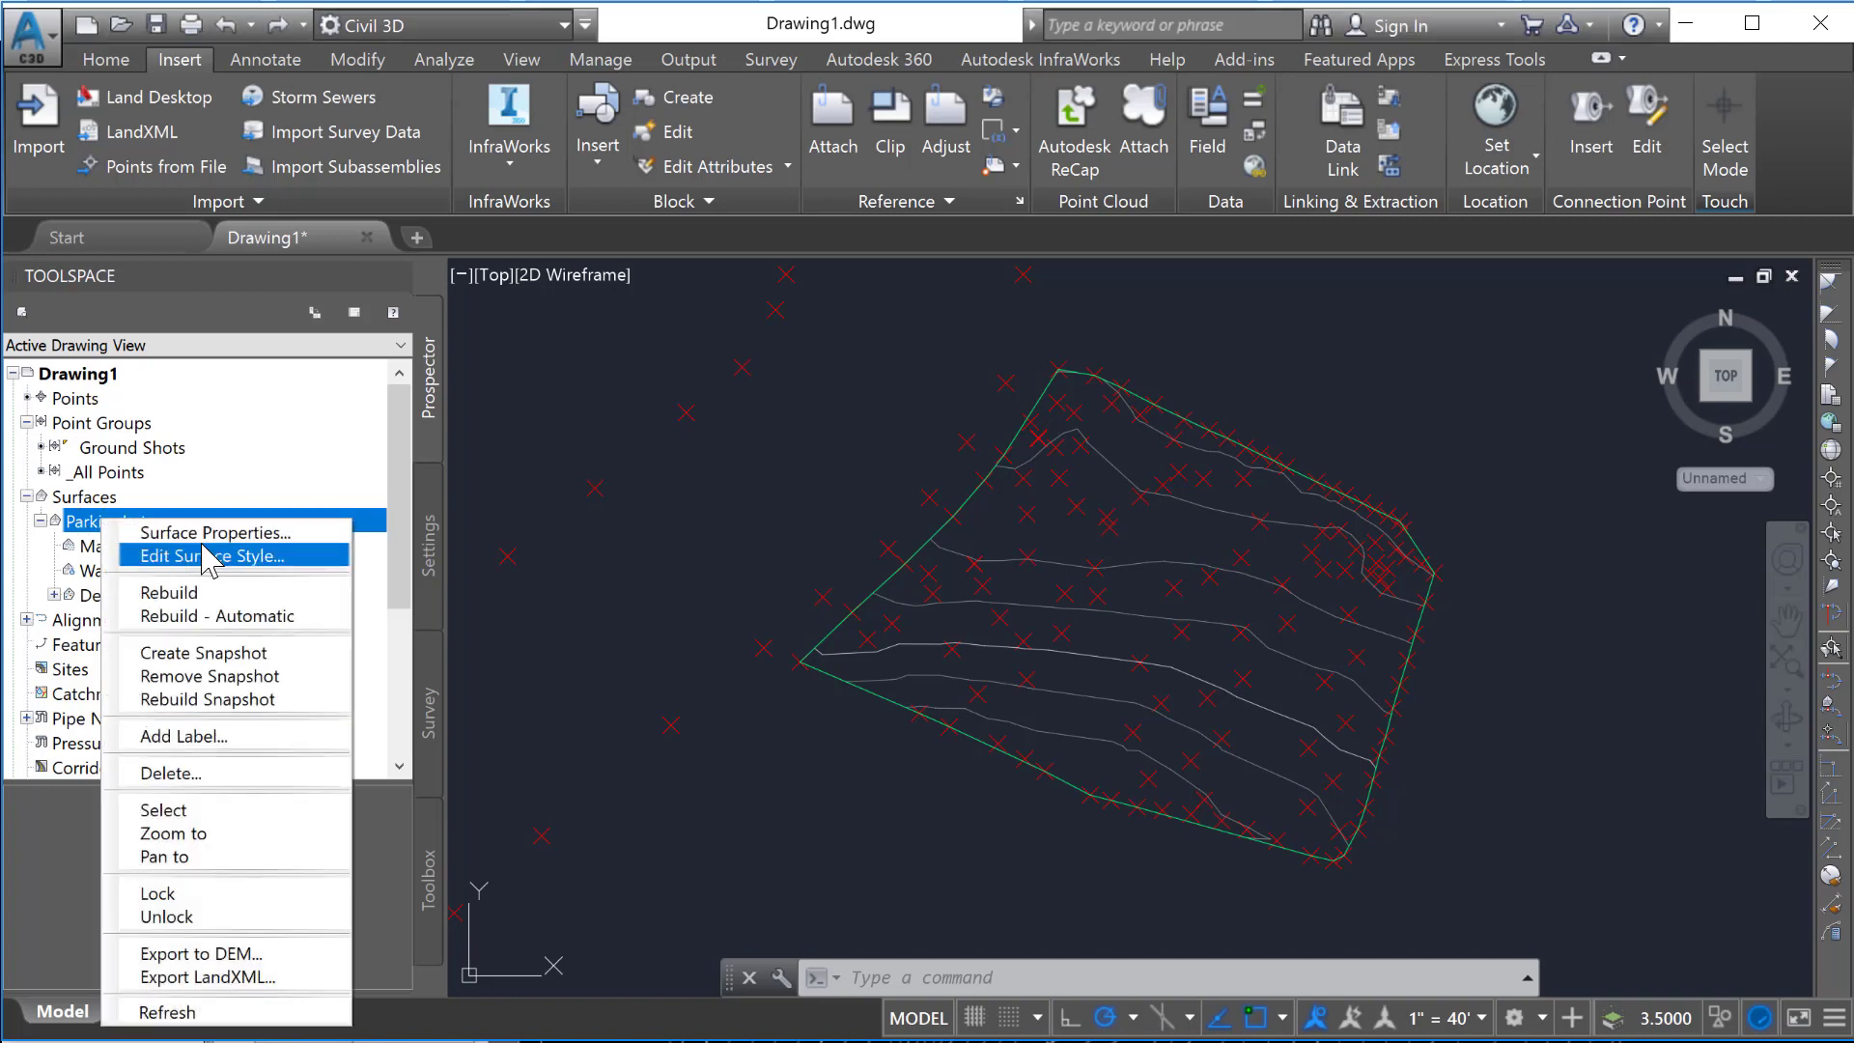
pyautogui.moveTo(213, 532)
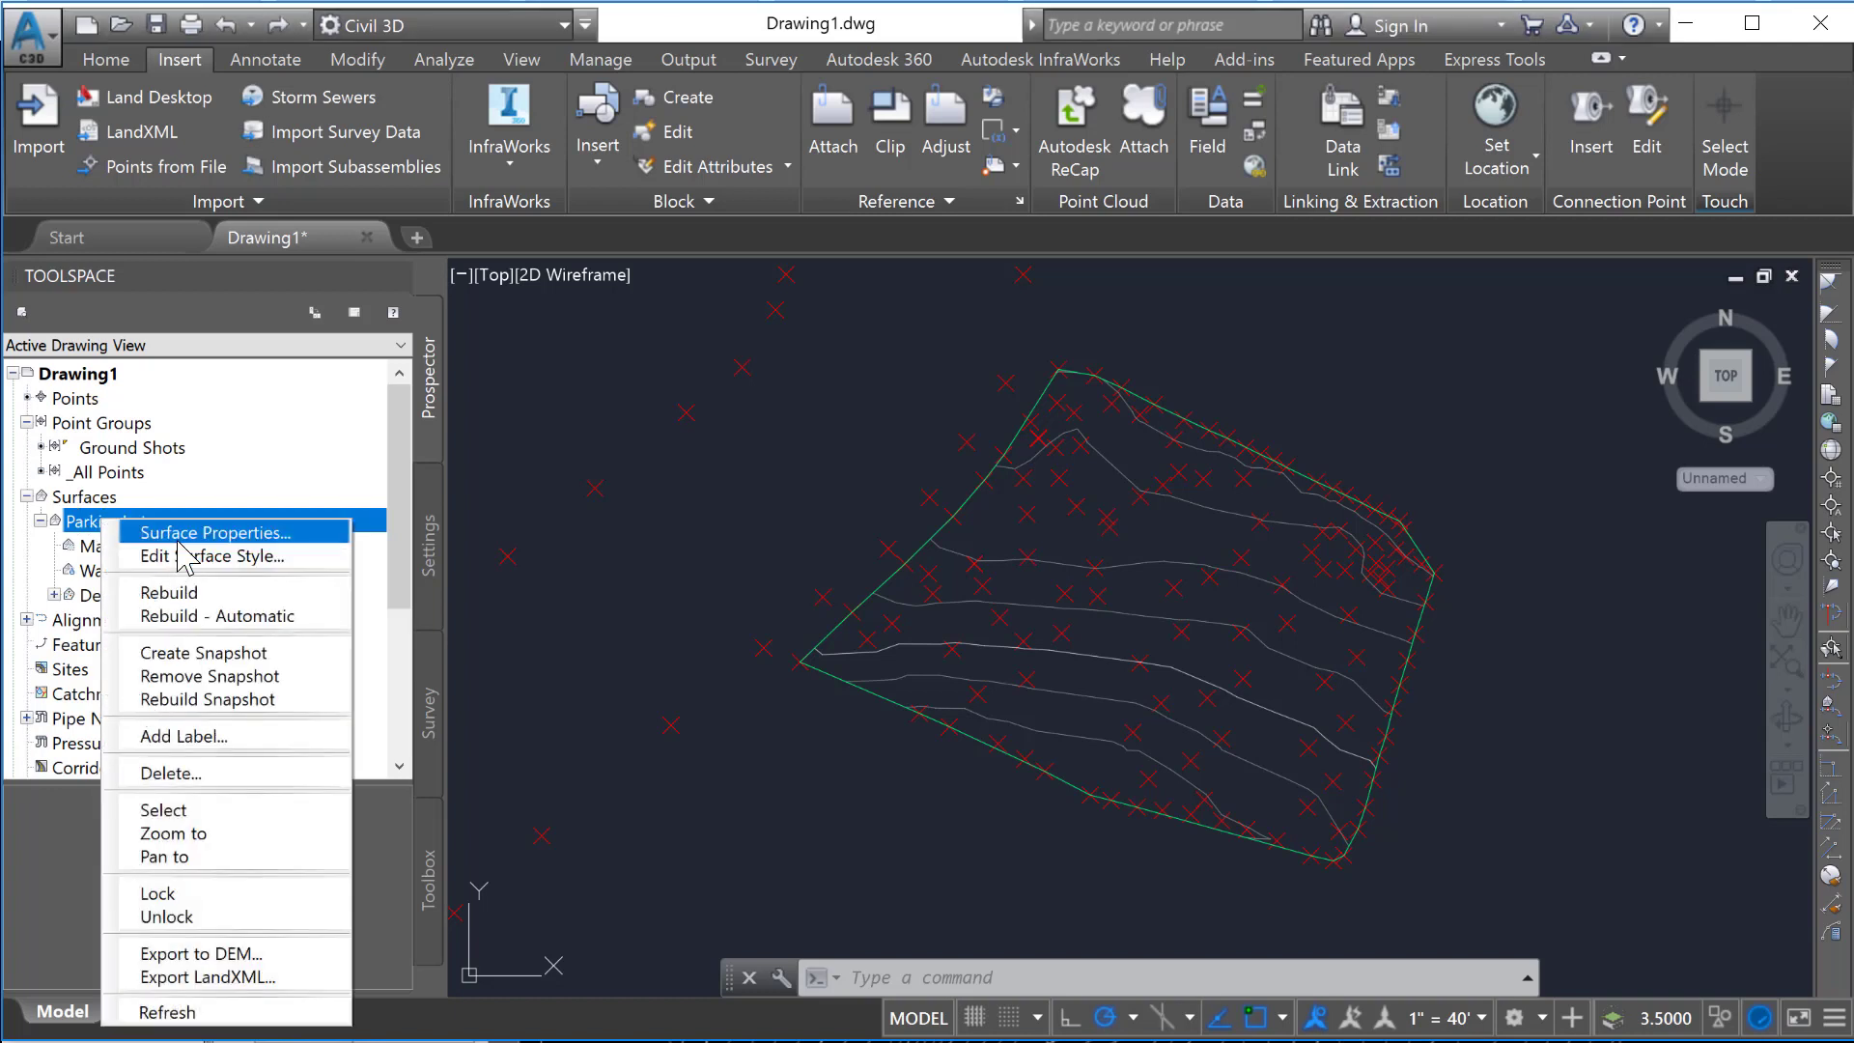
pyautogui.click(215, 532)
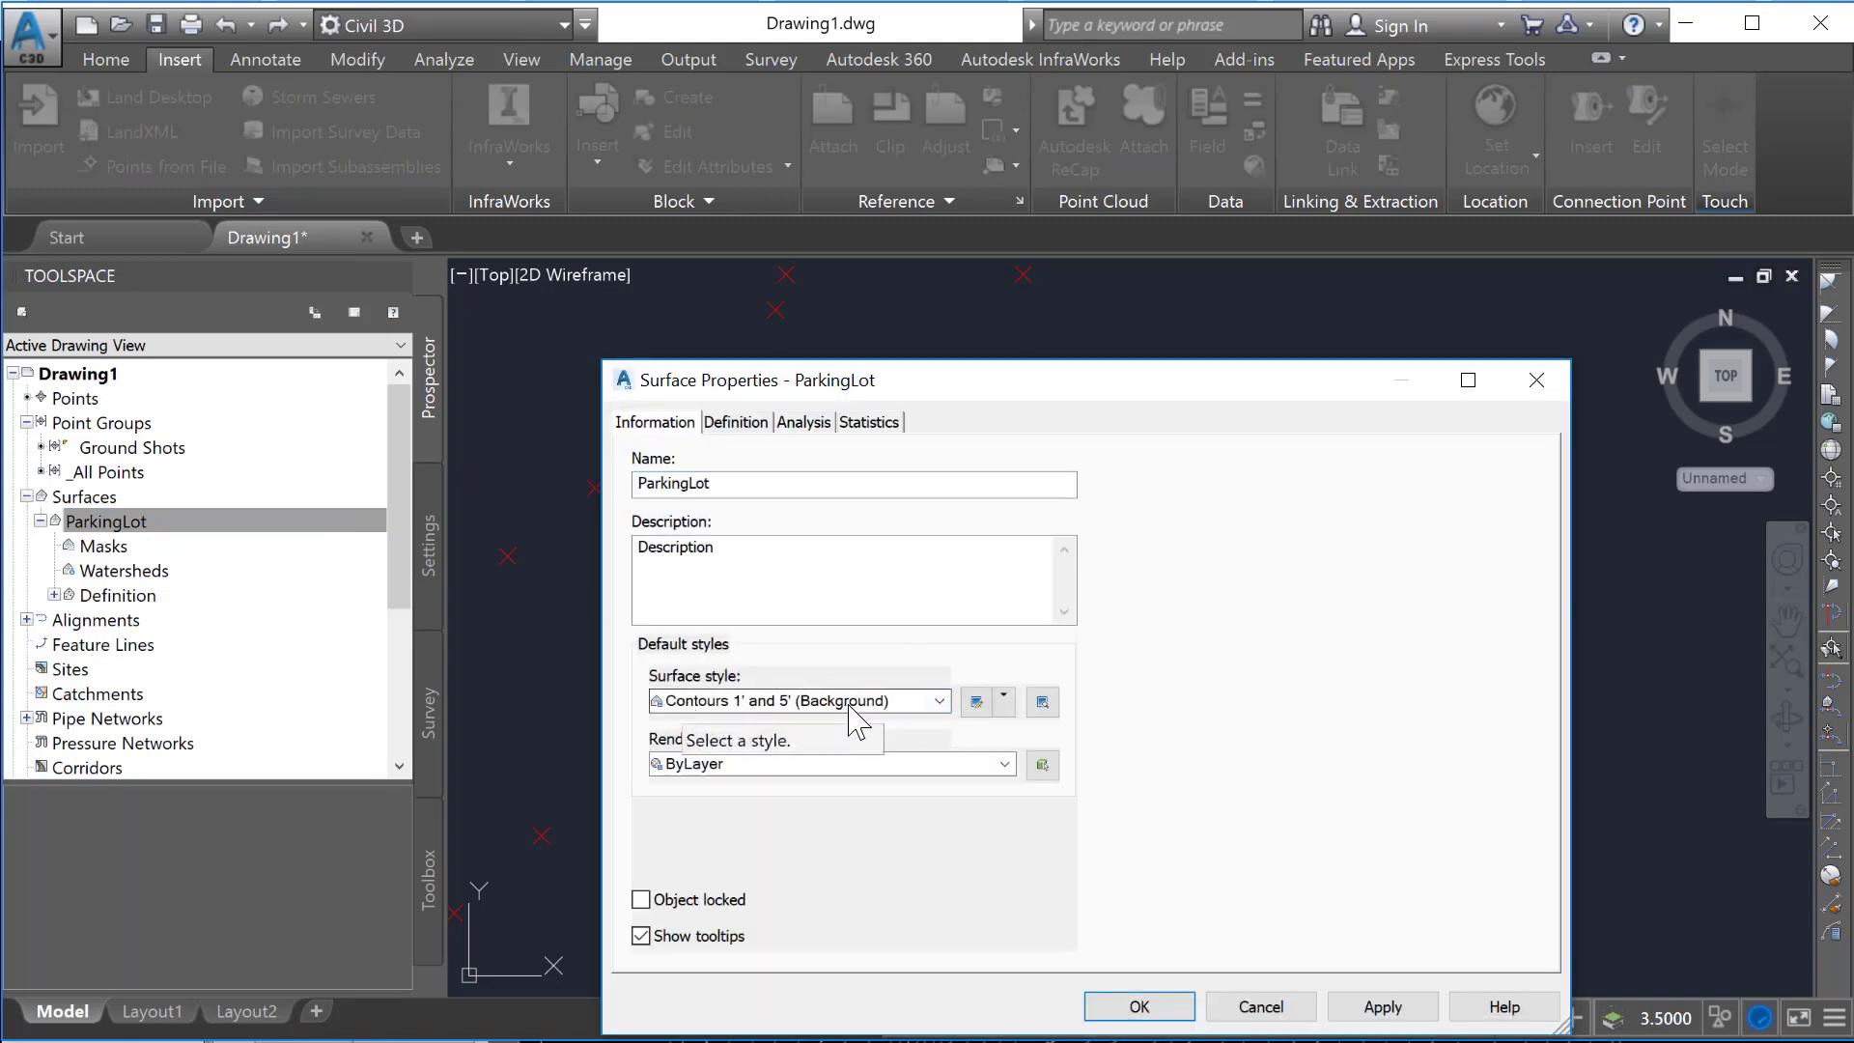
pyautogui.click(940, 700)
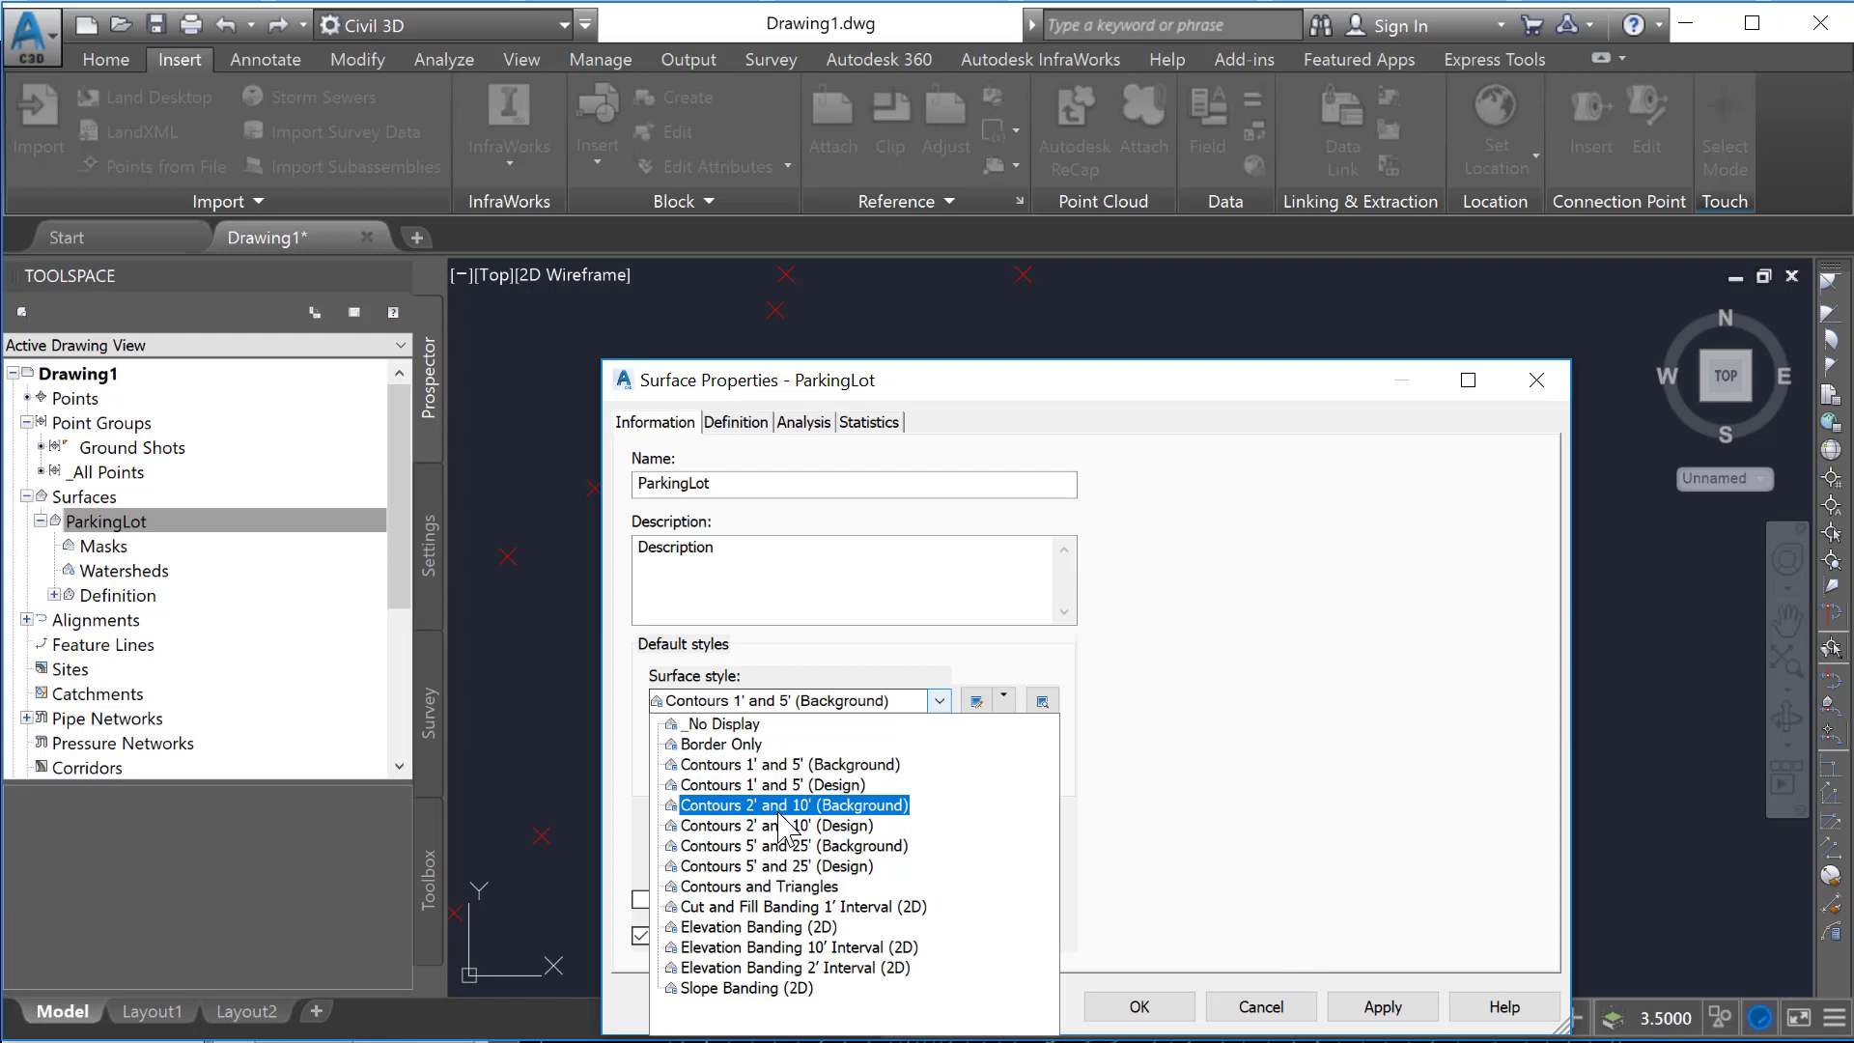
pyautogui.click(793, 806)
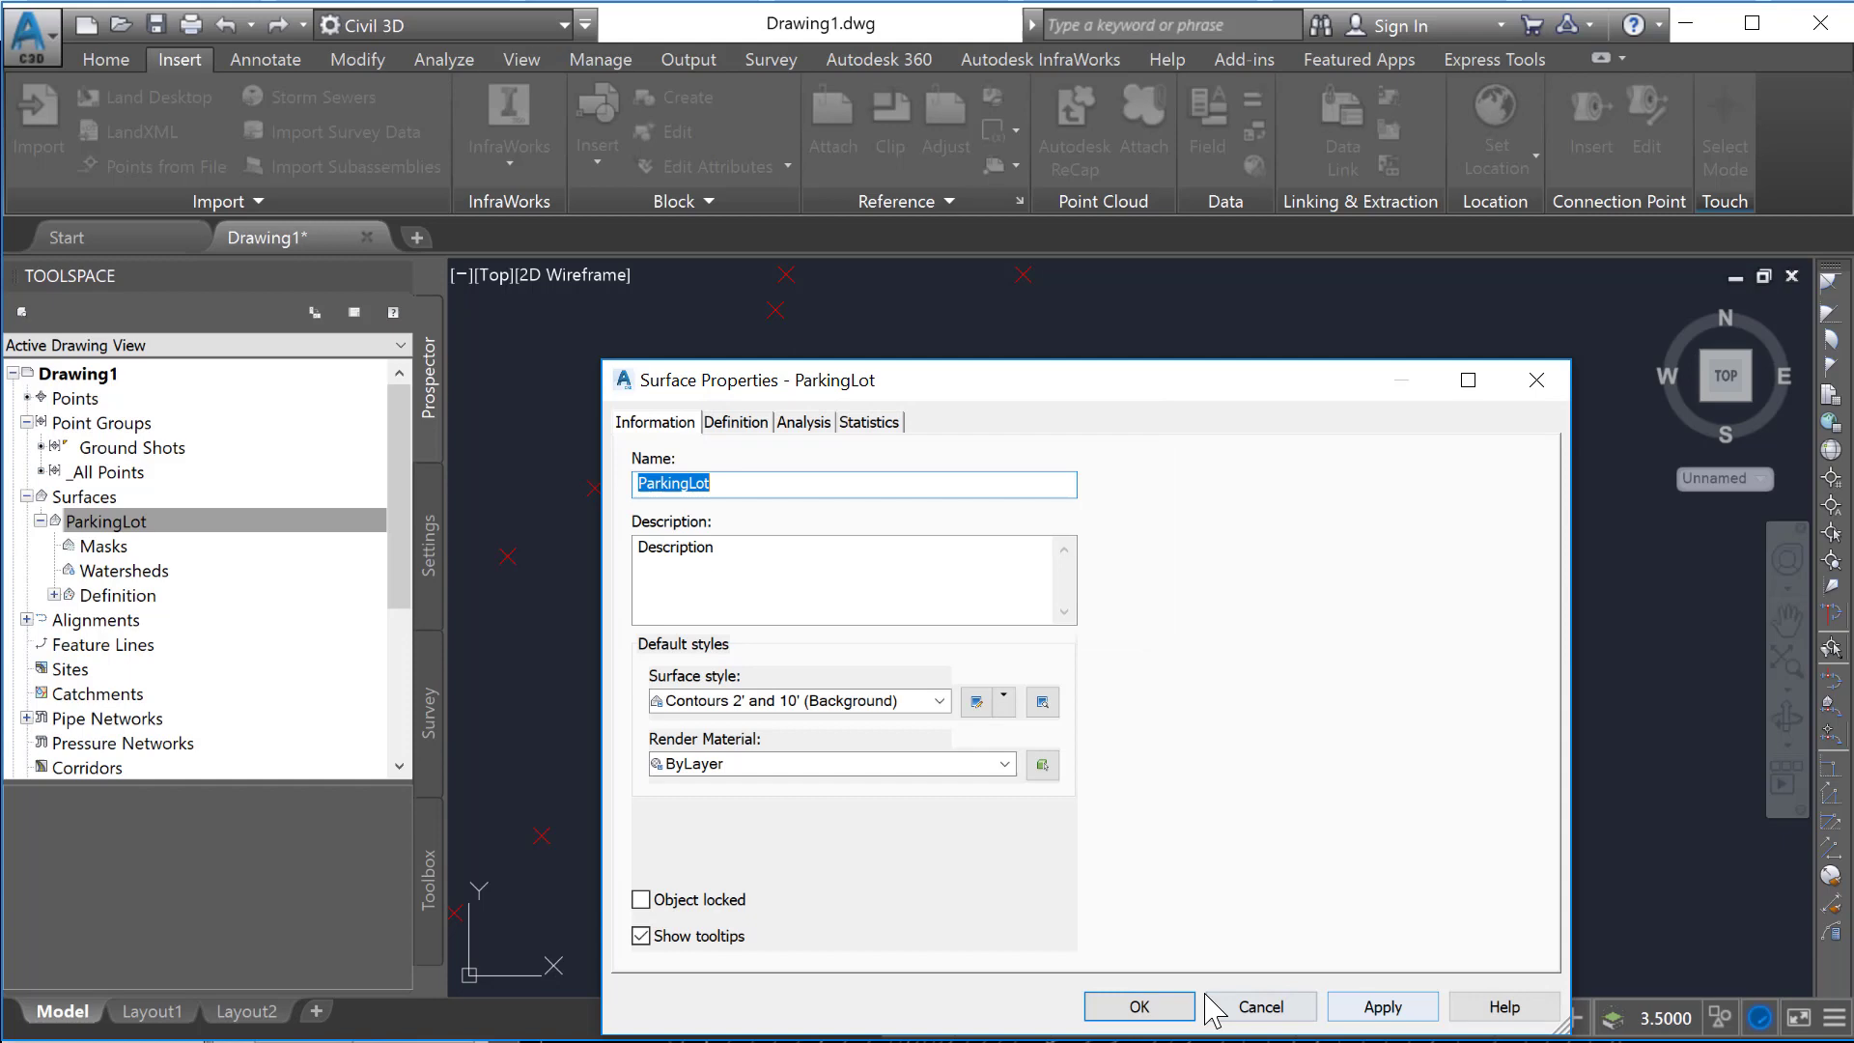
pyautogui.click(1137, 1006)
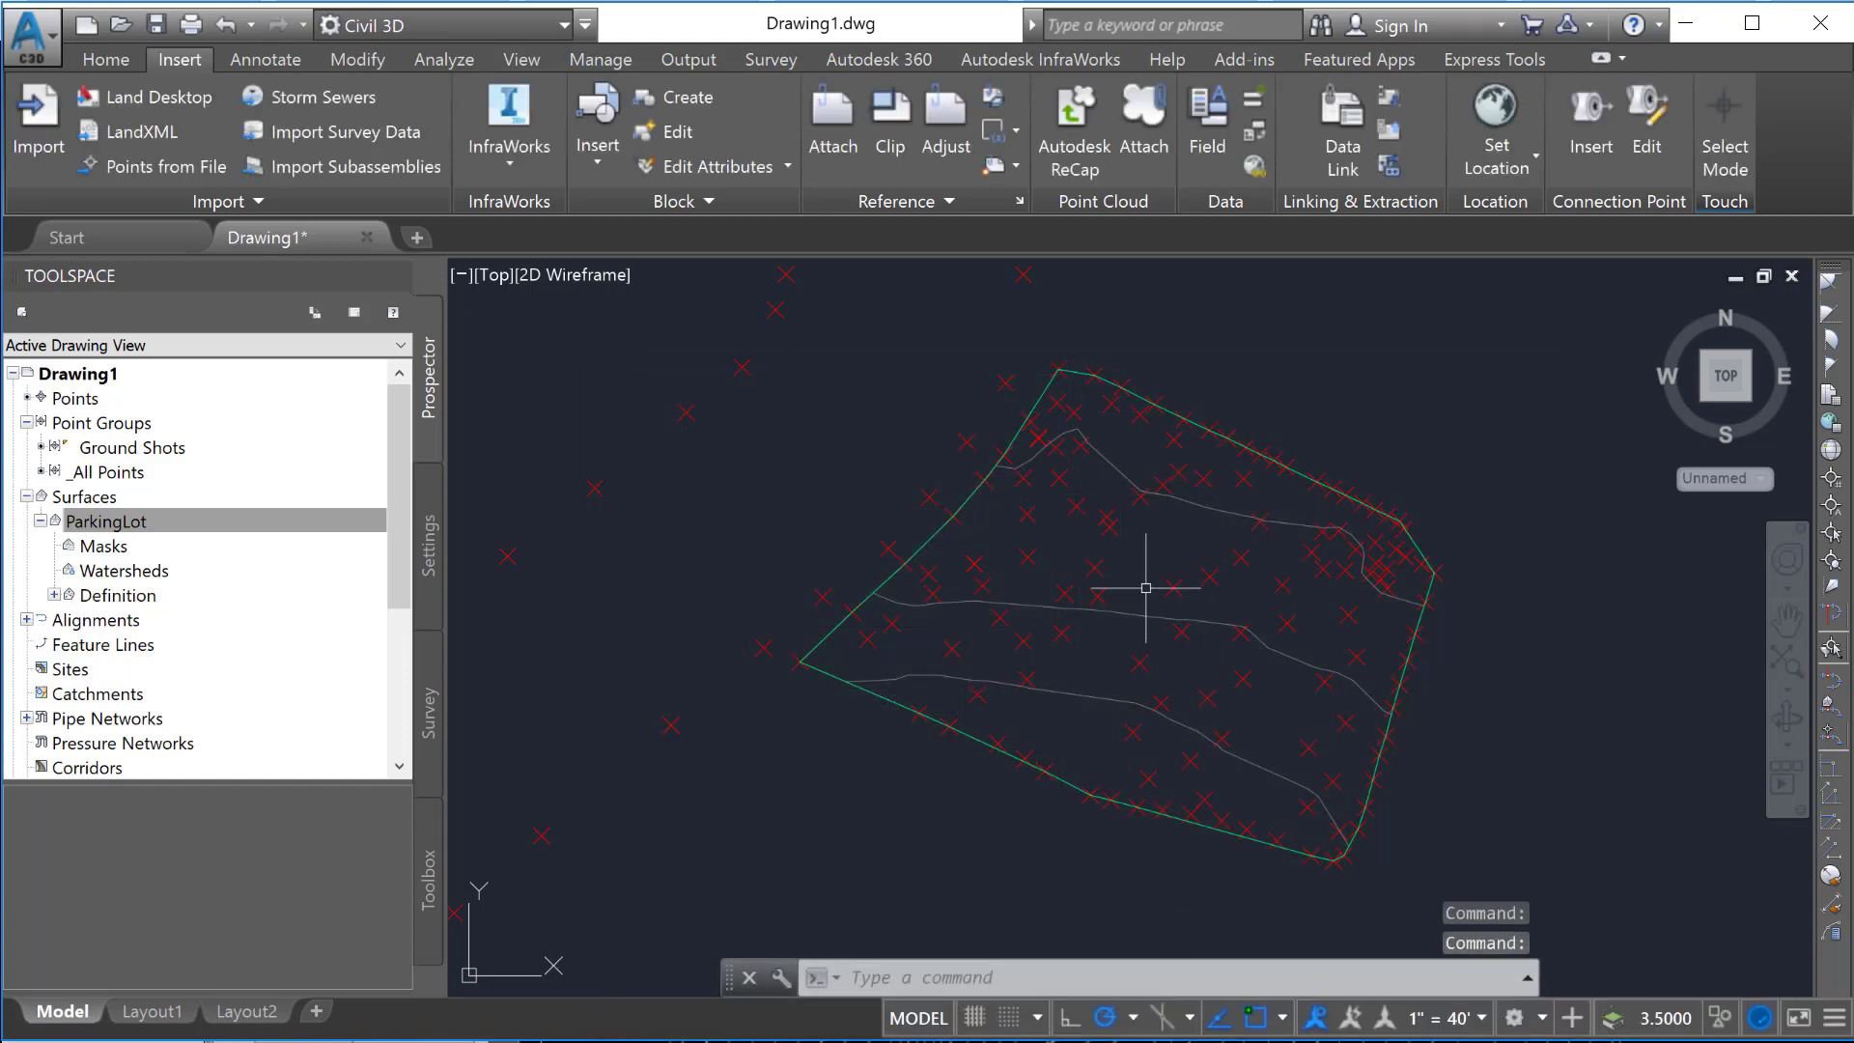
pyautogui.moveTo(515, 532)
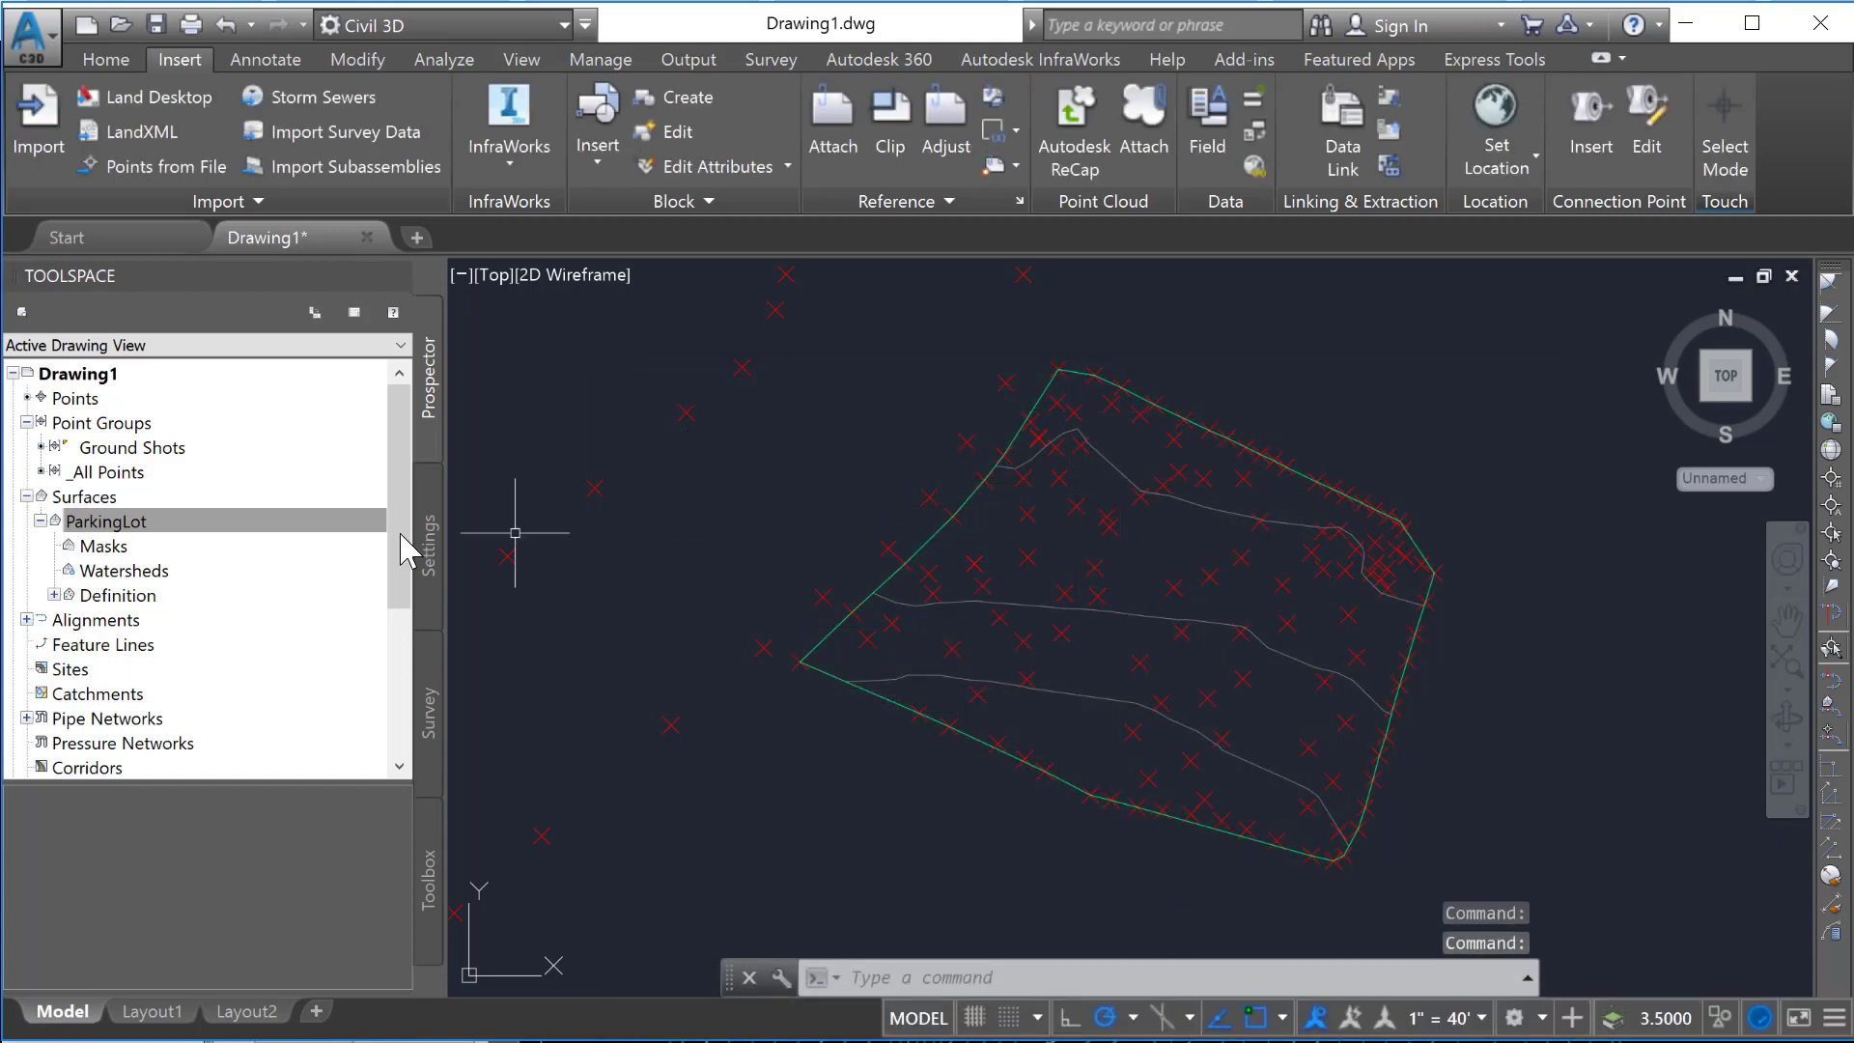
# Step: Restore the Contours 1' and 5' (Background) style on ParkingLot and apply it
pyautogui.rightClick(106, 520)
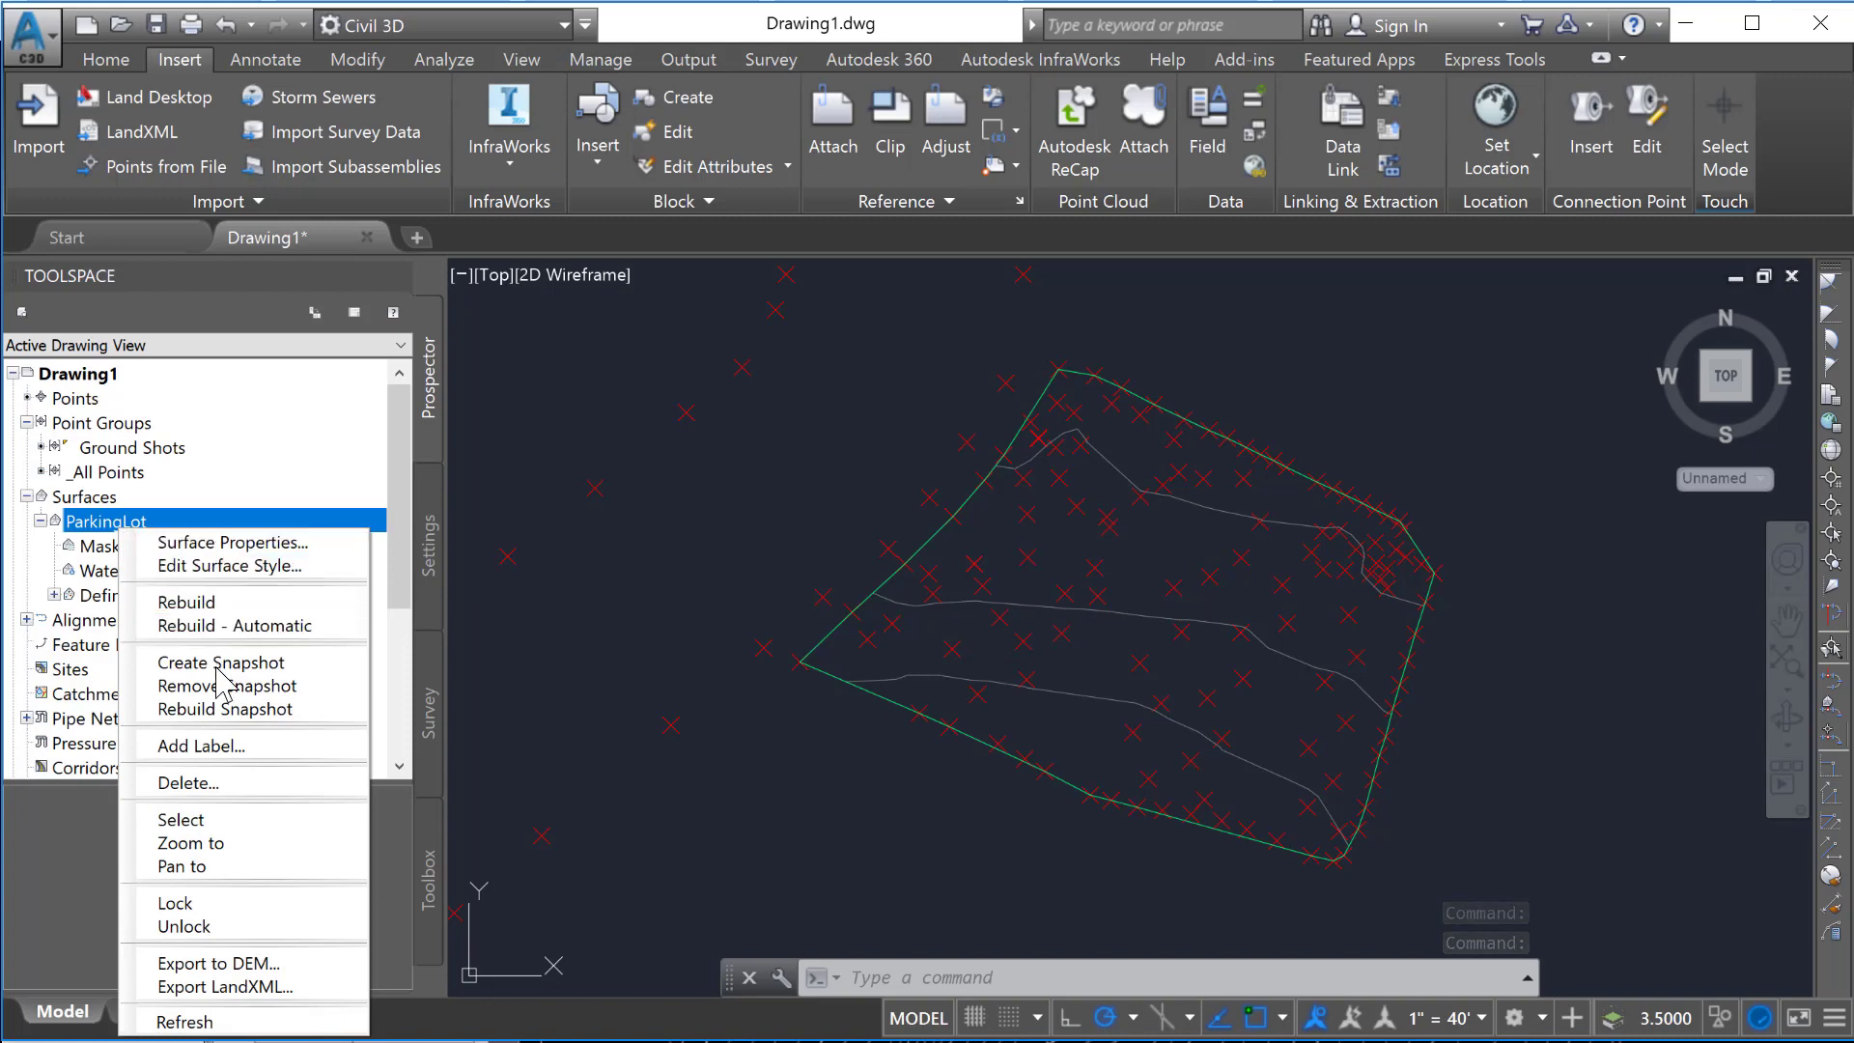
pyautogui.click(232, 541)
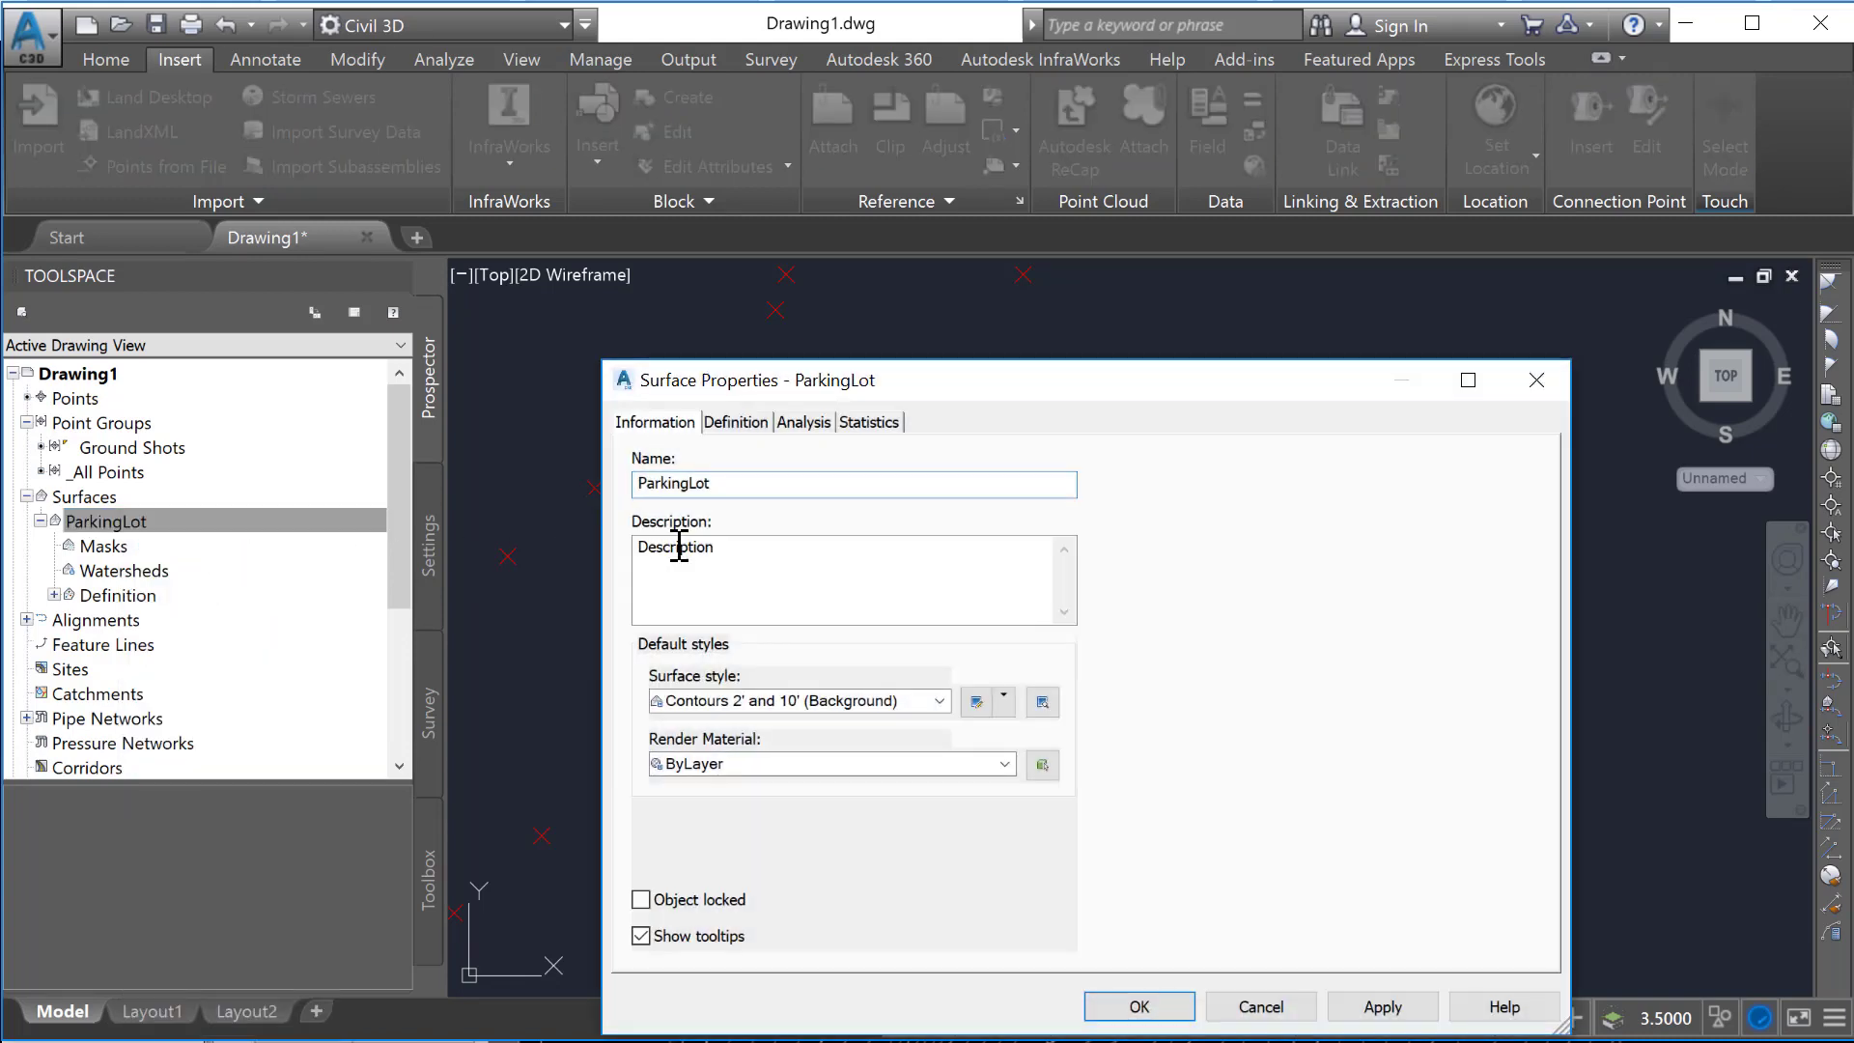
pyautogui.click(937, 699)
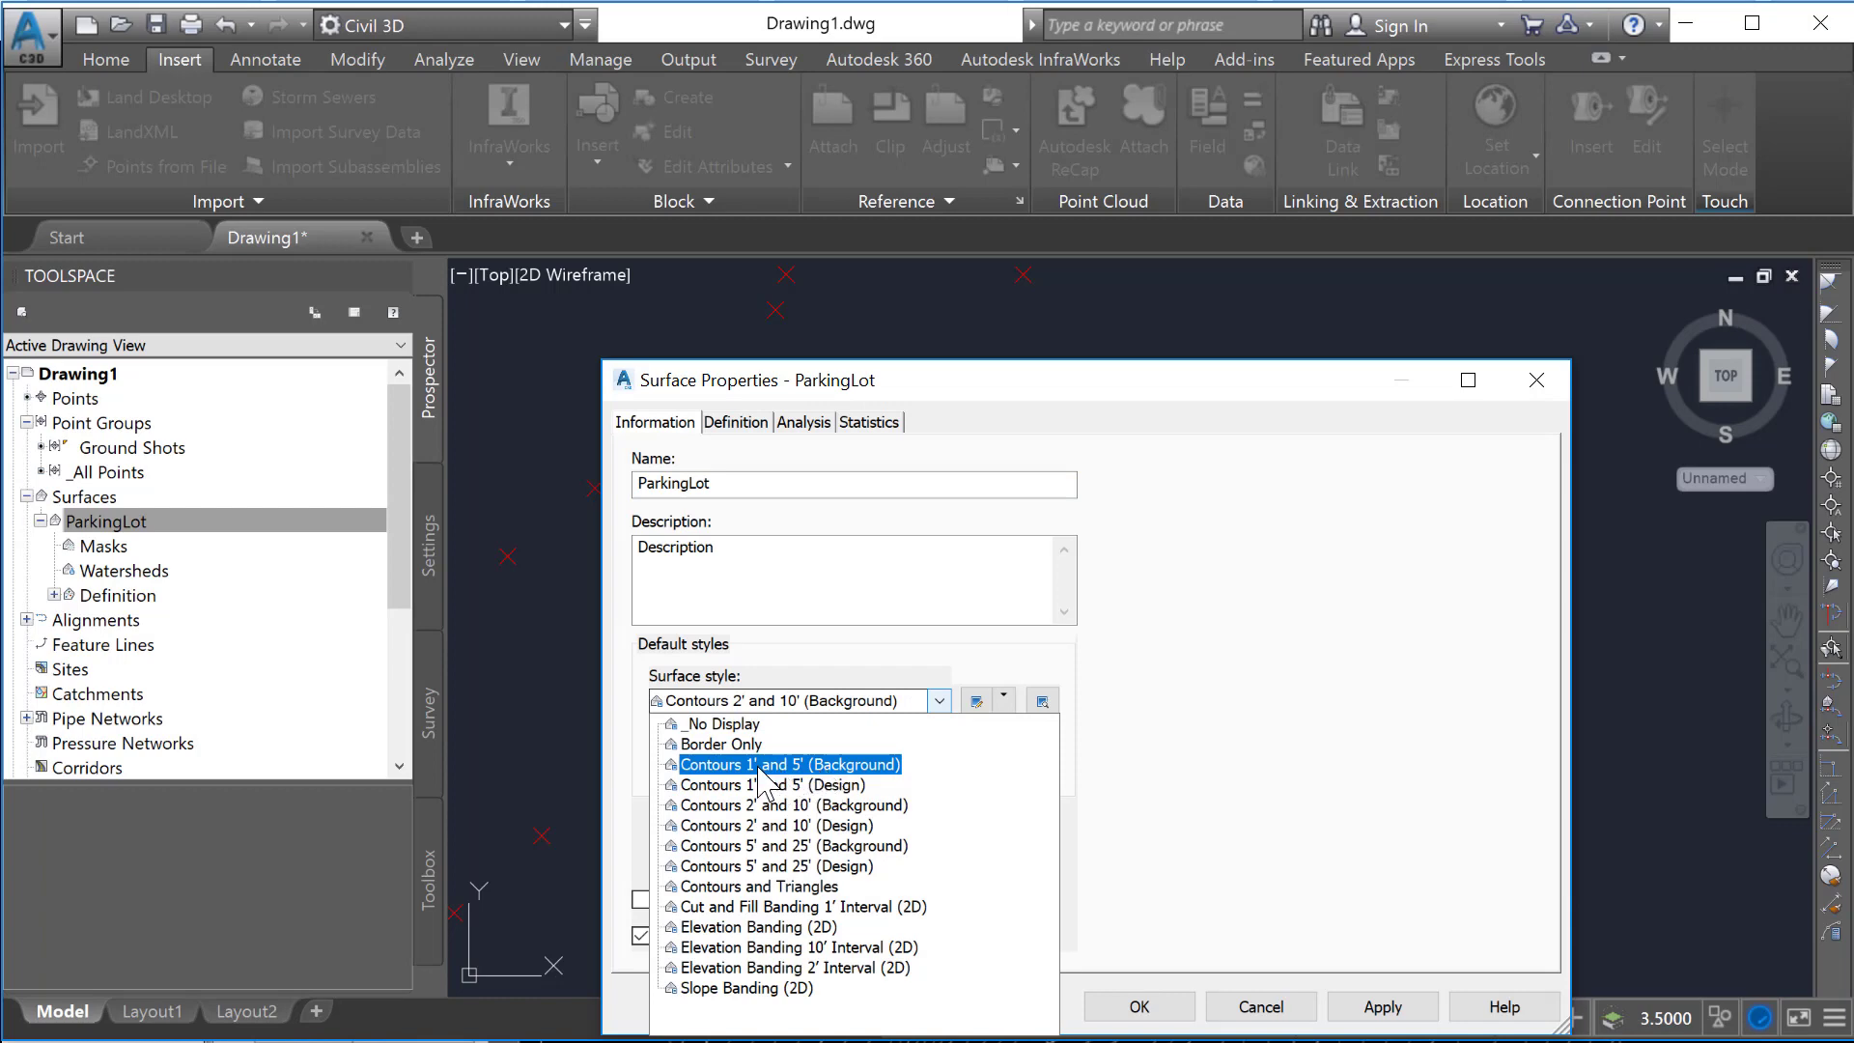
pyautogui.click(790, 764)
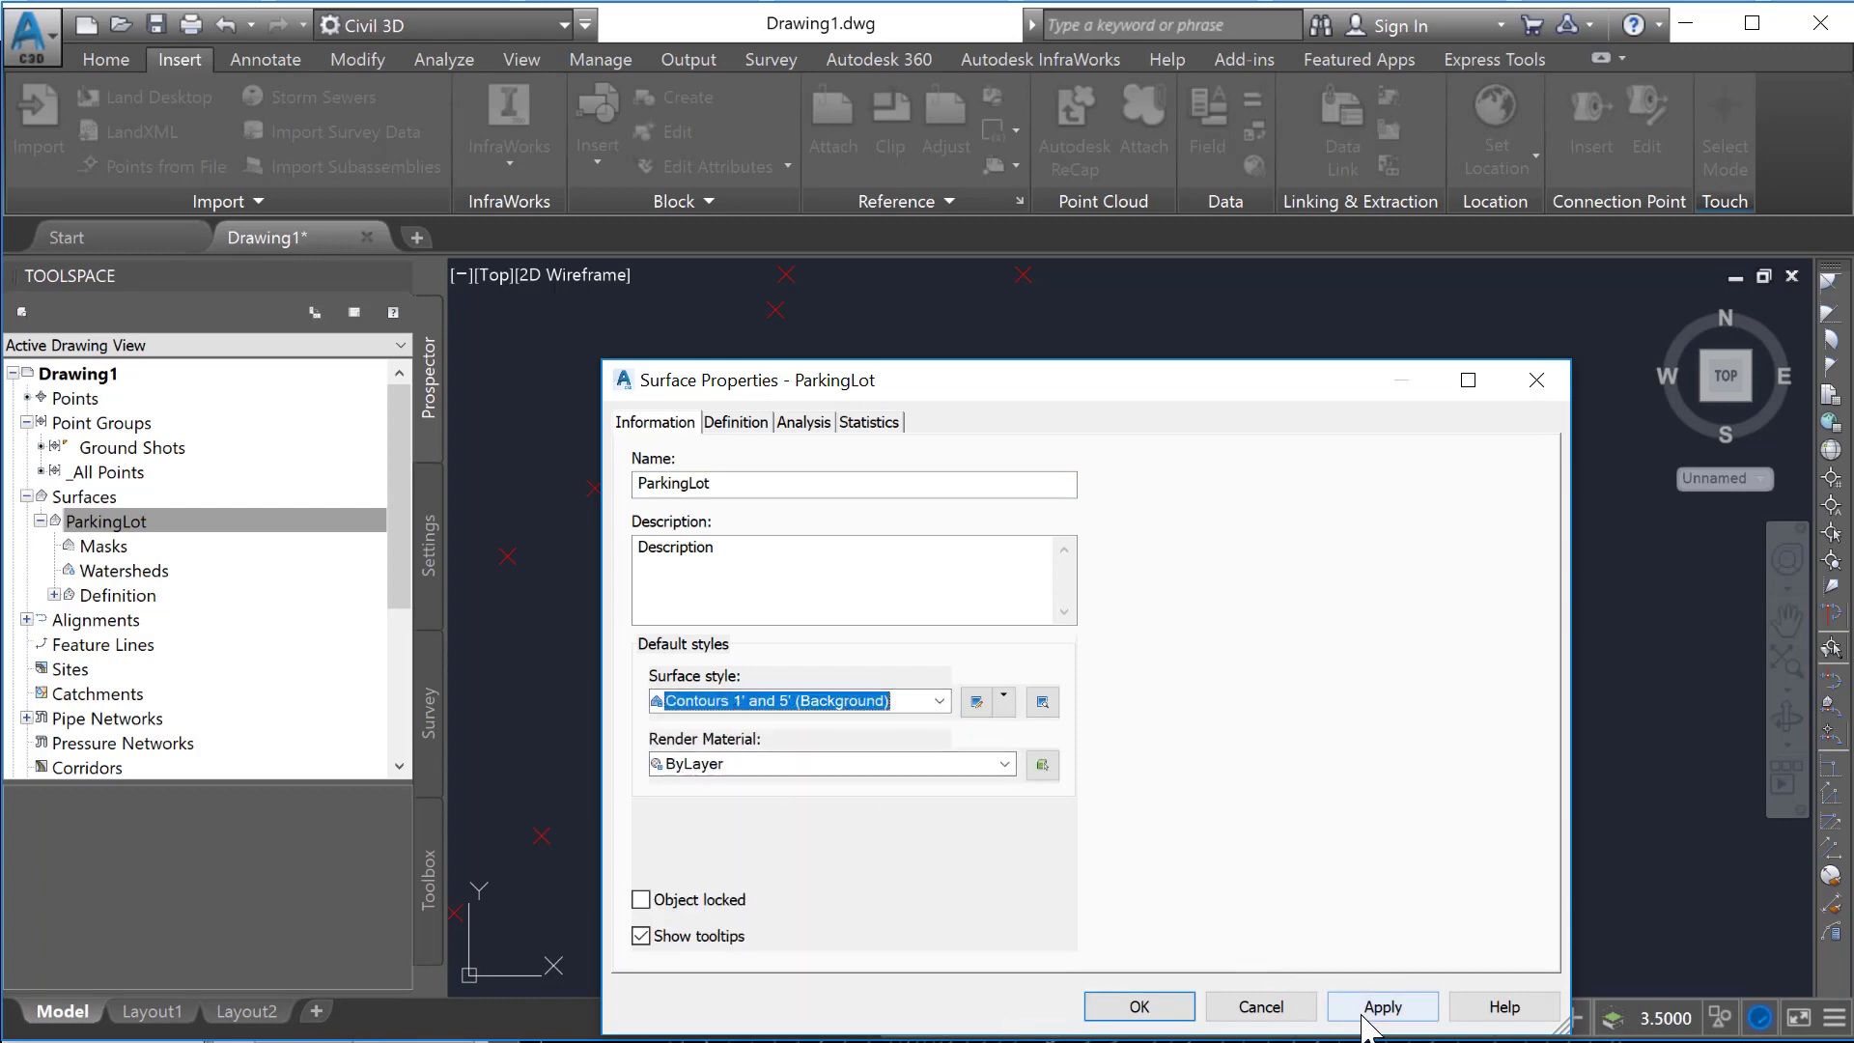
pyautogui.click(851, 483)
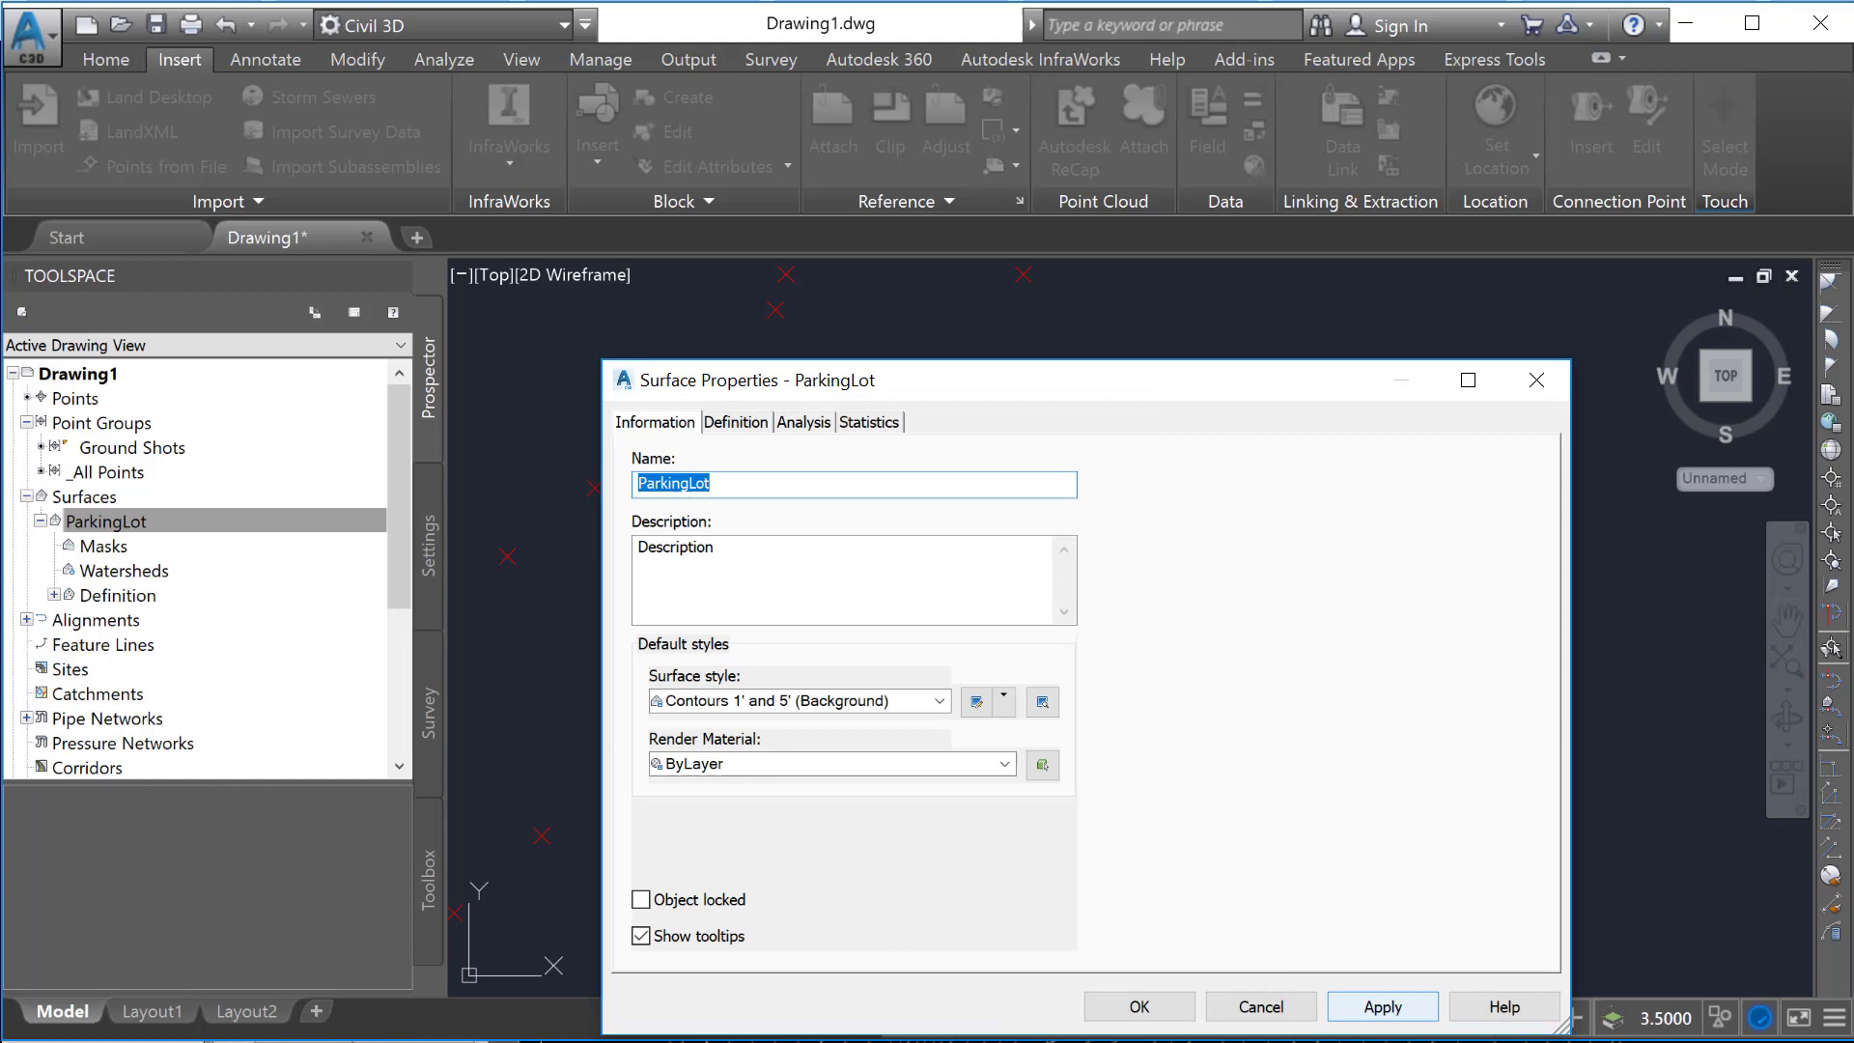
pyautogui.click(1136, 1006)
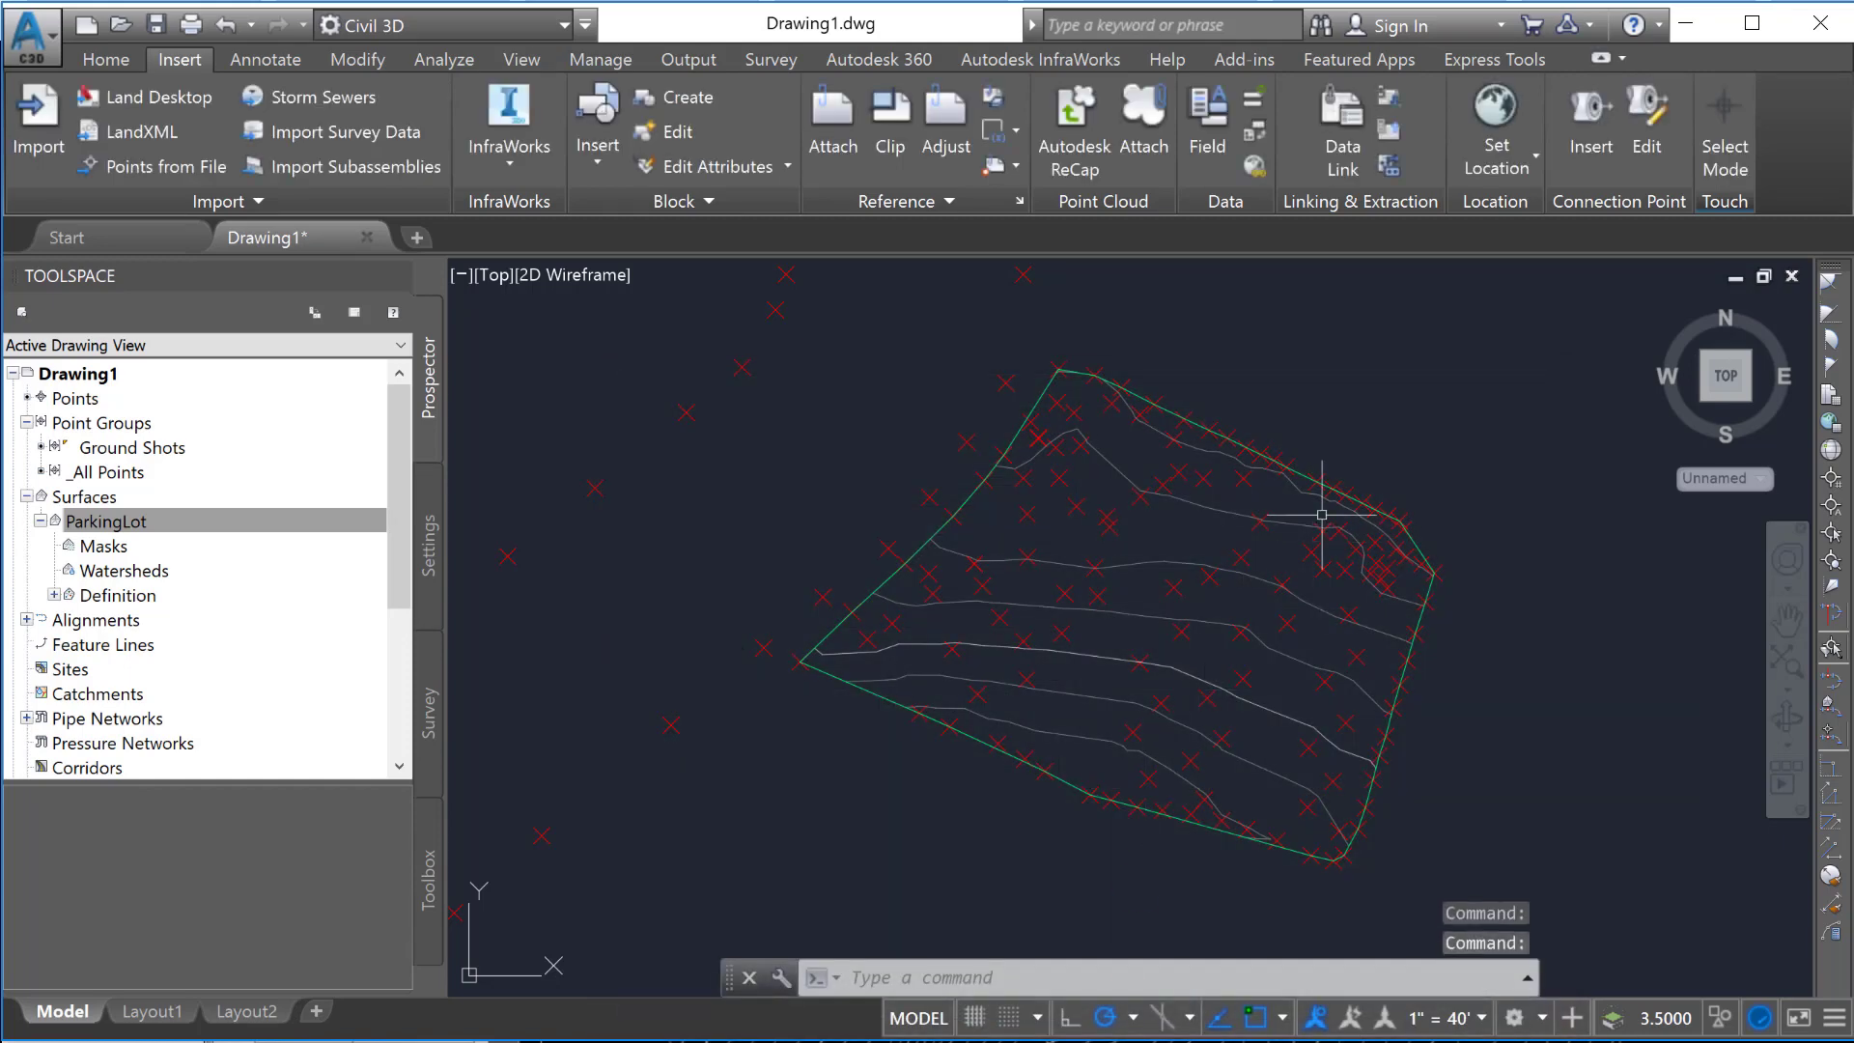
# Step: Select the surface in the drawing and show the Surface Properties options on the ribbon
pyautogui.click(106, 520)
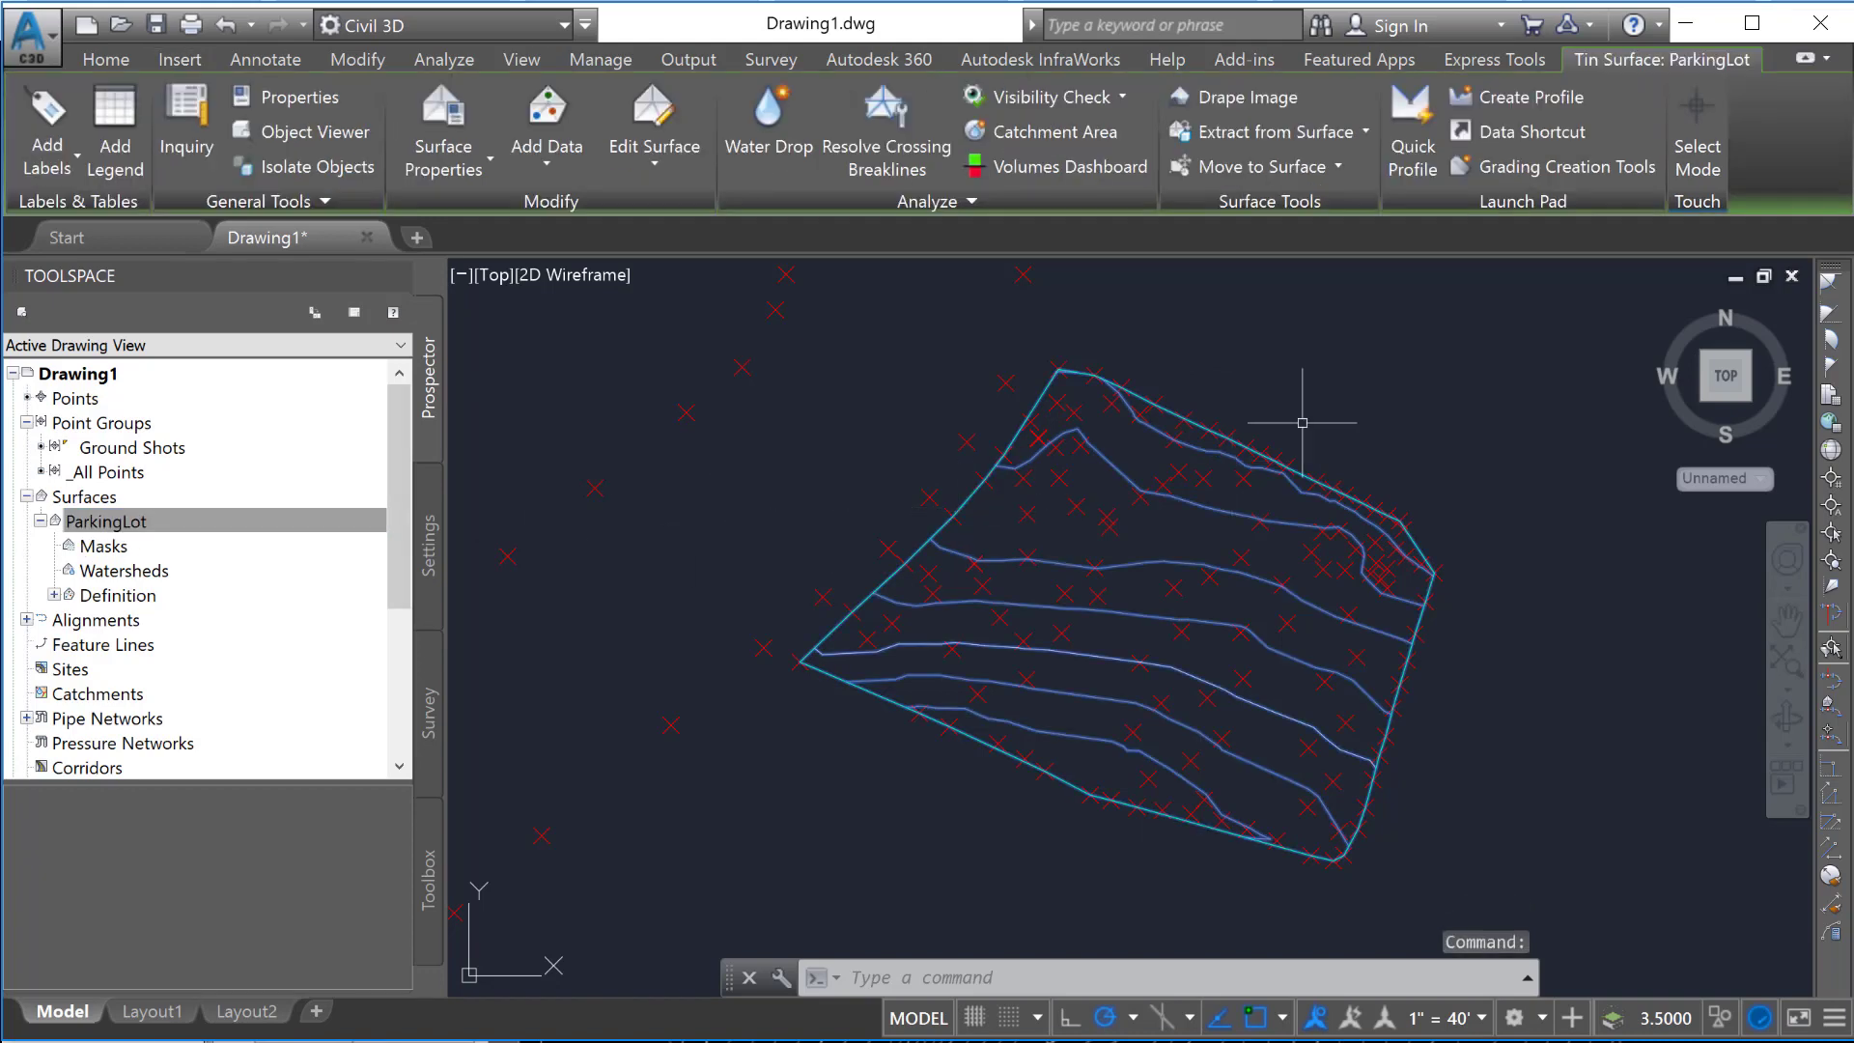
pyautogui.moveTo(1079, 440)
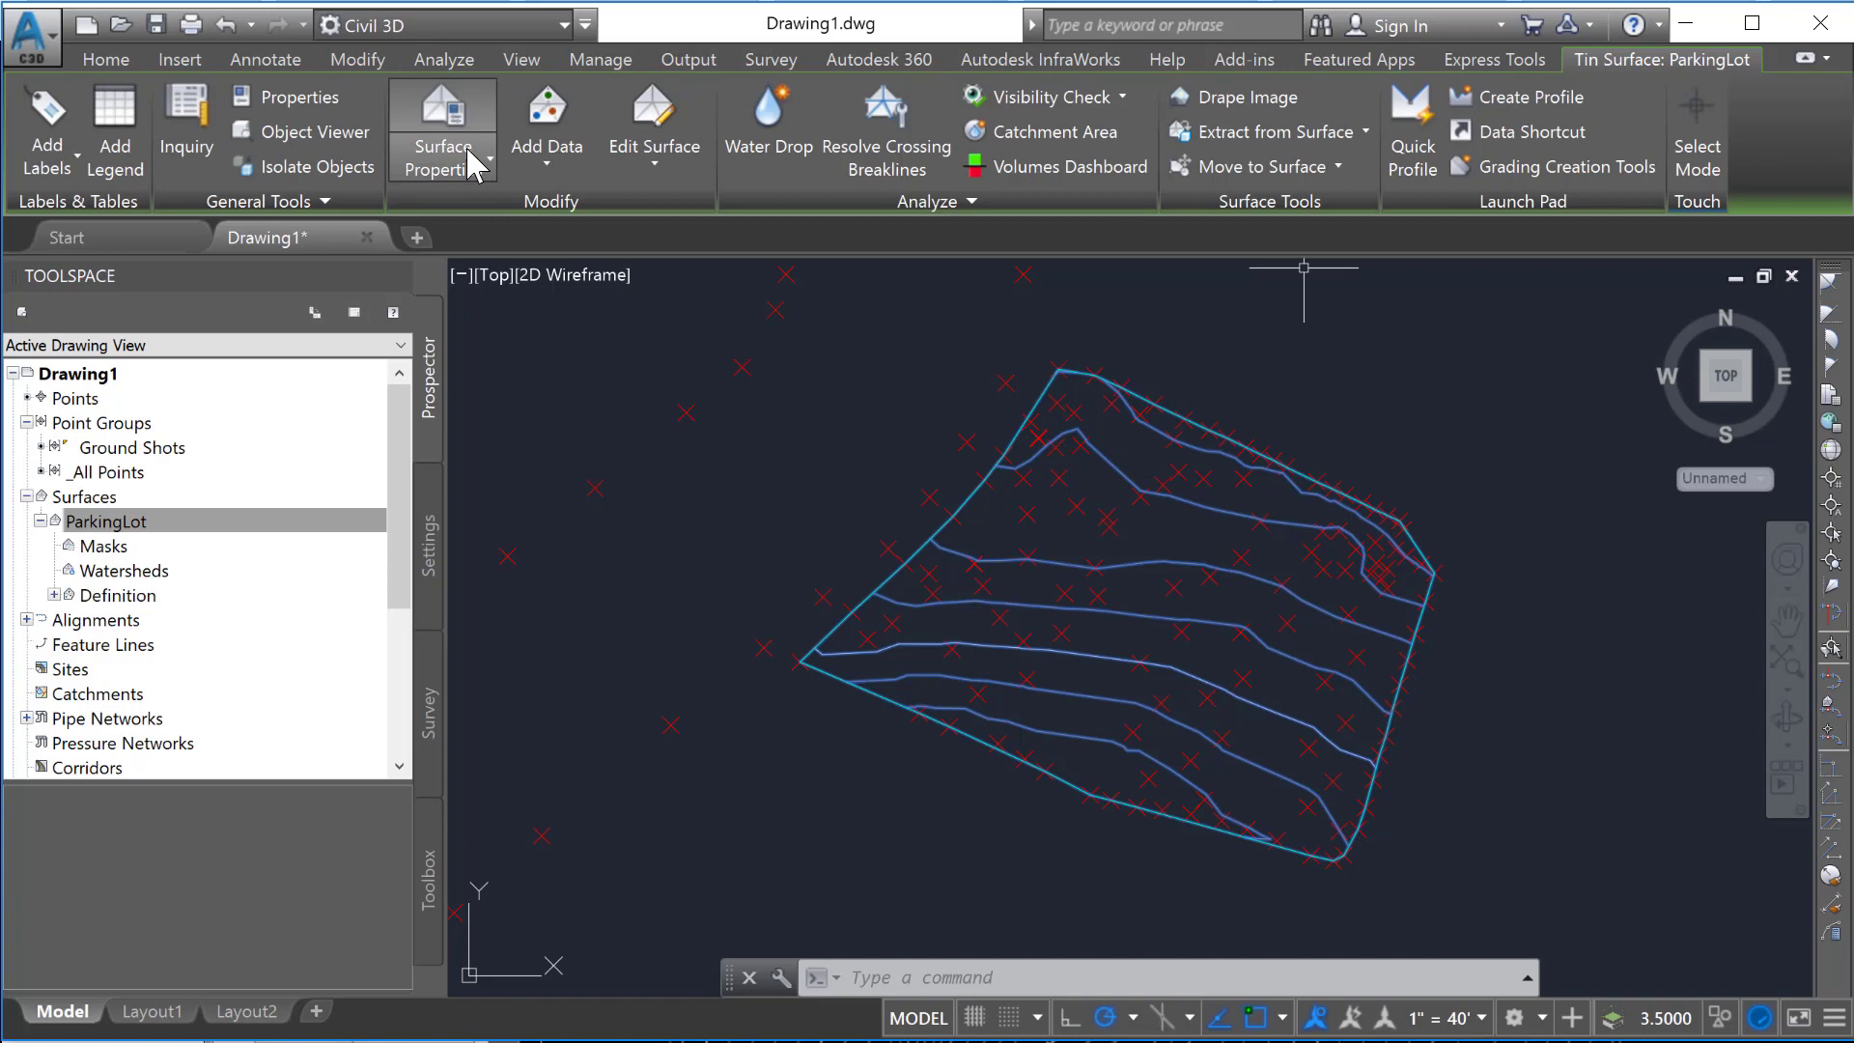
pyautogui.click(488, 160)
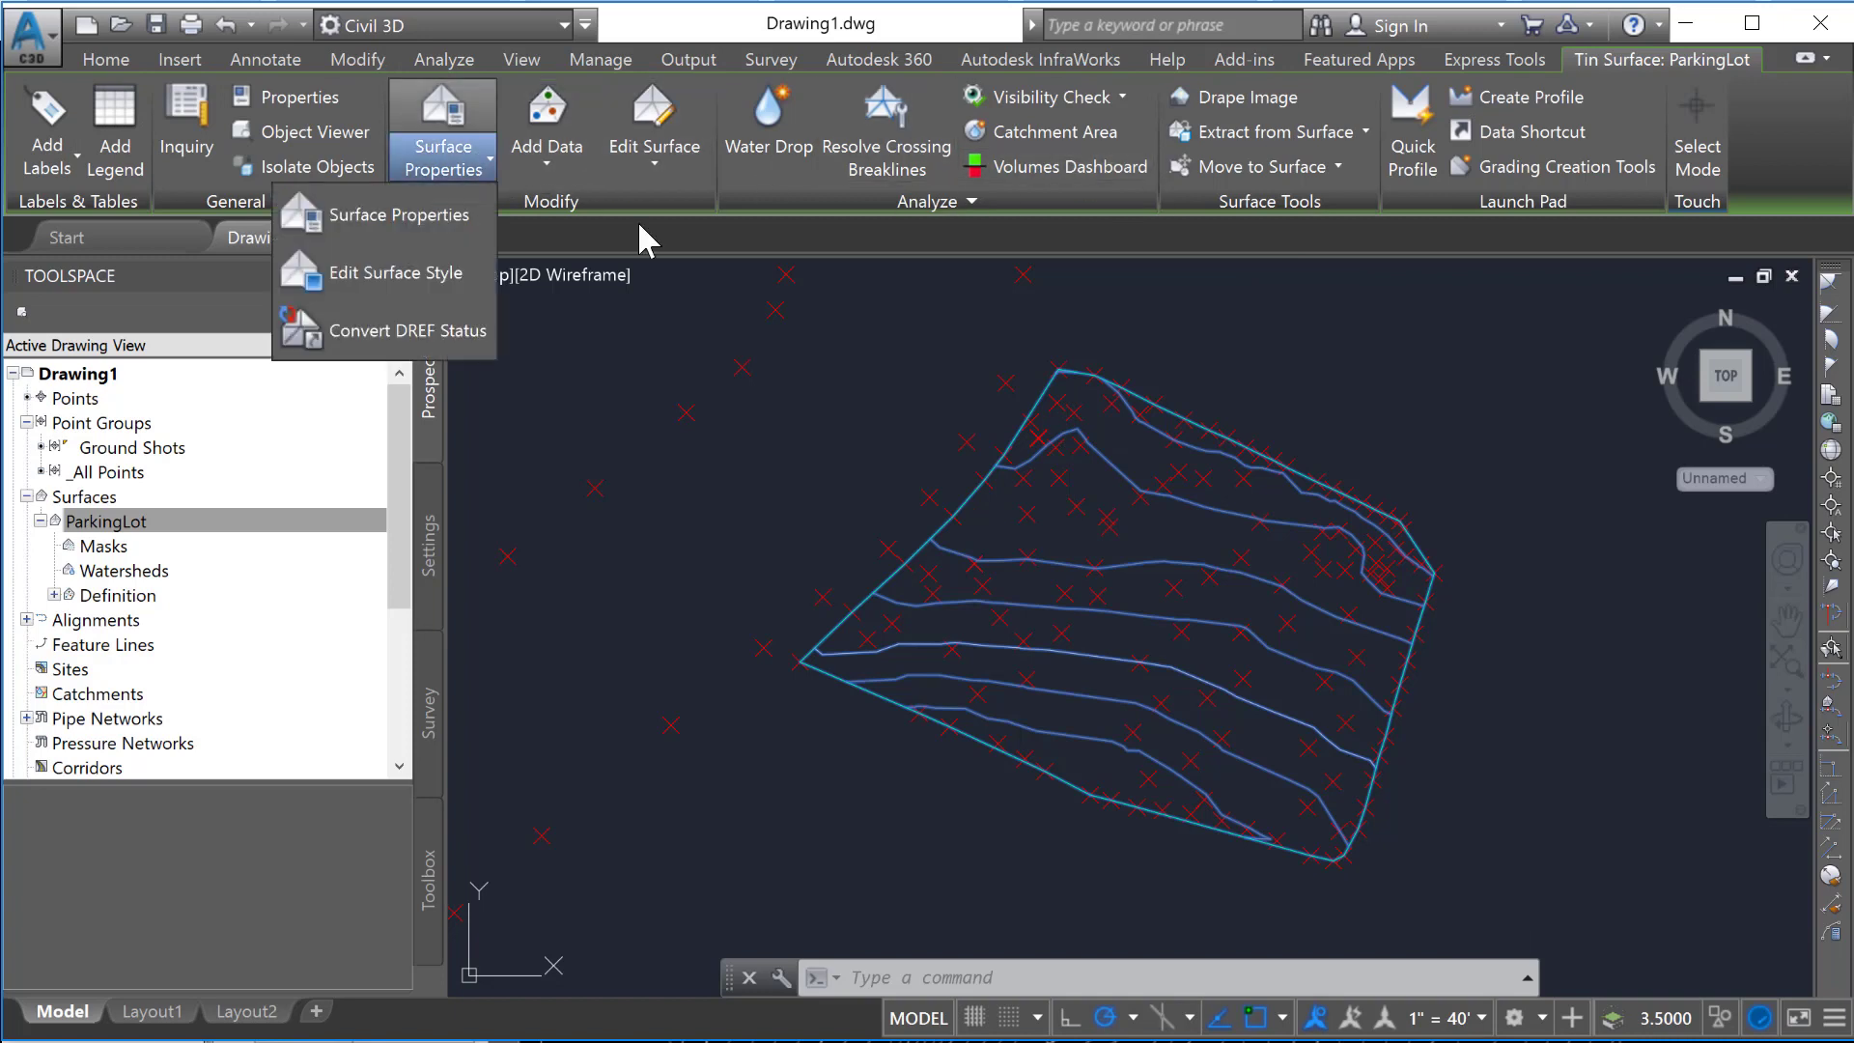
pyautogui.moveTo(396, 272)
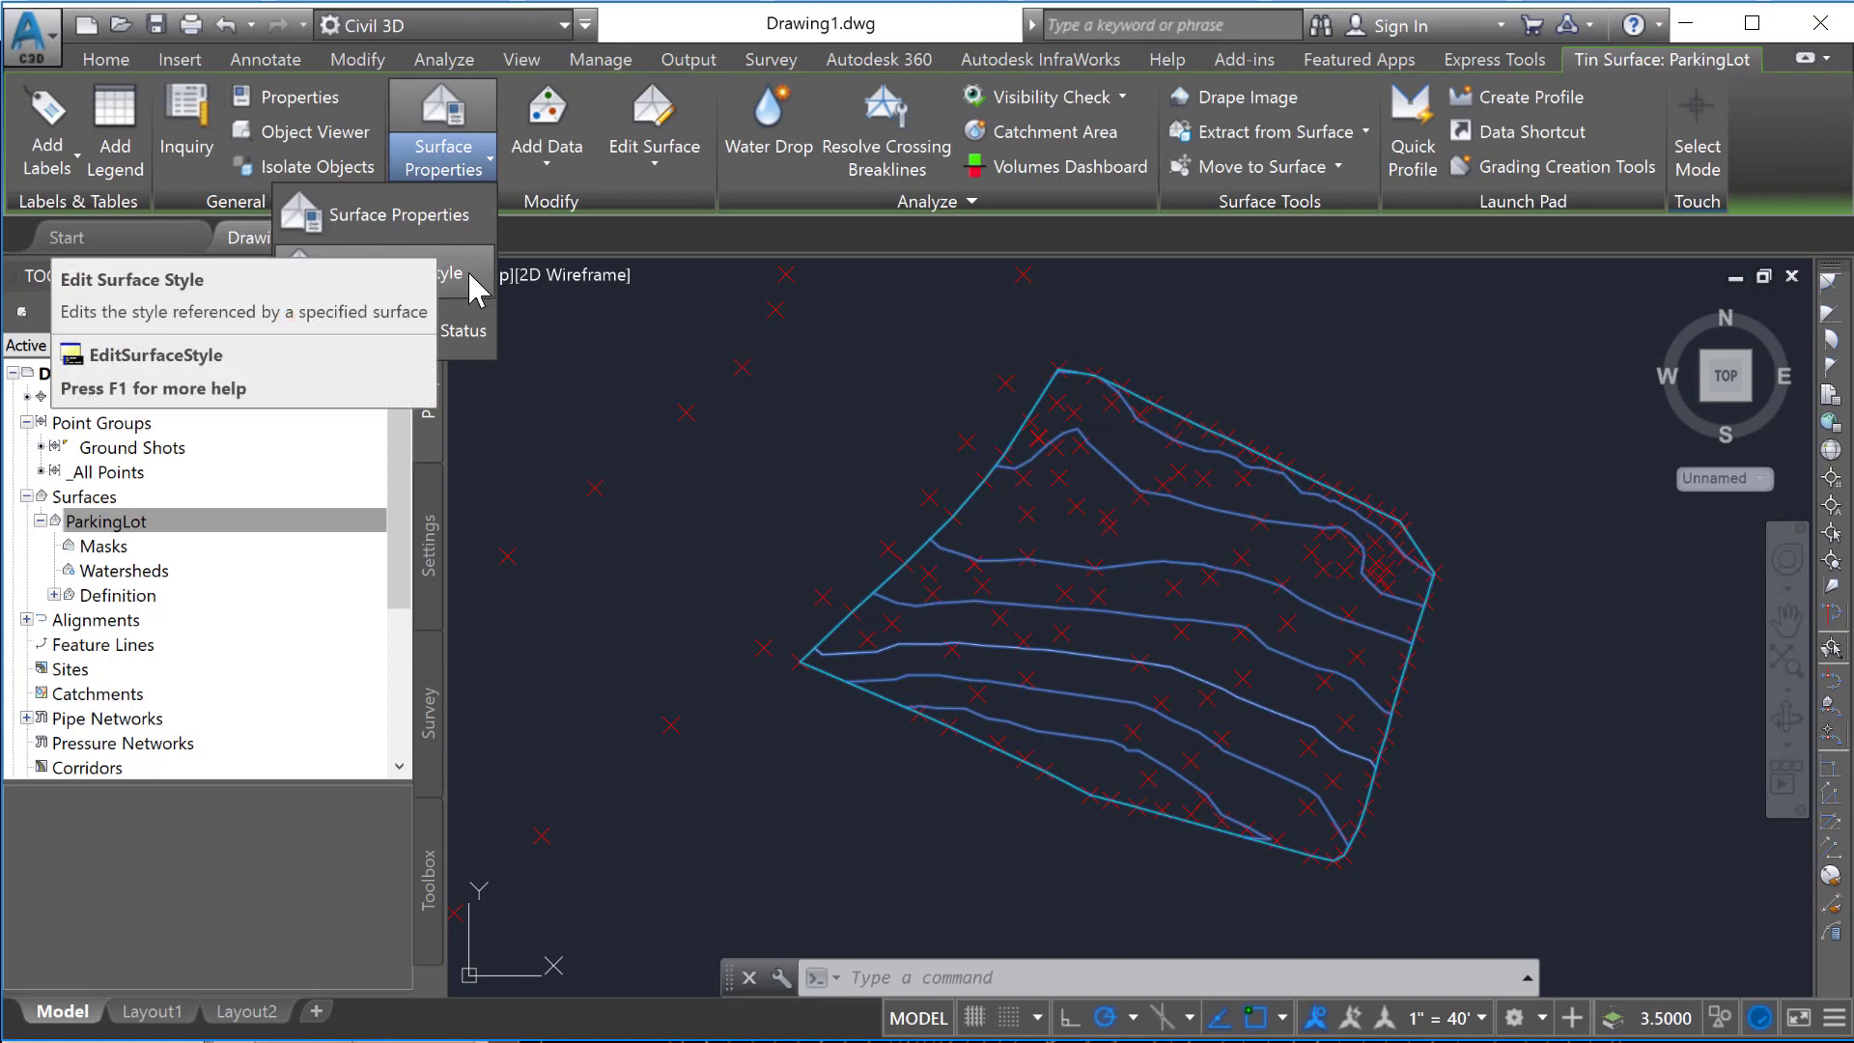
# Step: Review the Information, Borders and Contours settings of the style and accept them unchanged
pyautogui.click(155, 354)
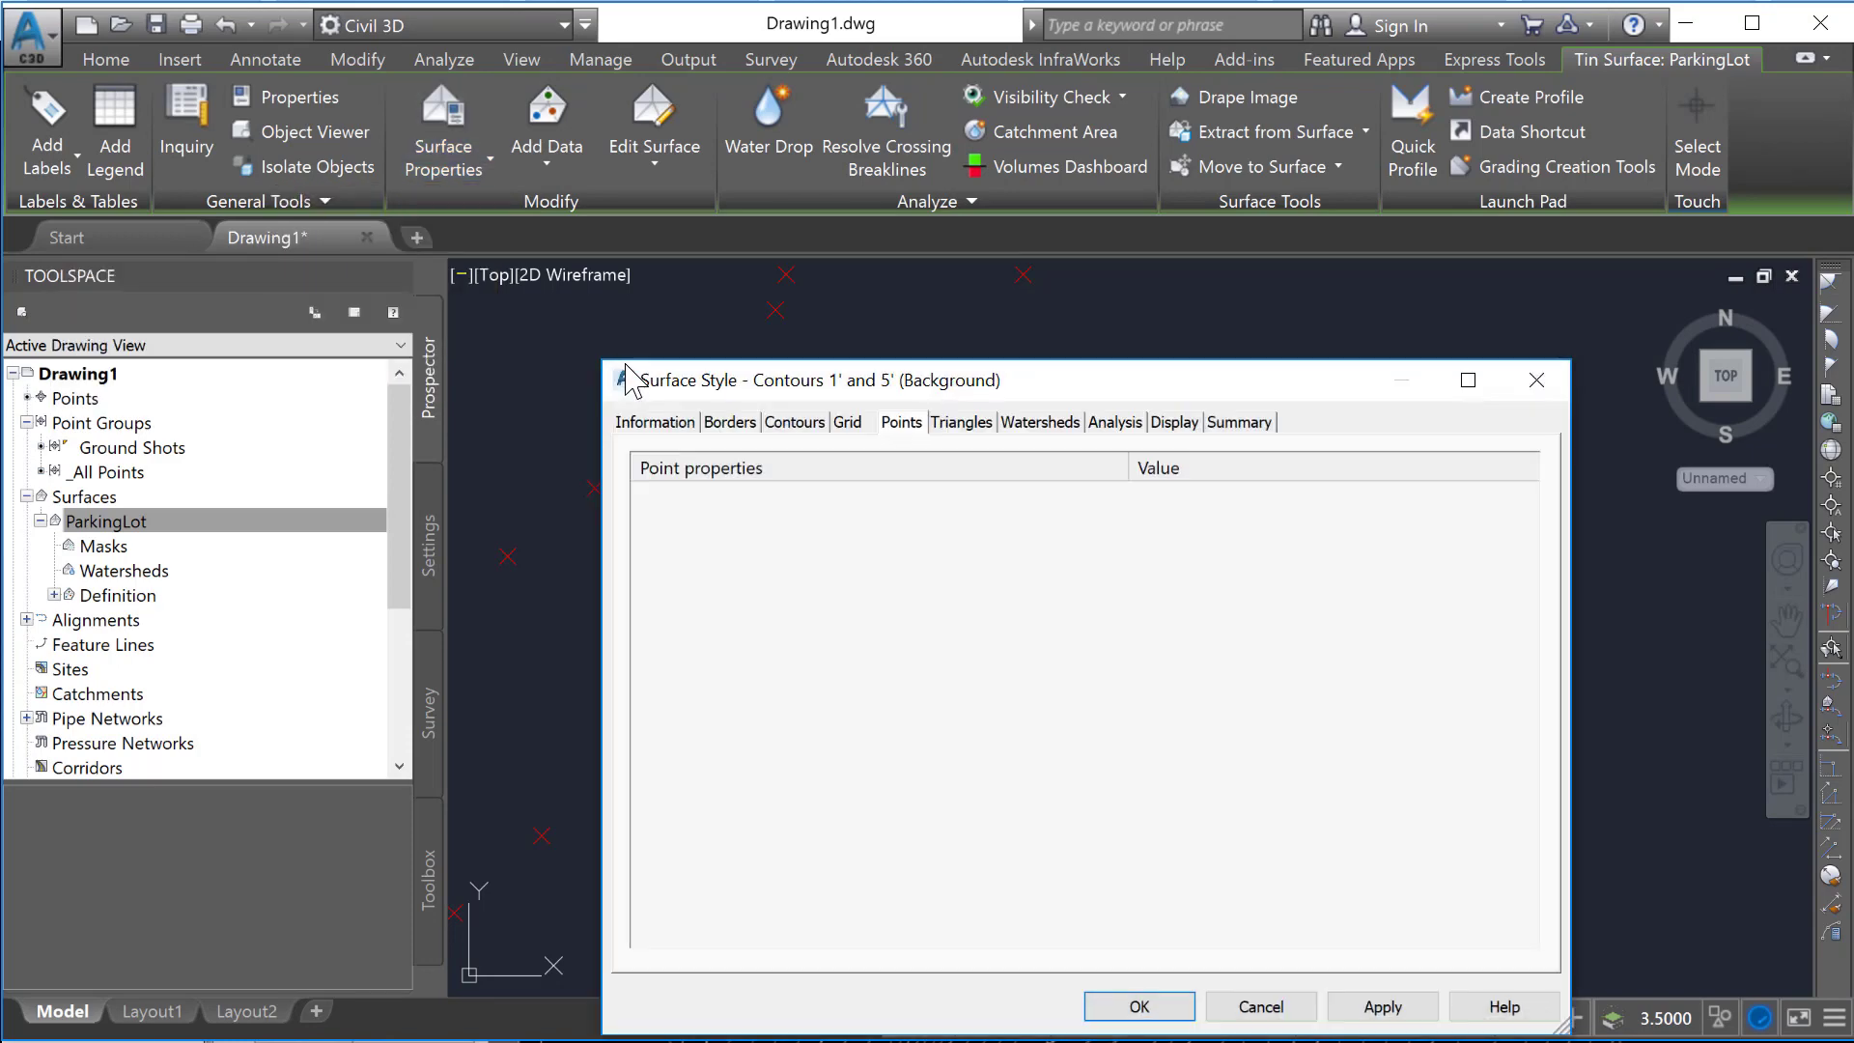
pyautogui.click(653, 422)
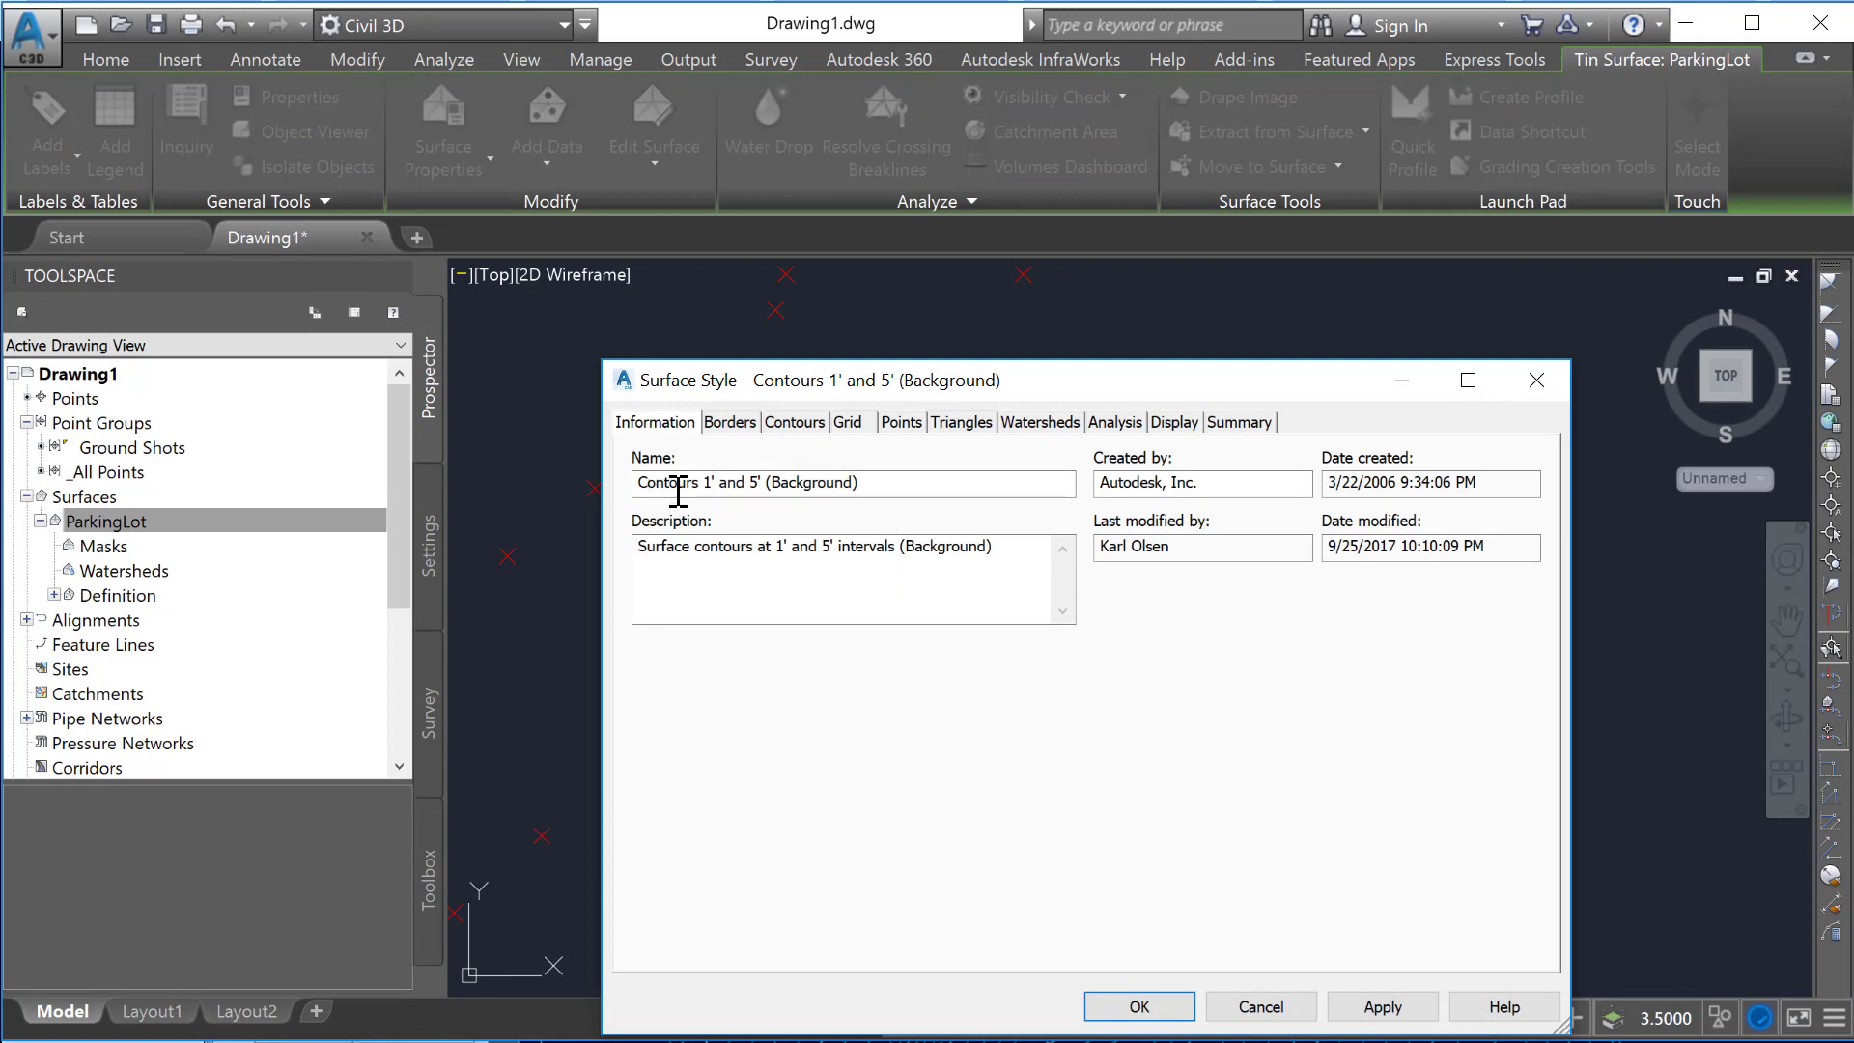
pyautogui.click(730, 422)
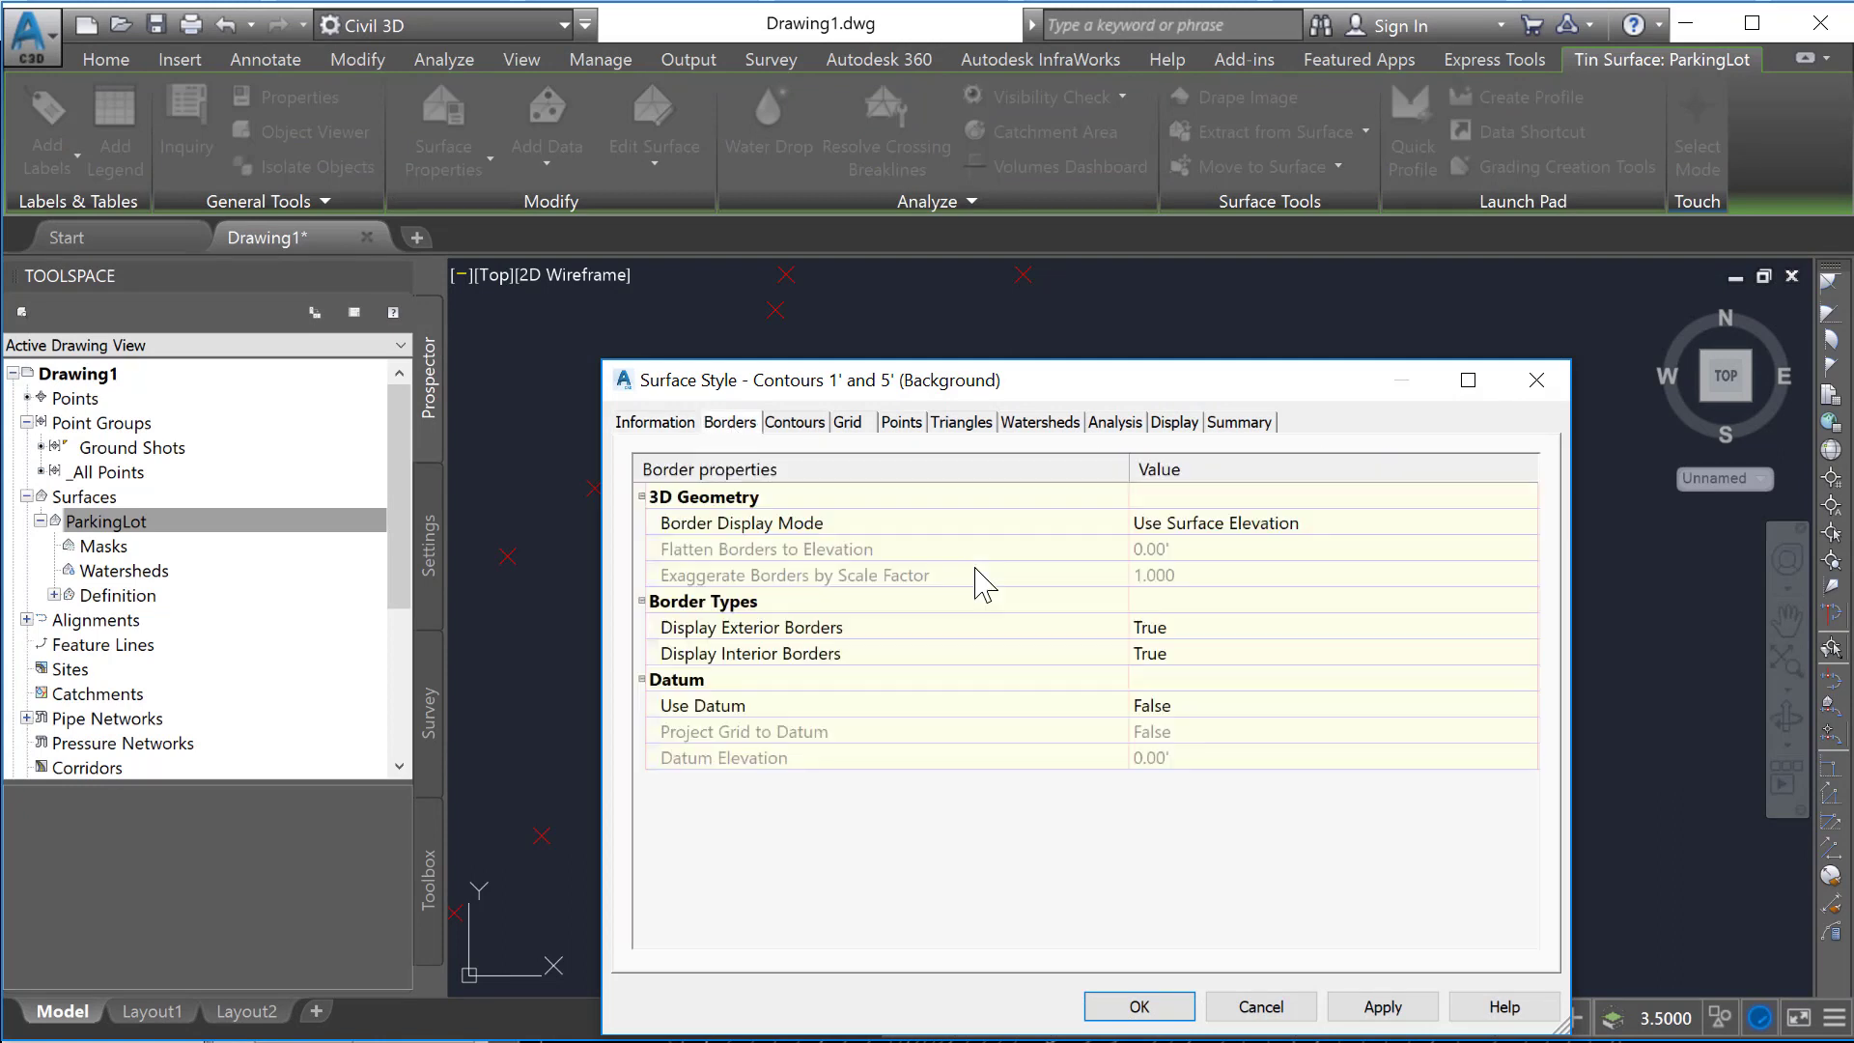
pyautogui.click(794, 422)
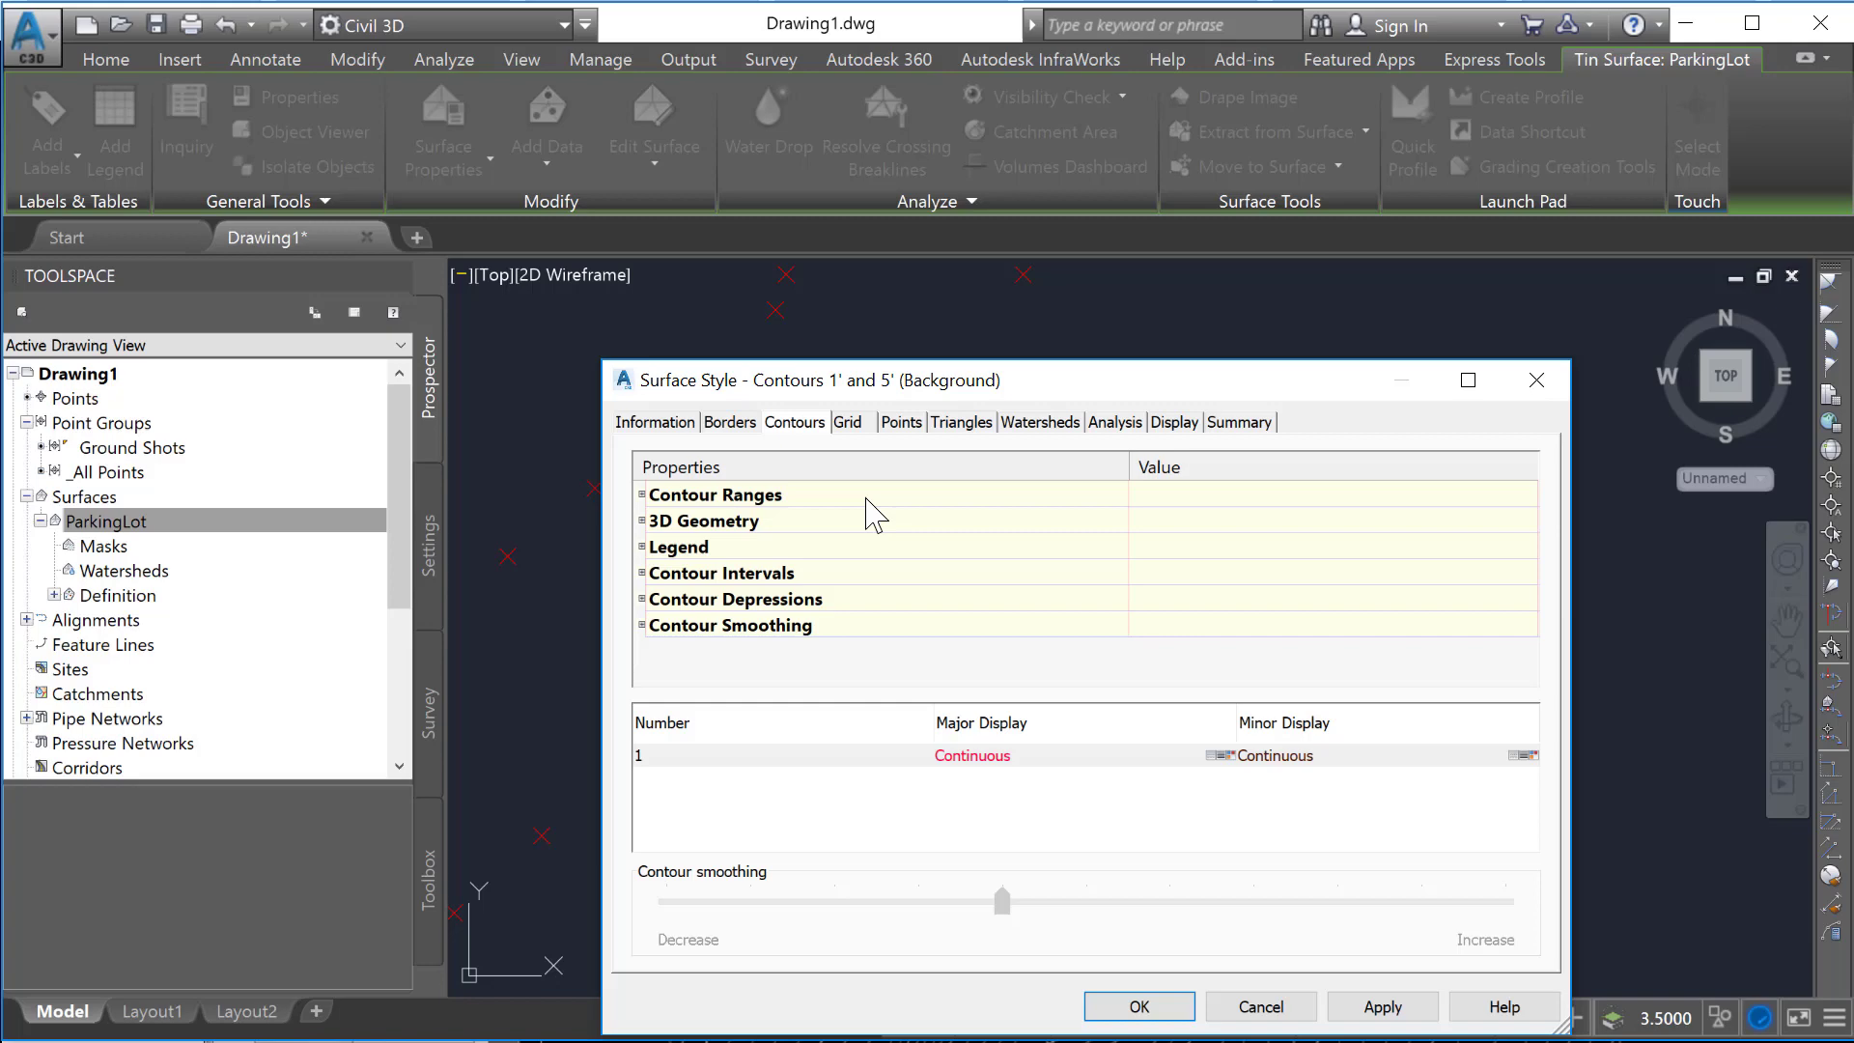
pyautogui.moveTo(1129, 449)
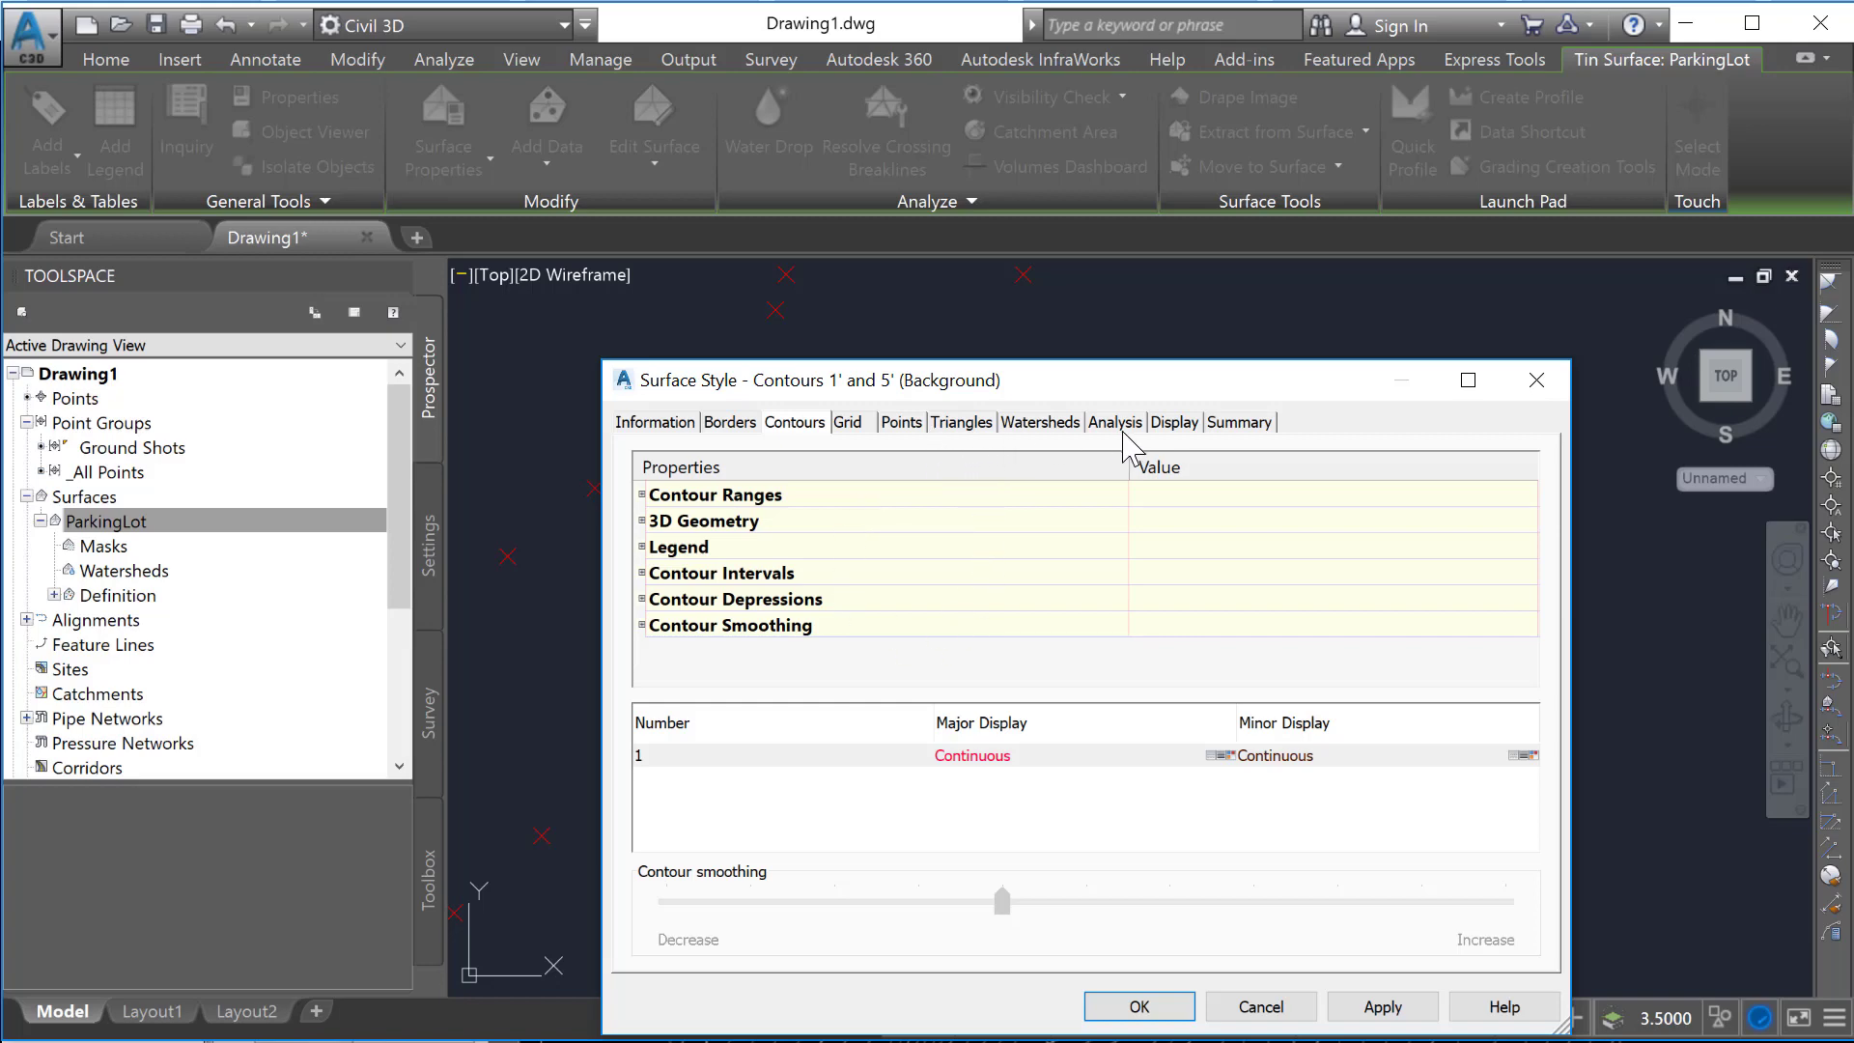
pyautogui.click(1173, 422)
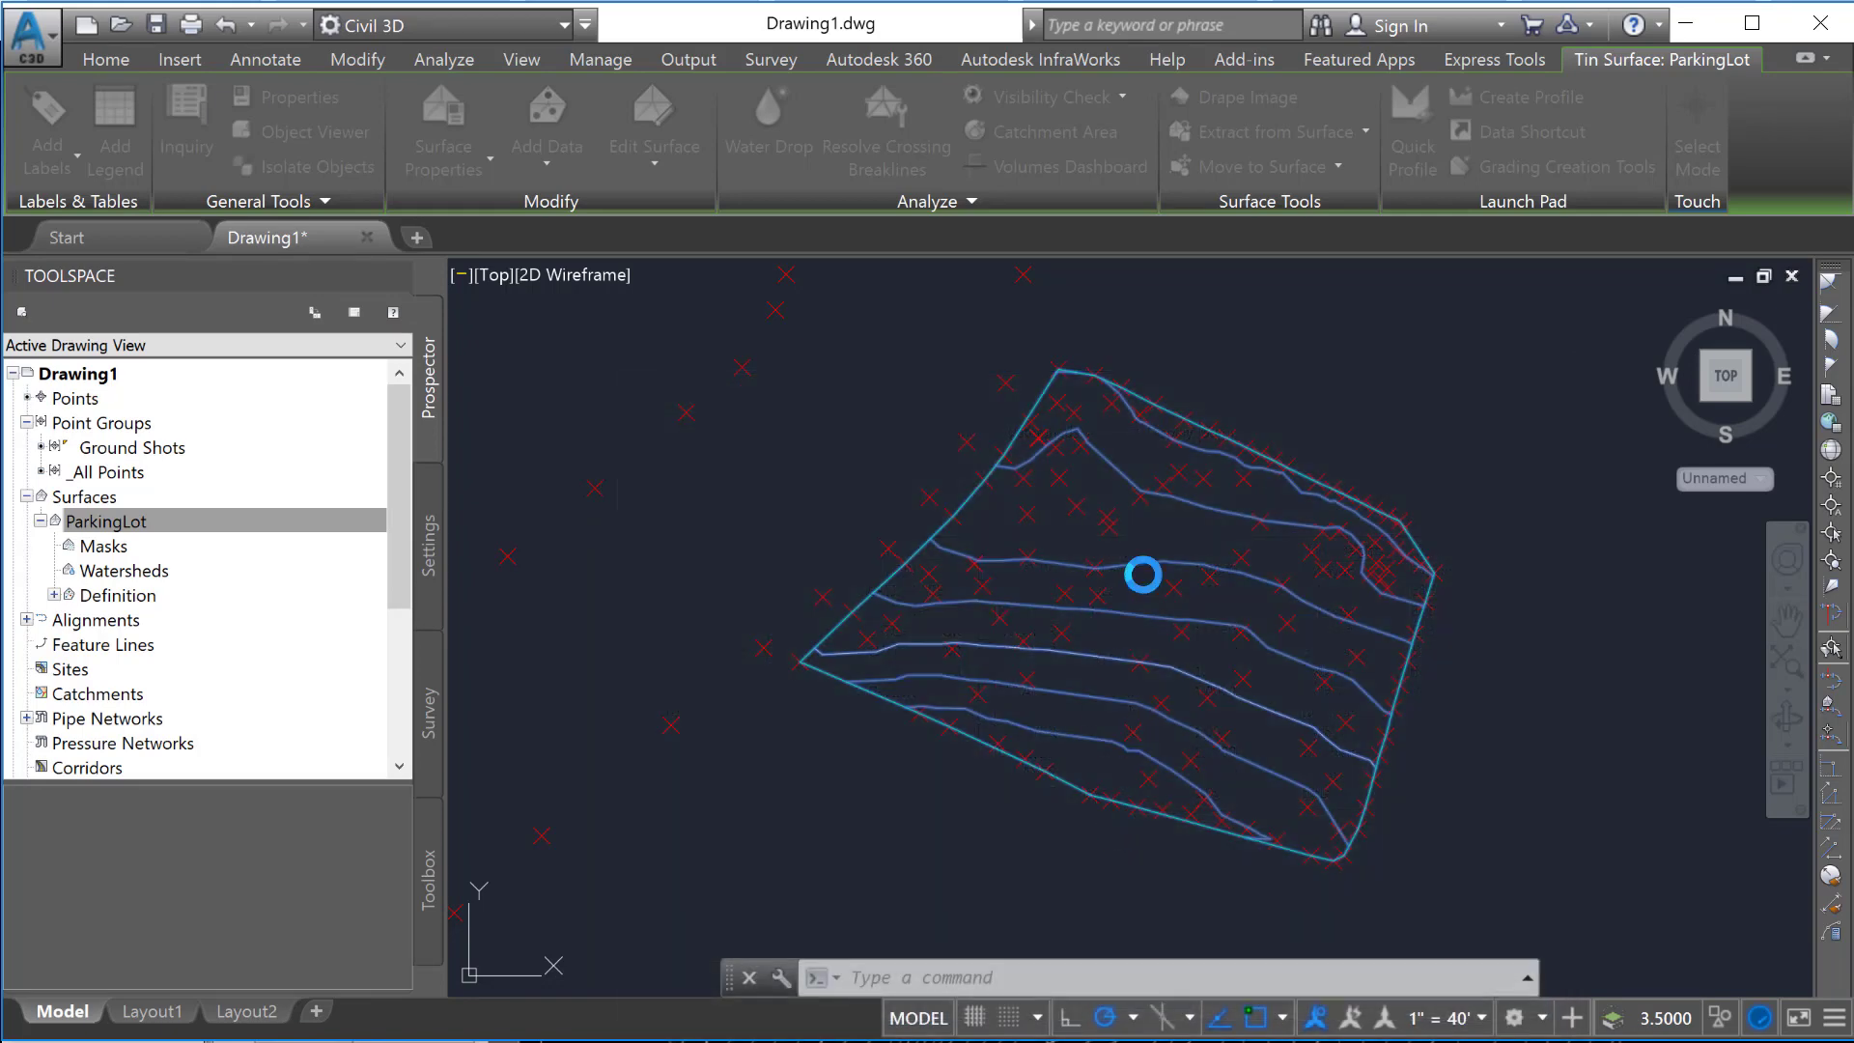
pyautogui.click(652, 130)
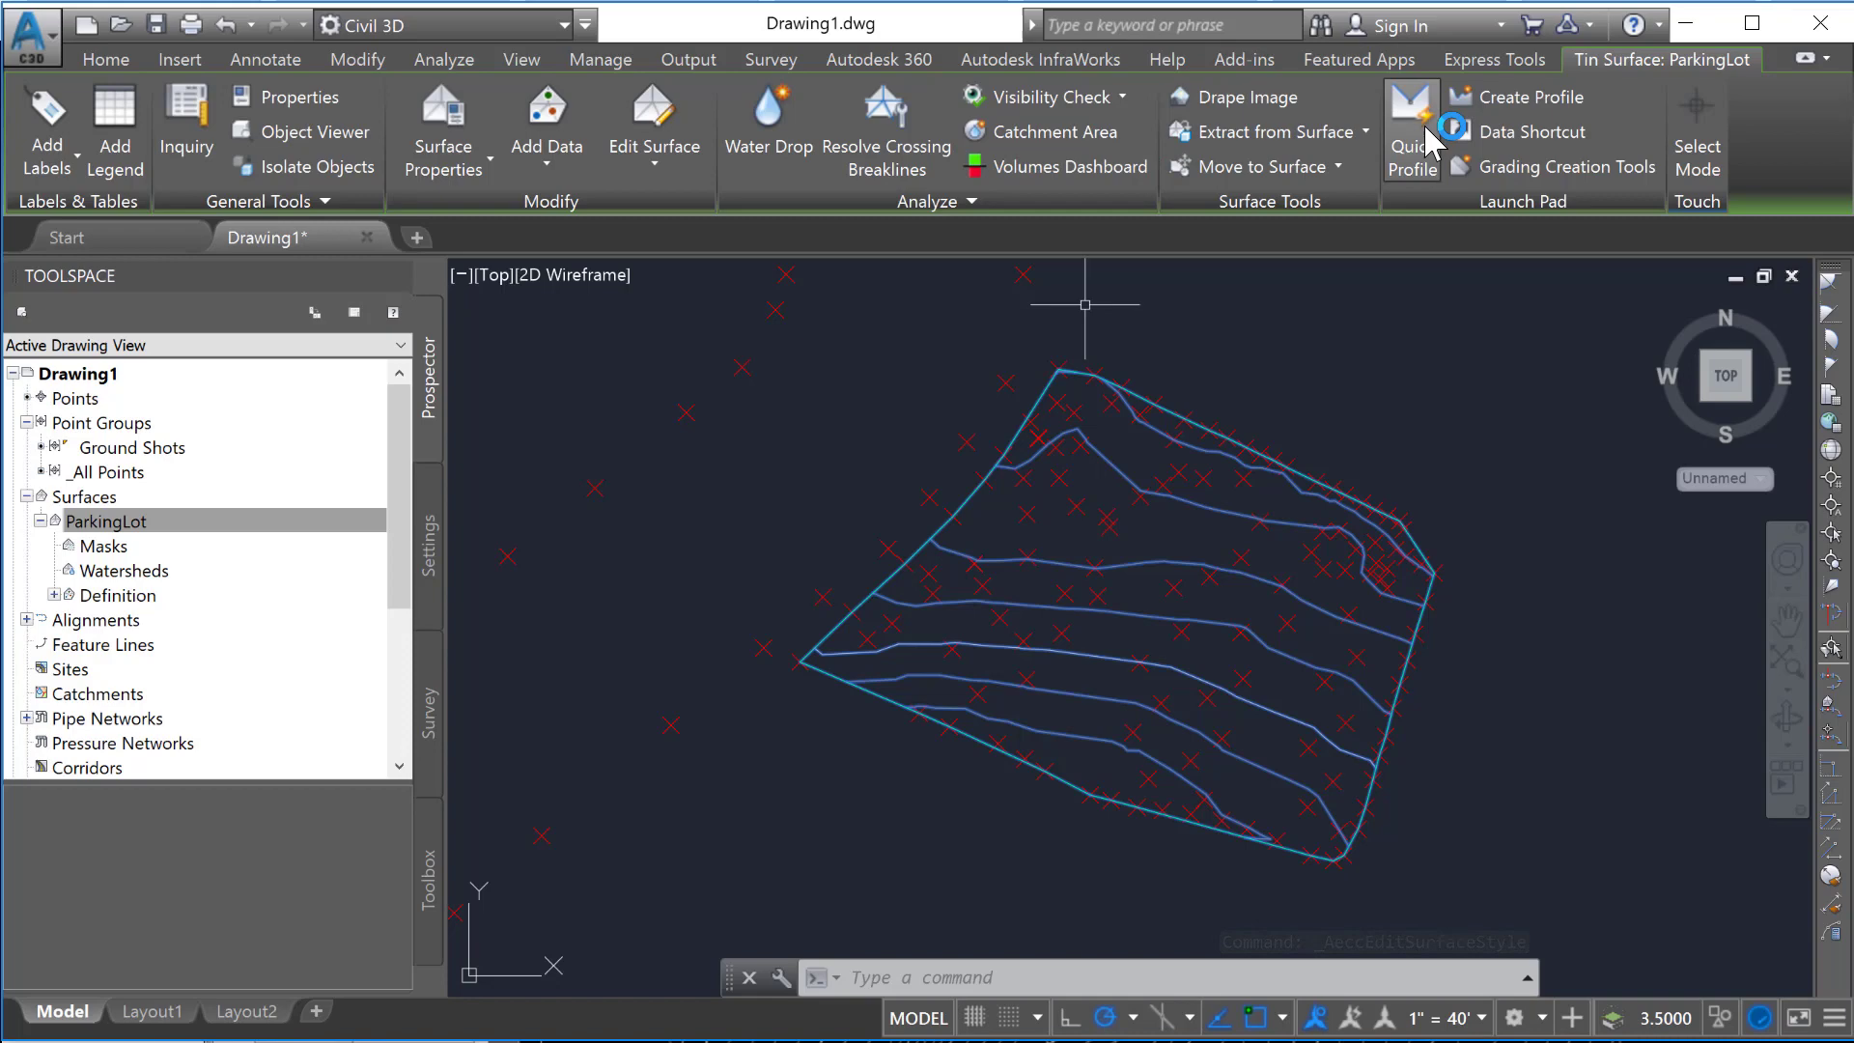
pyautogui.moveTo(1109, 368)
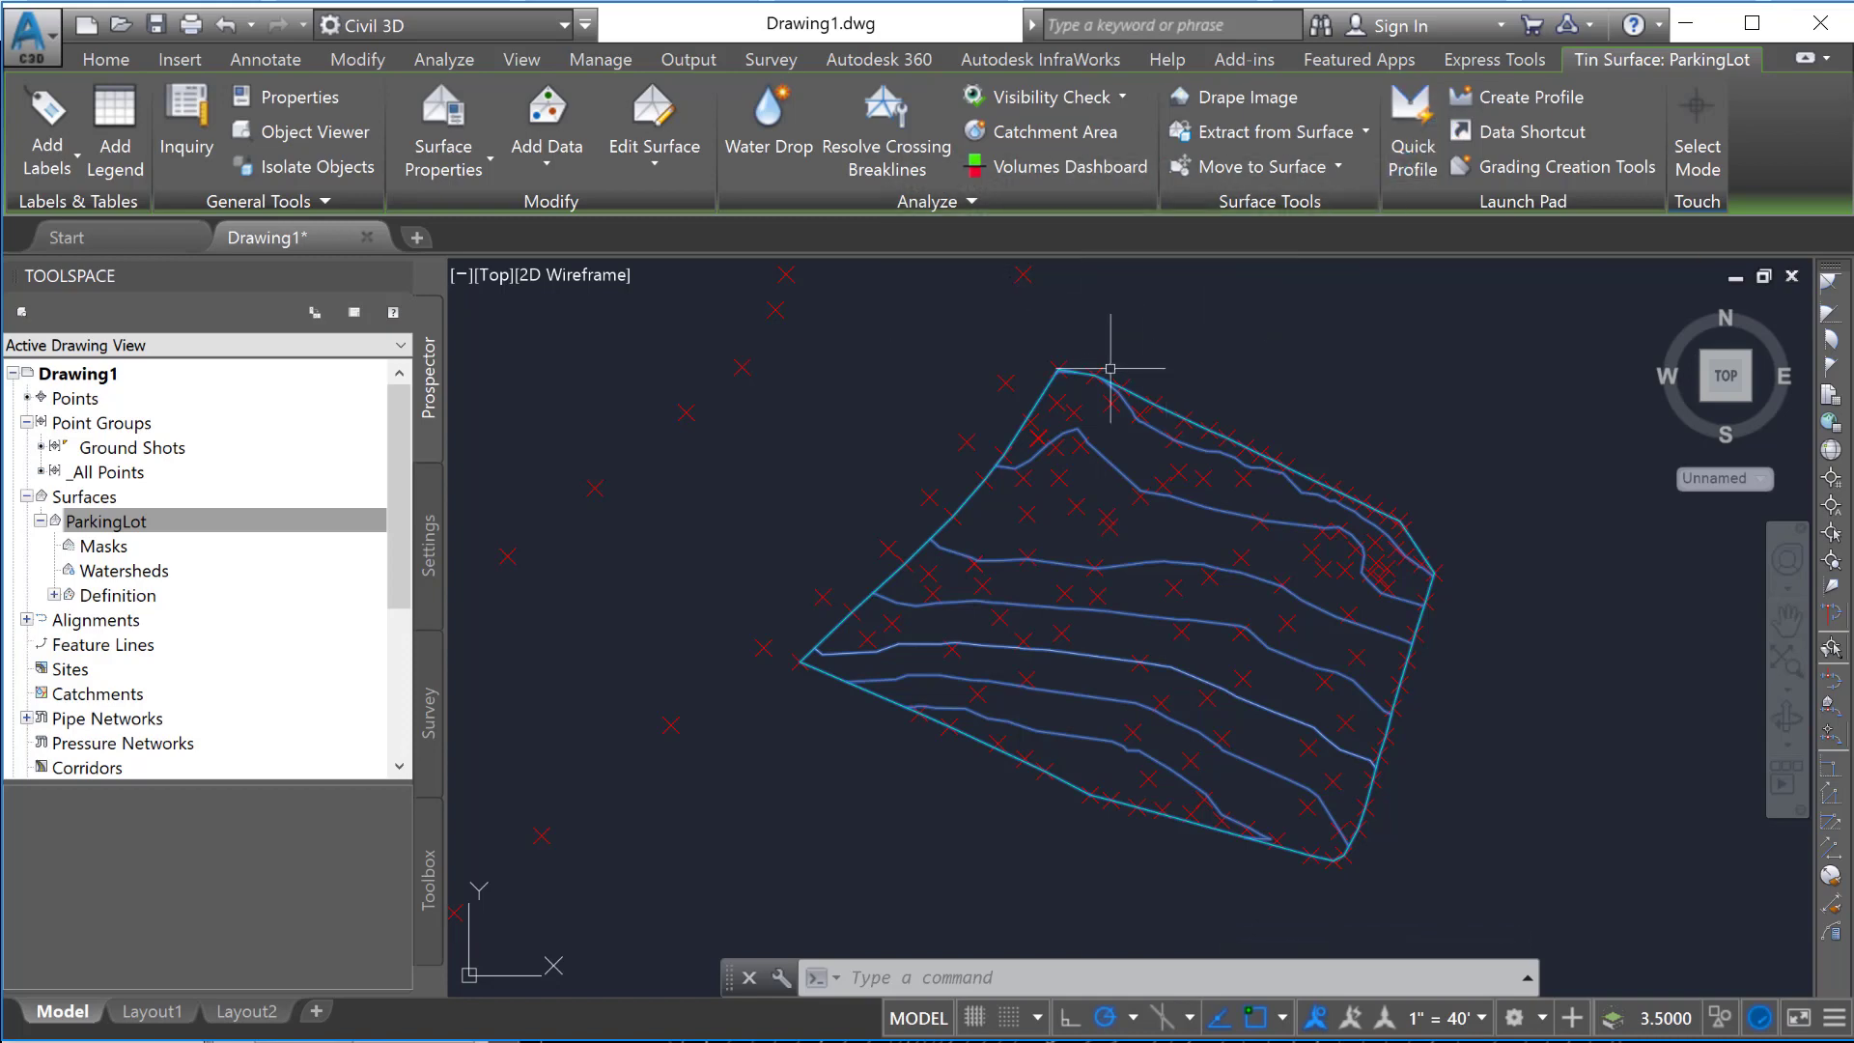
pyautogui.moveTo(115, 130)
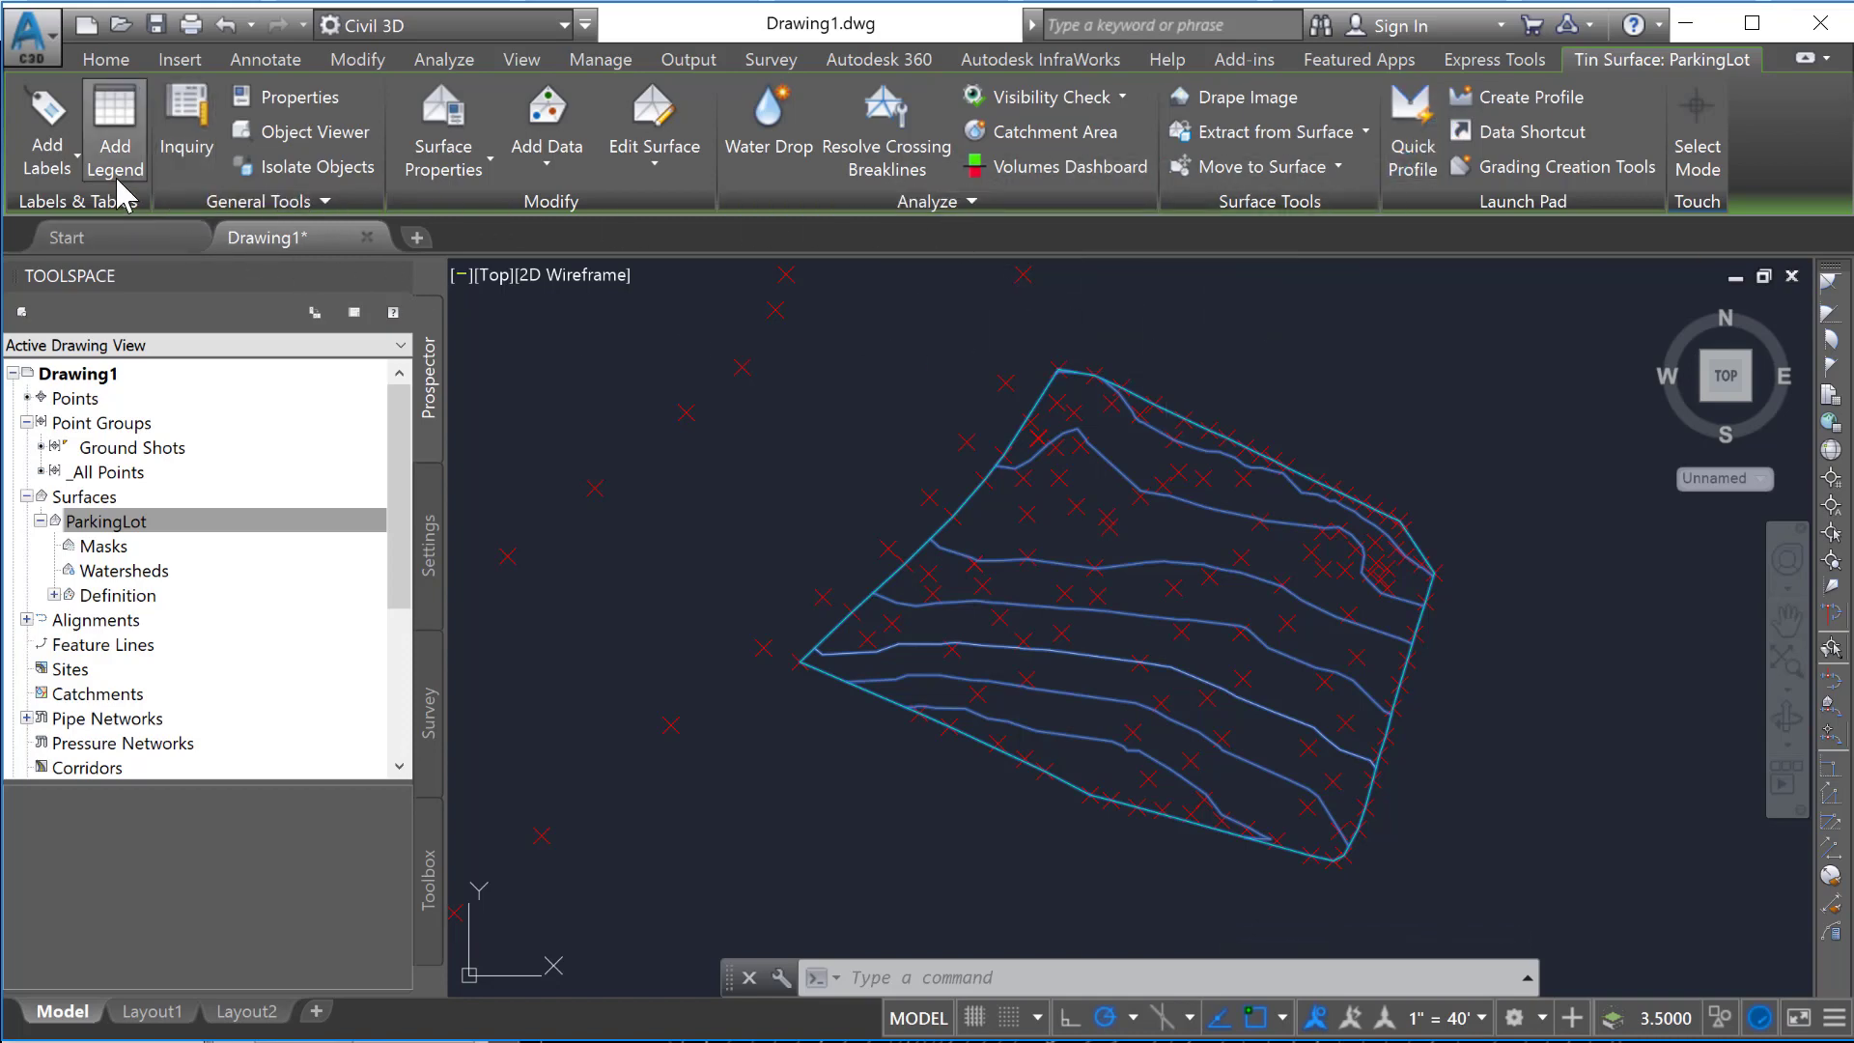
pyautogui.click(45, 130)
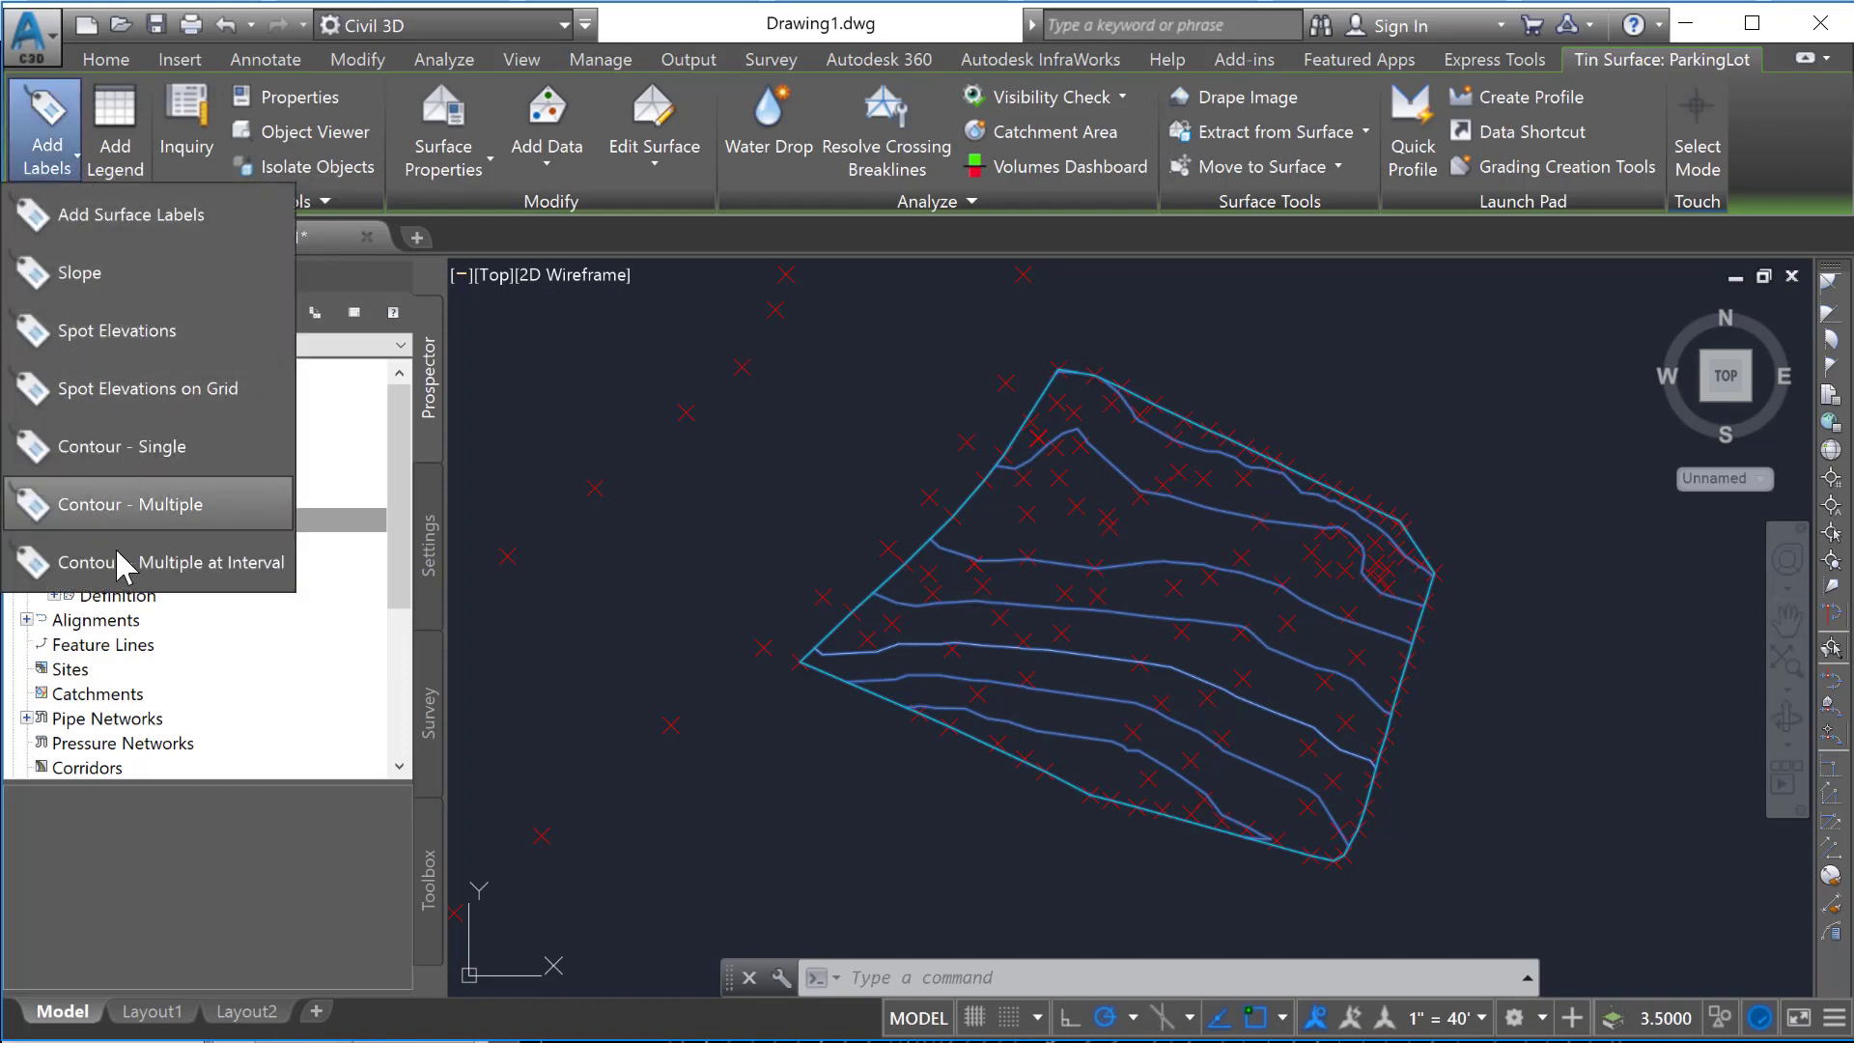
pyautogui.moveTo(118, 504)
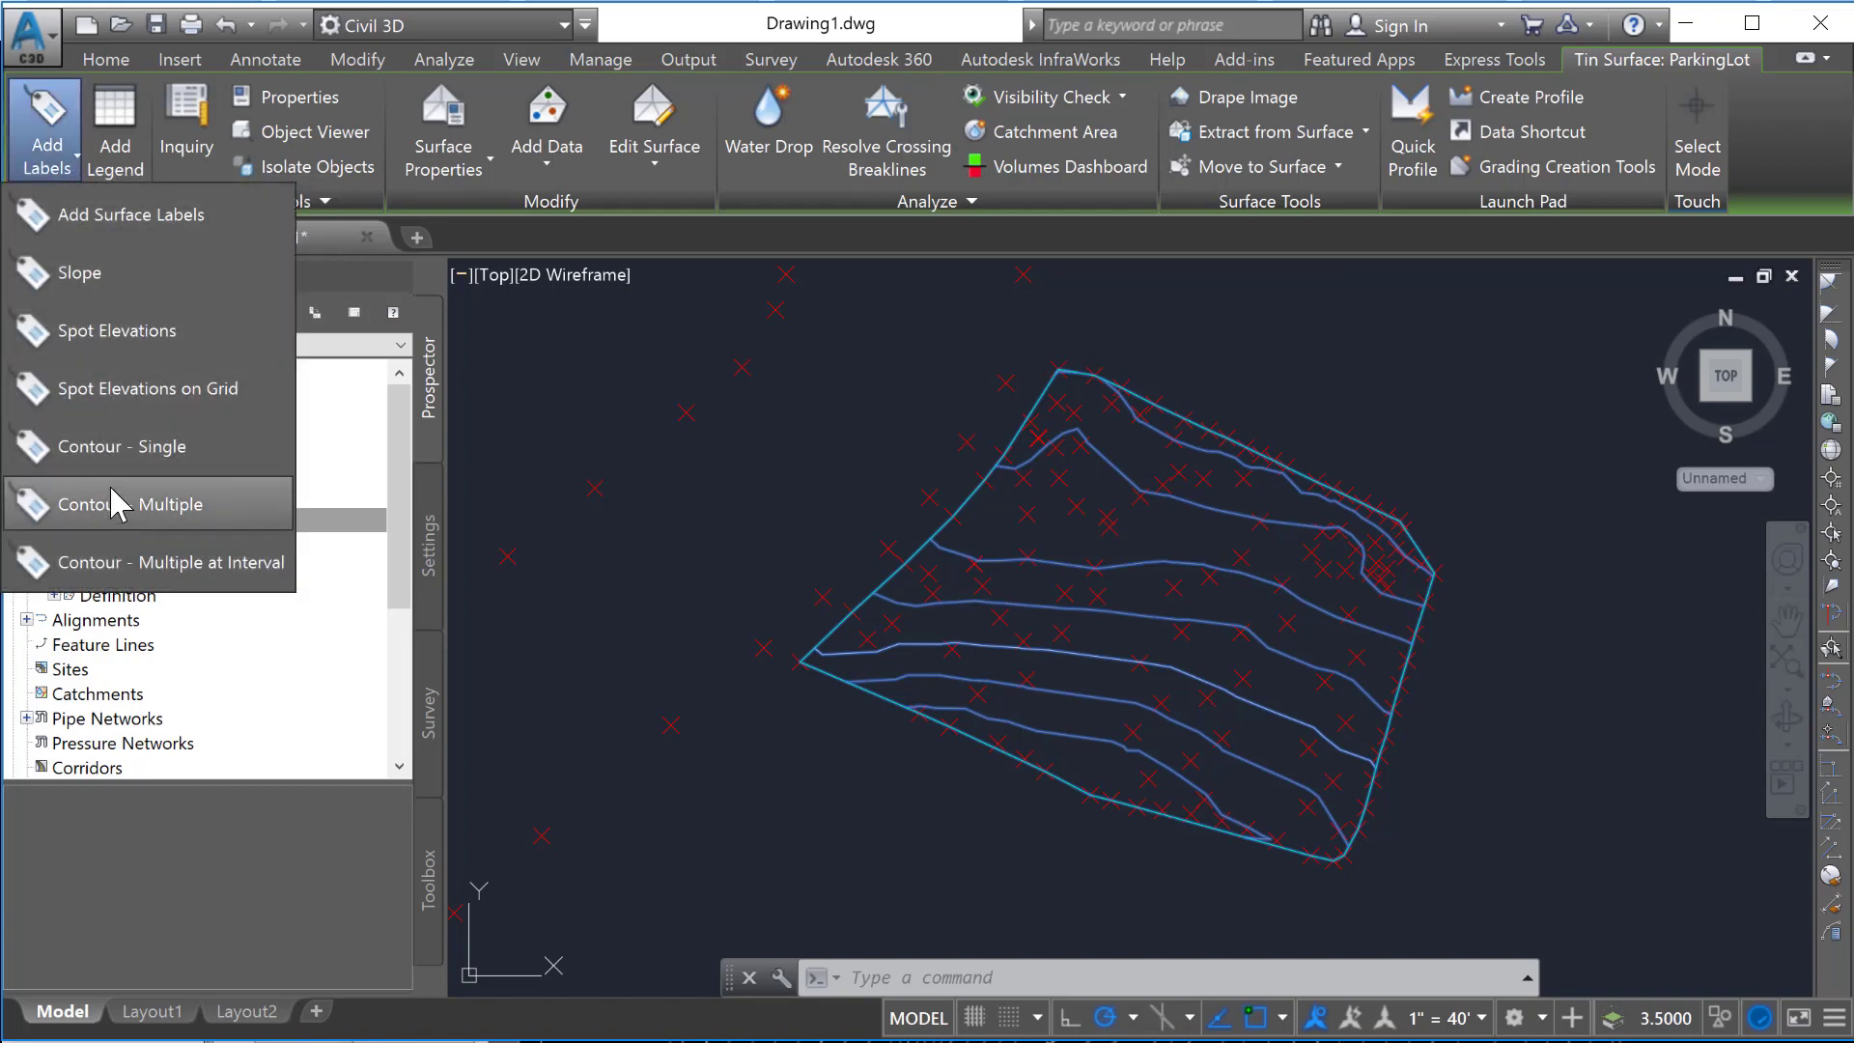
pyautogui.click(135, 504)
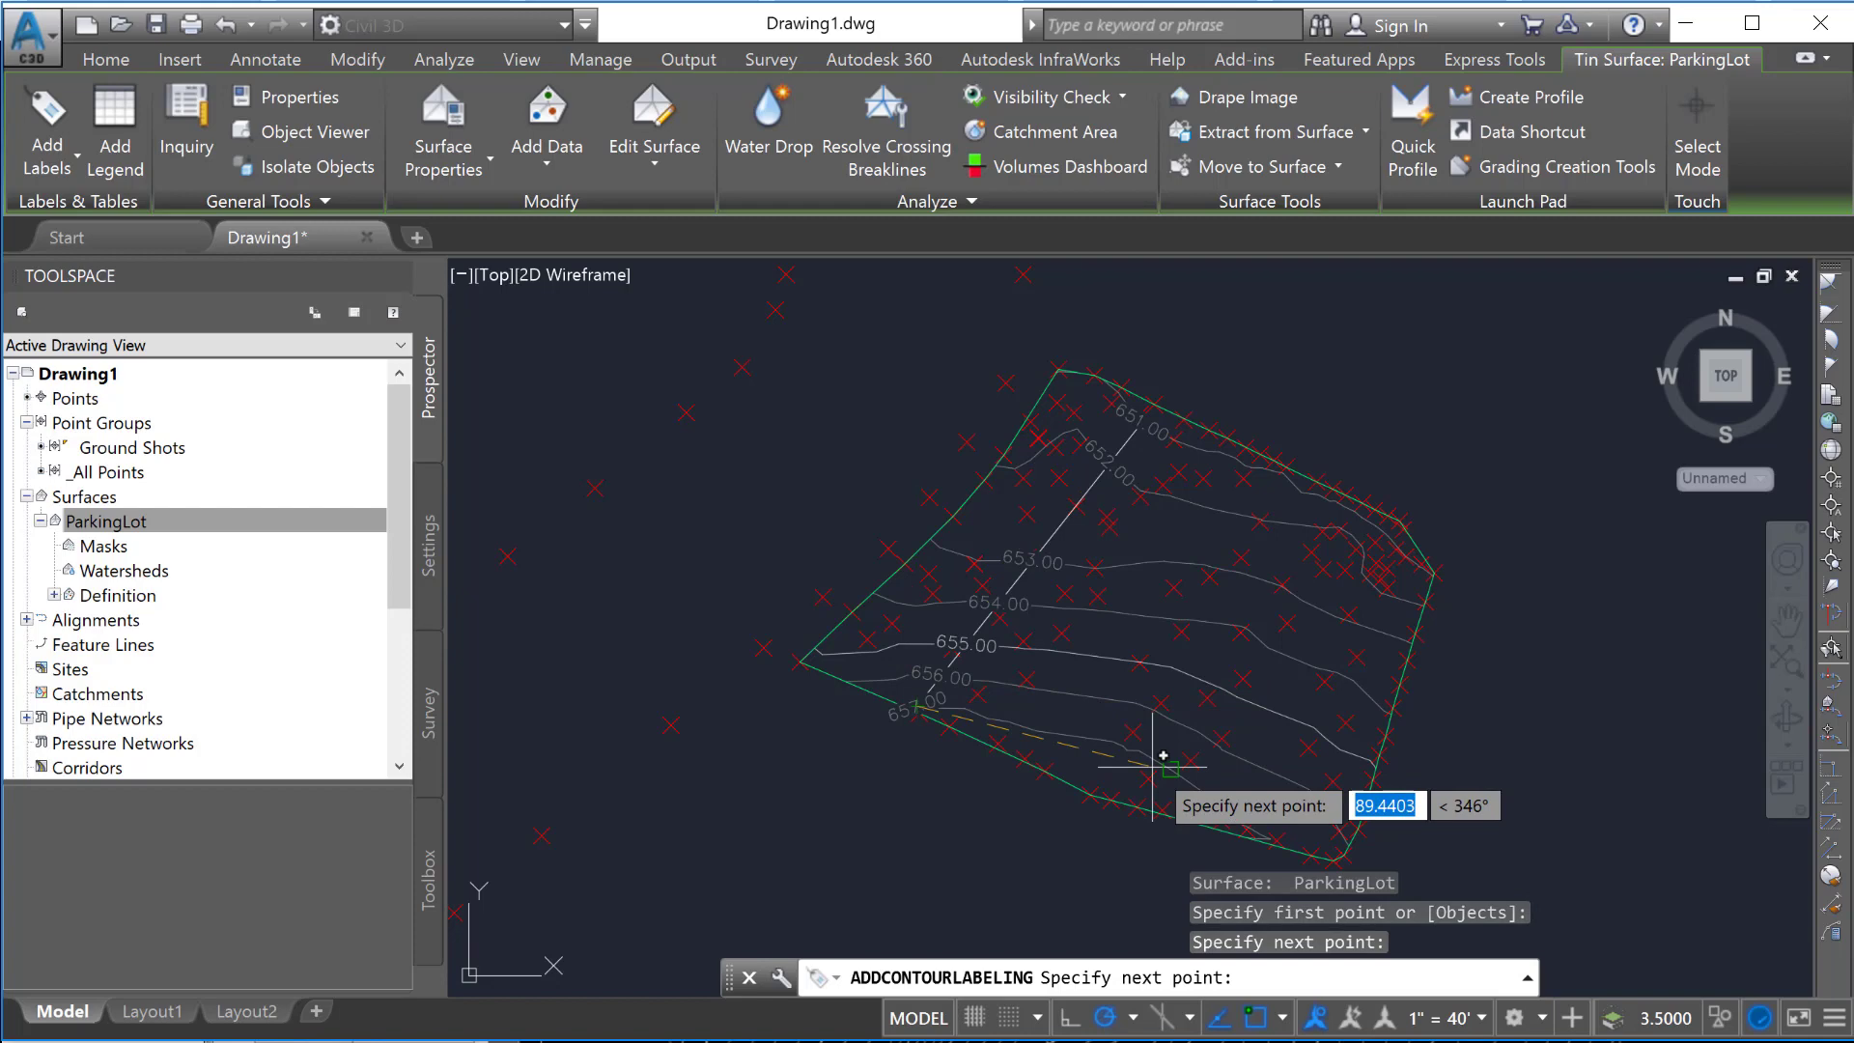
pyautogui.moveTo(1163, 754)
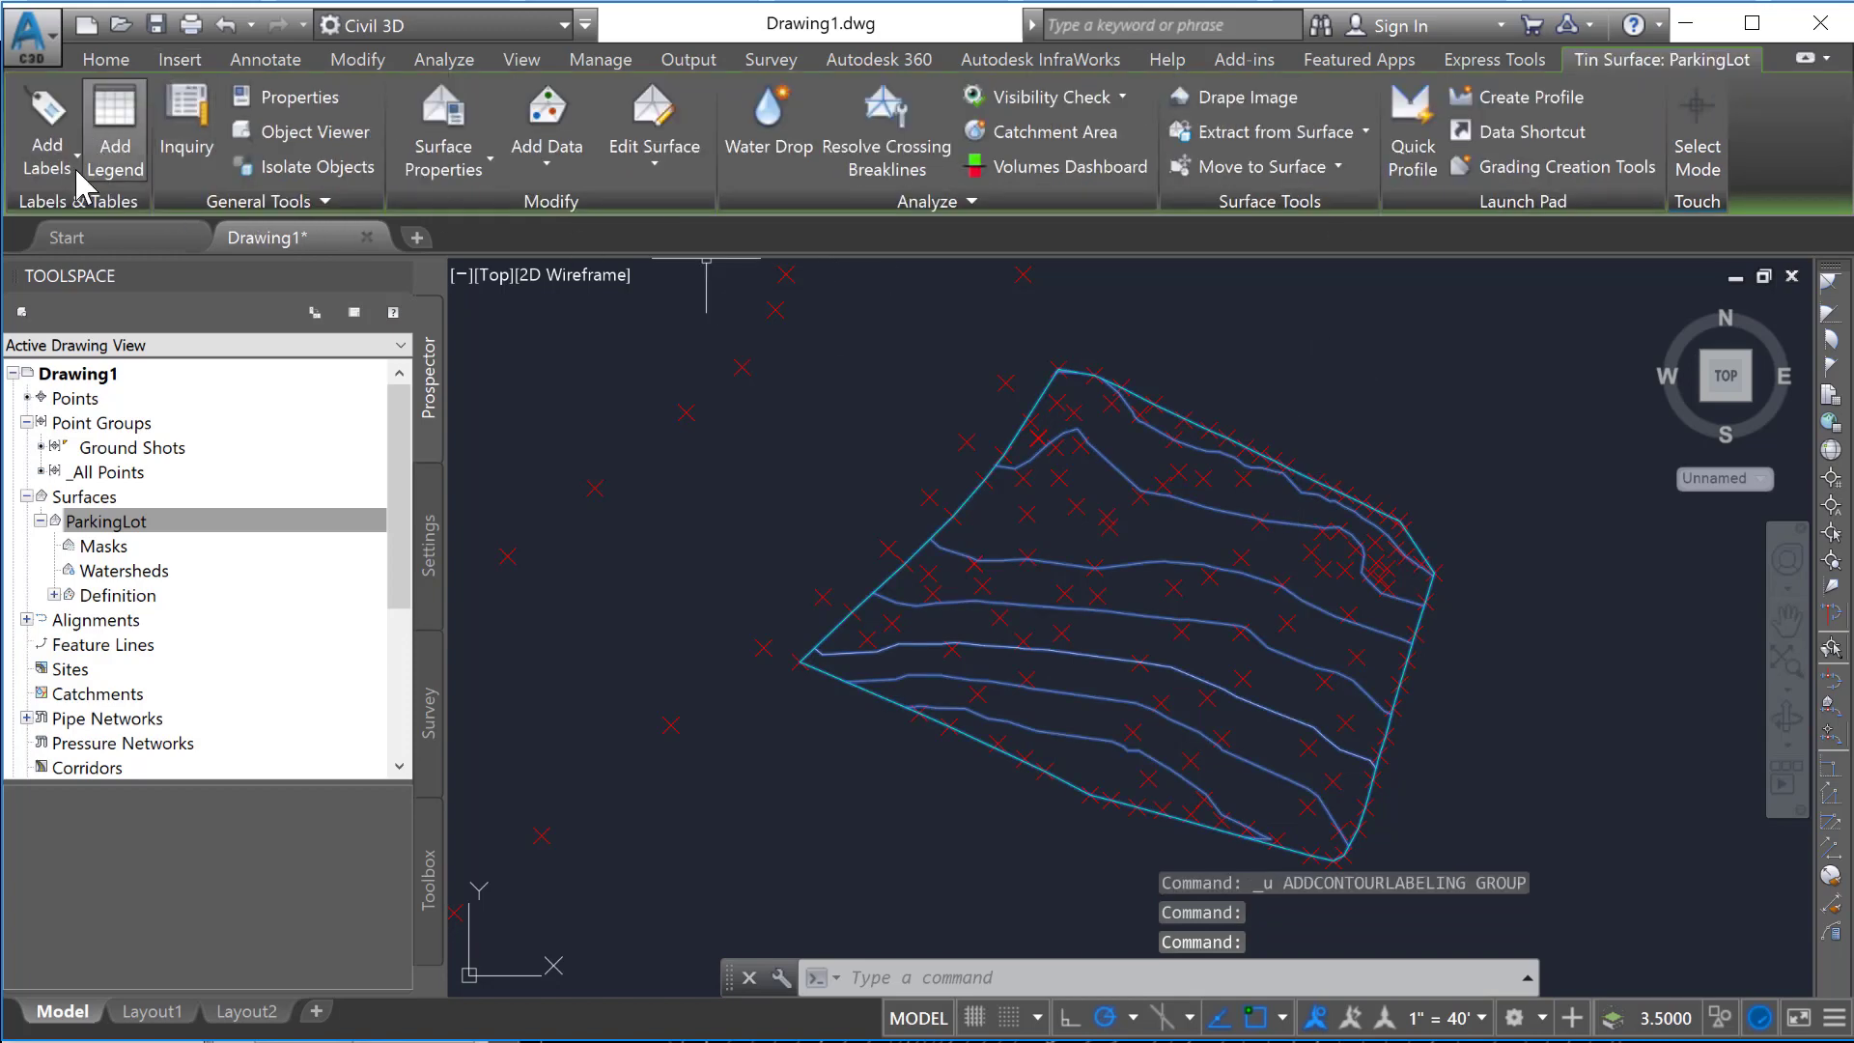
# Step: Start Contour - Single labeling and place an elevation label on a major contour
pyautogui.click(46, 130)
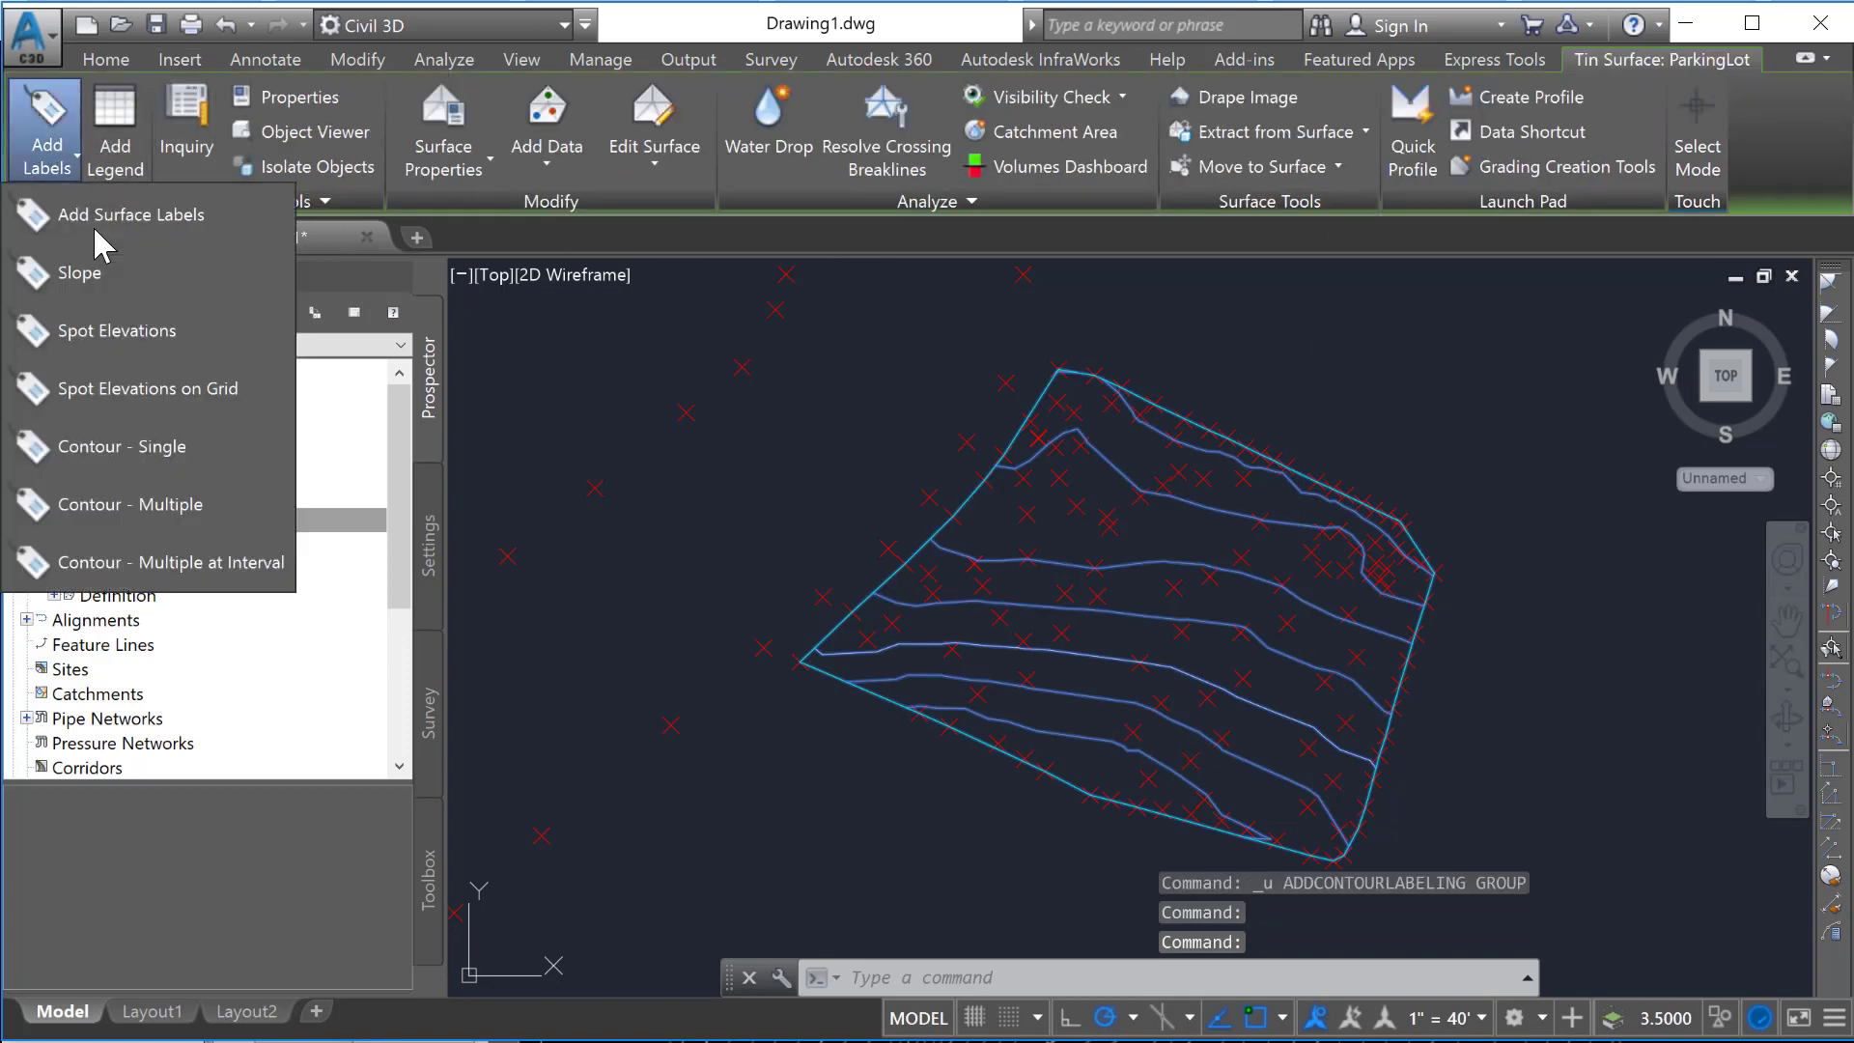
pyautogui.moveTo(148, 446)
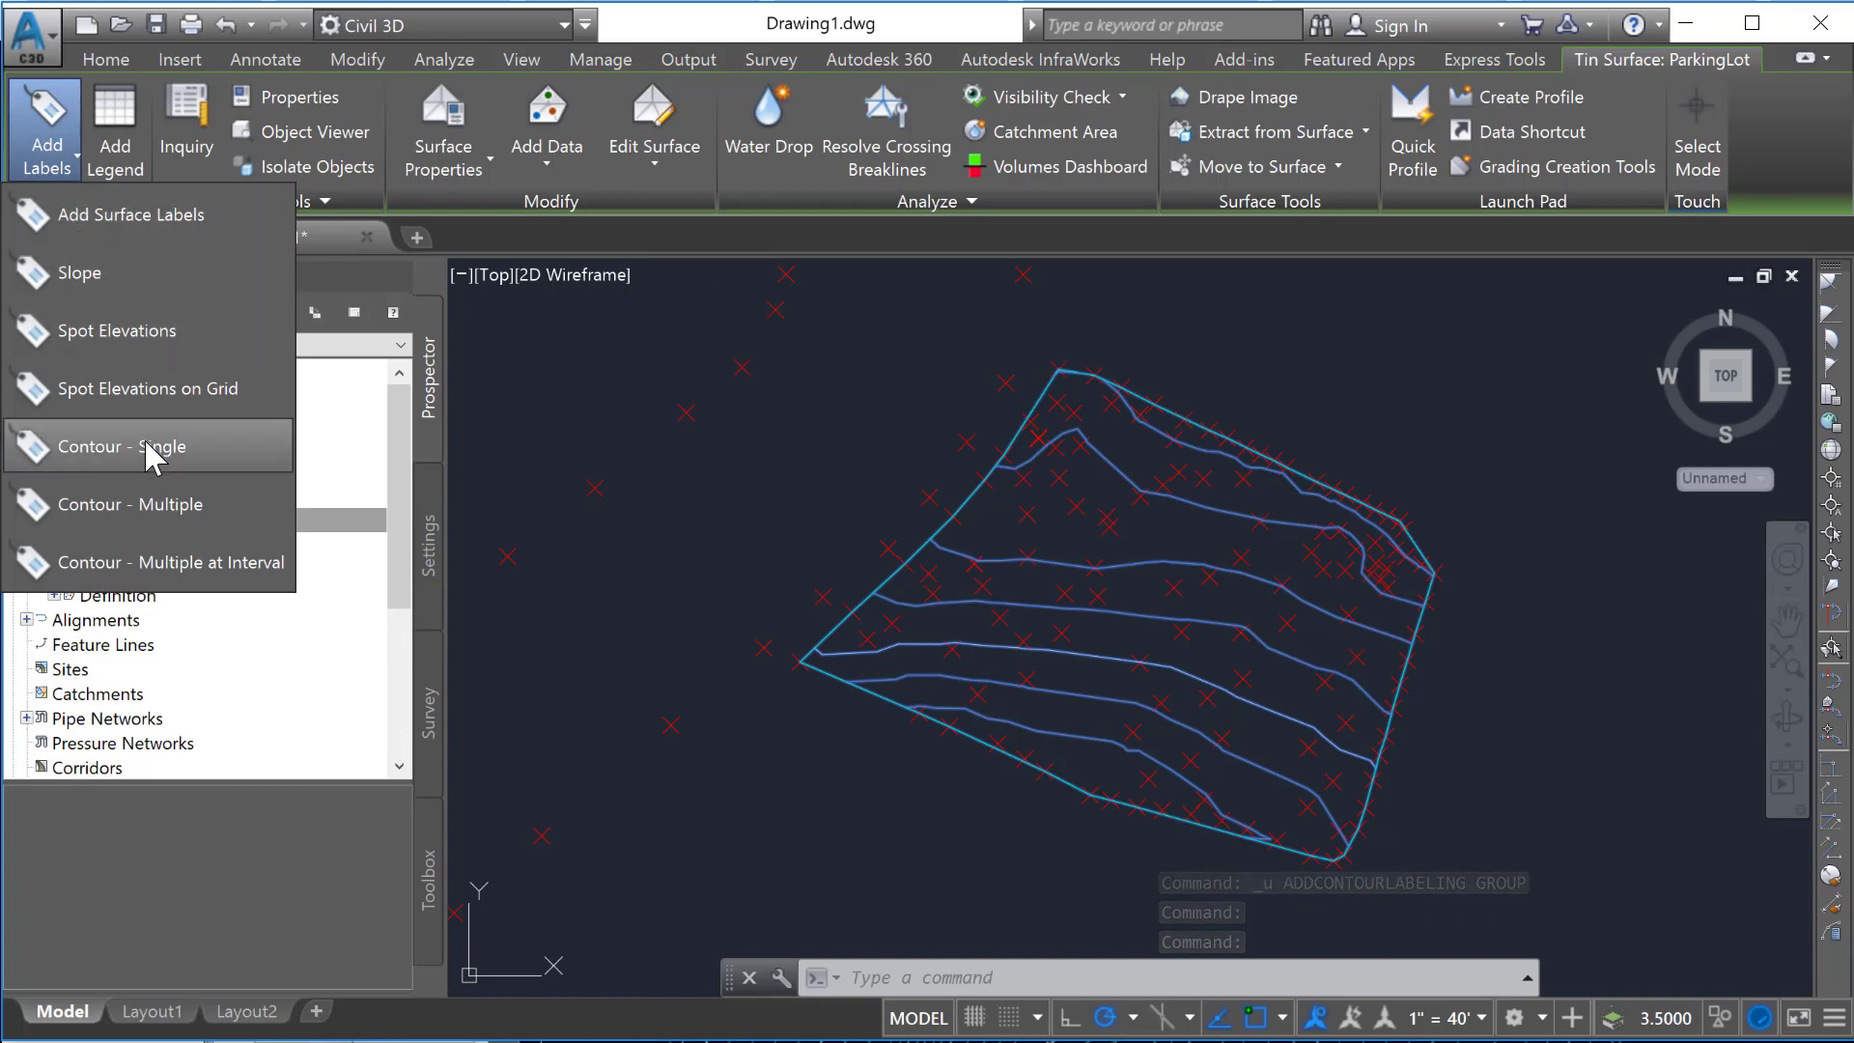
pyautogui.click(129, 446)
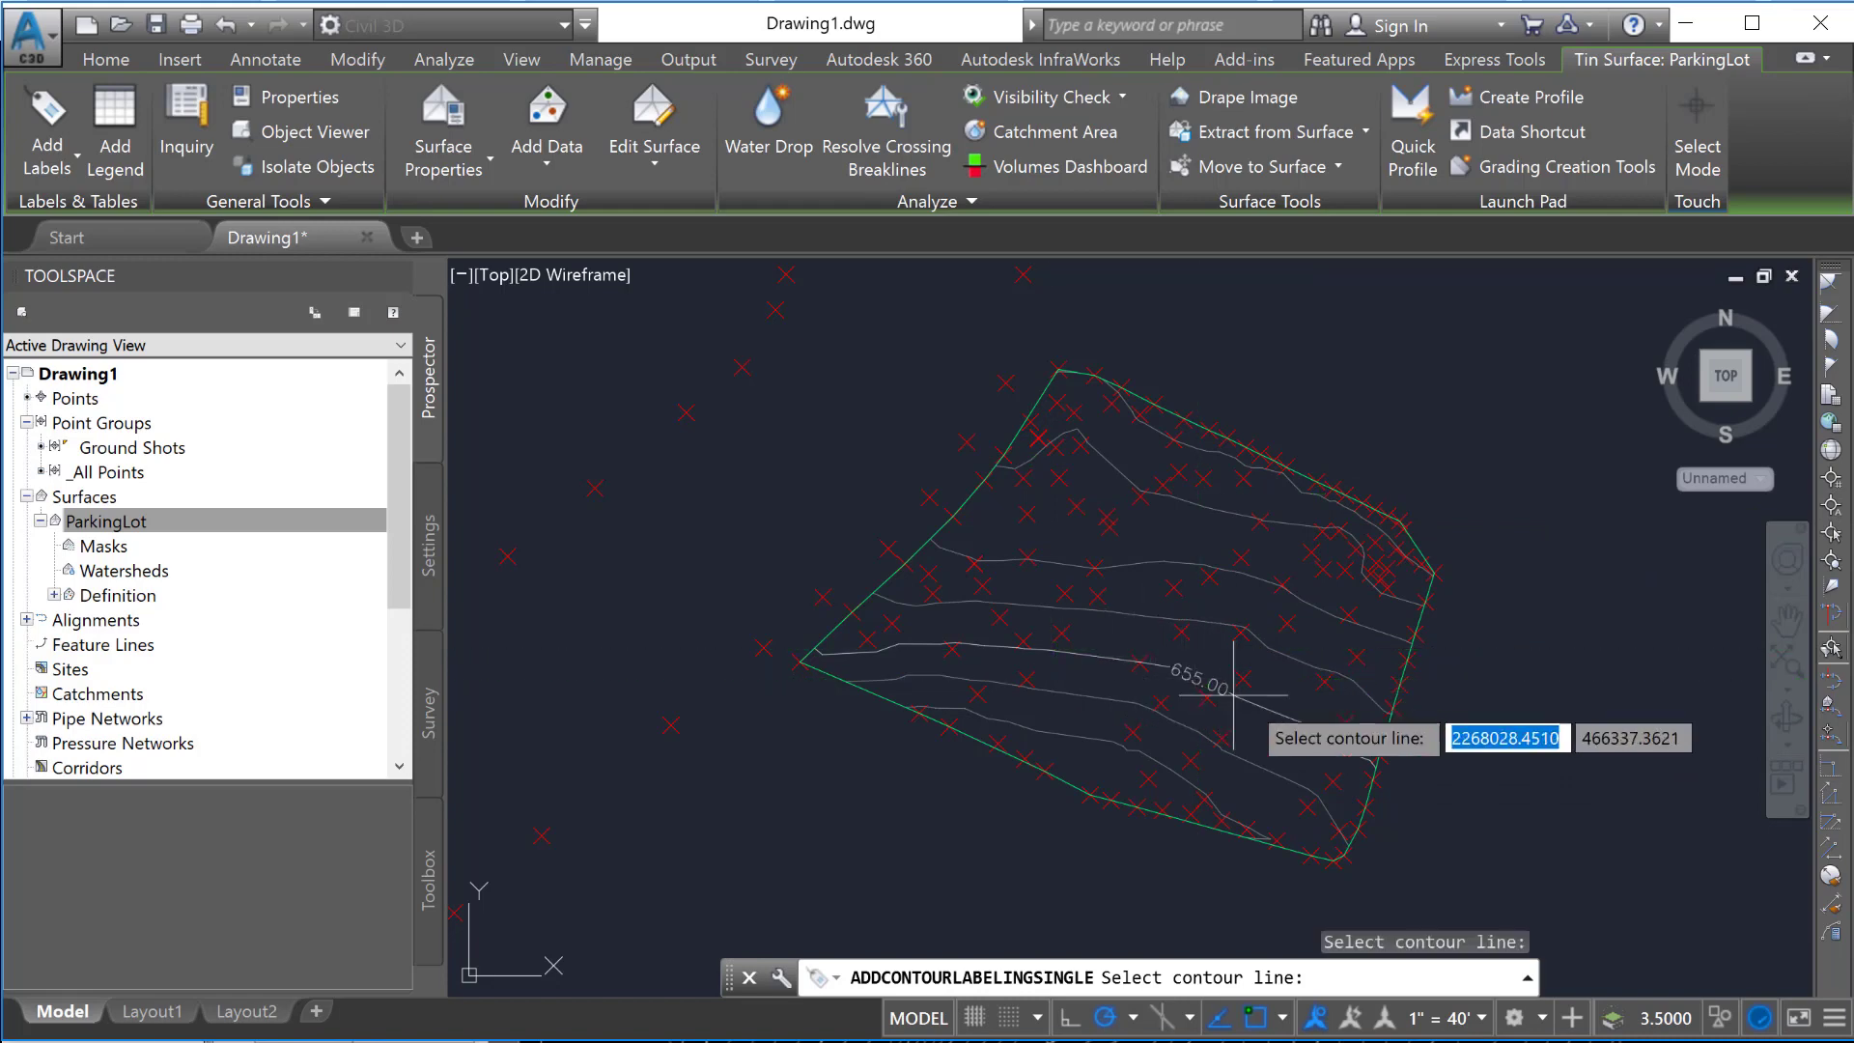
pyautogui.moveTo(1306, 727)
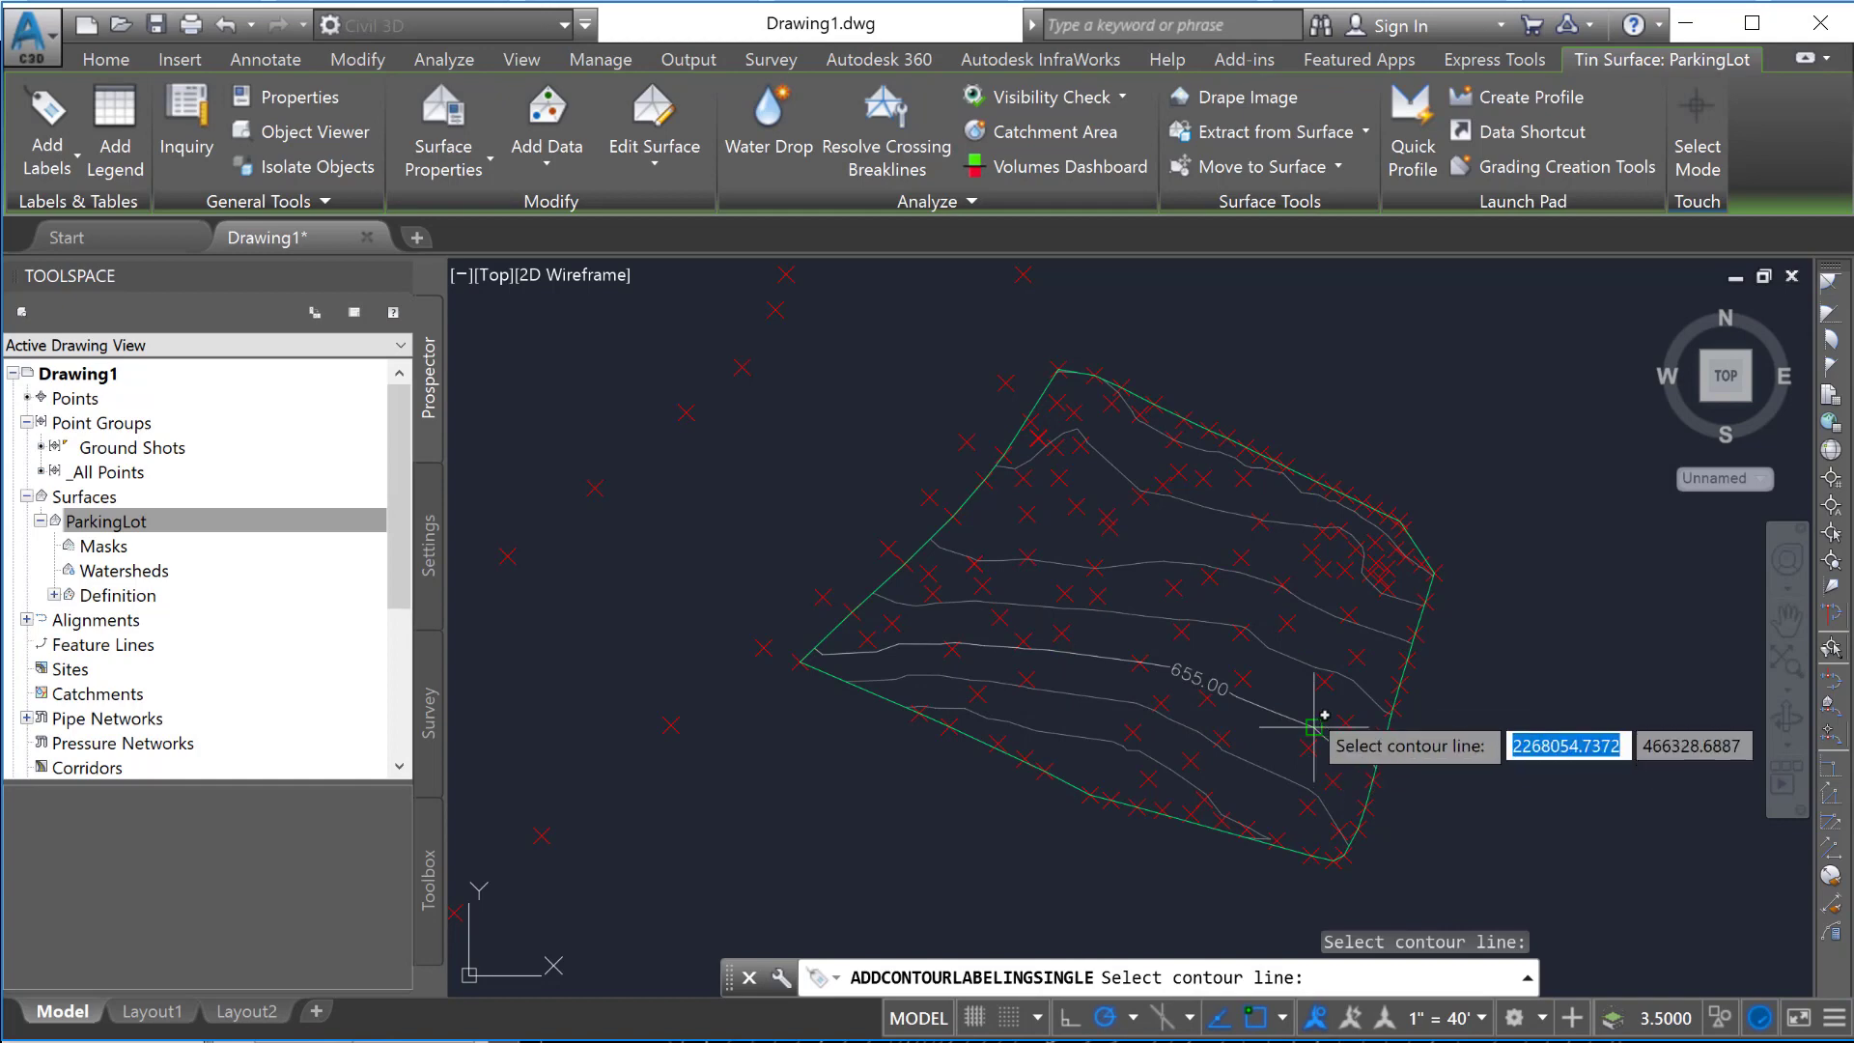
pyautogui.moveTo(1239, 574)
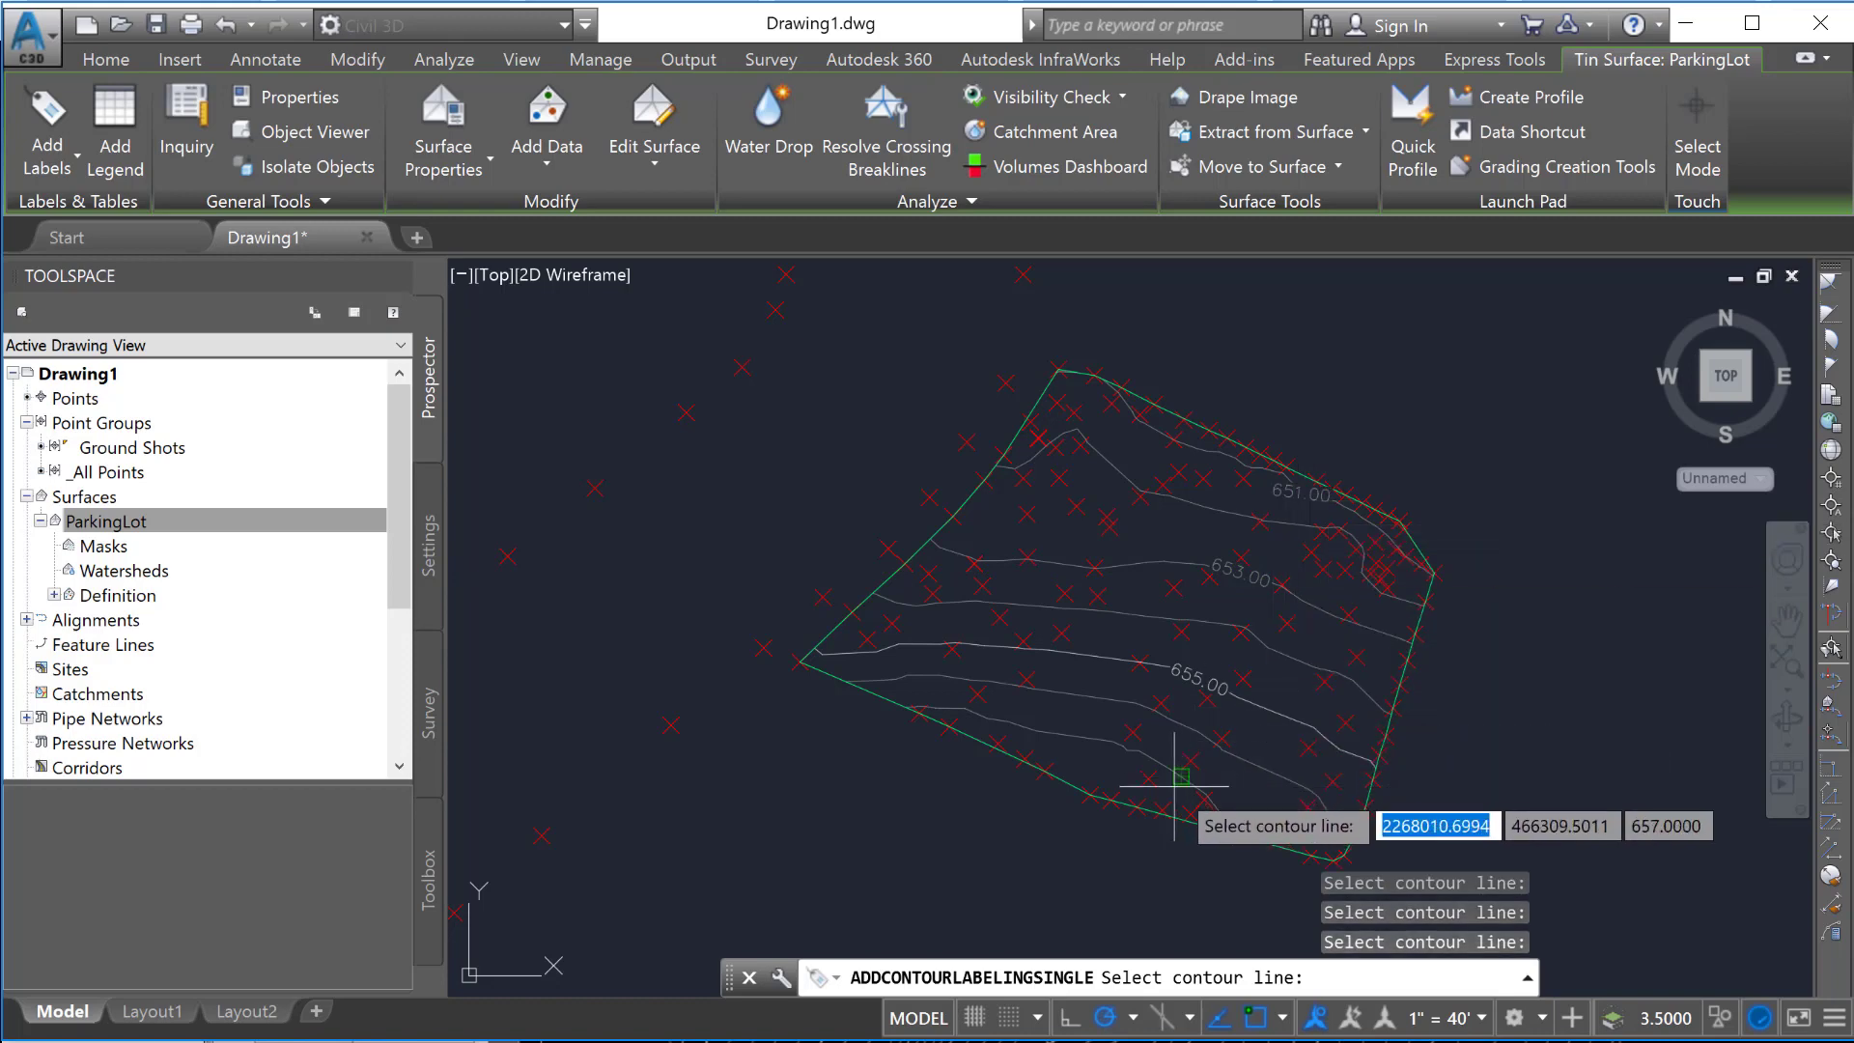
pyautogui.click(1170, 768)
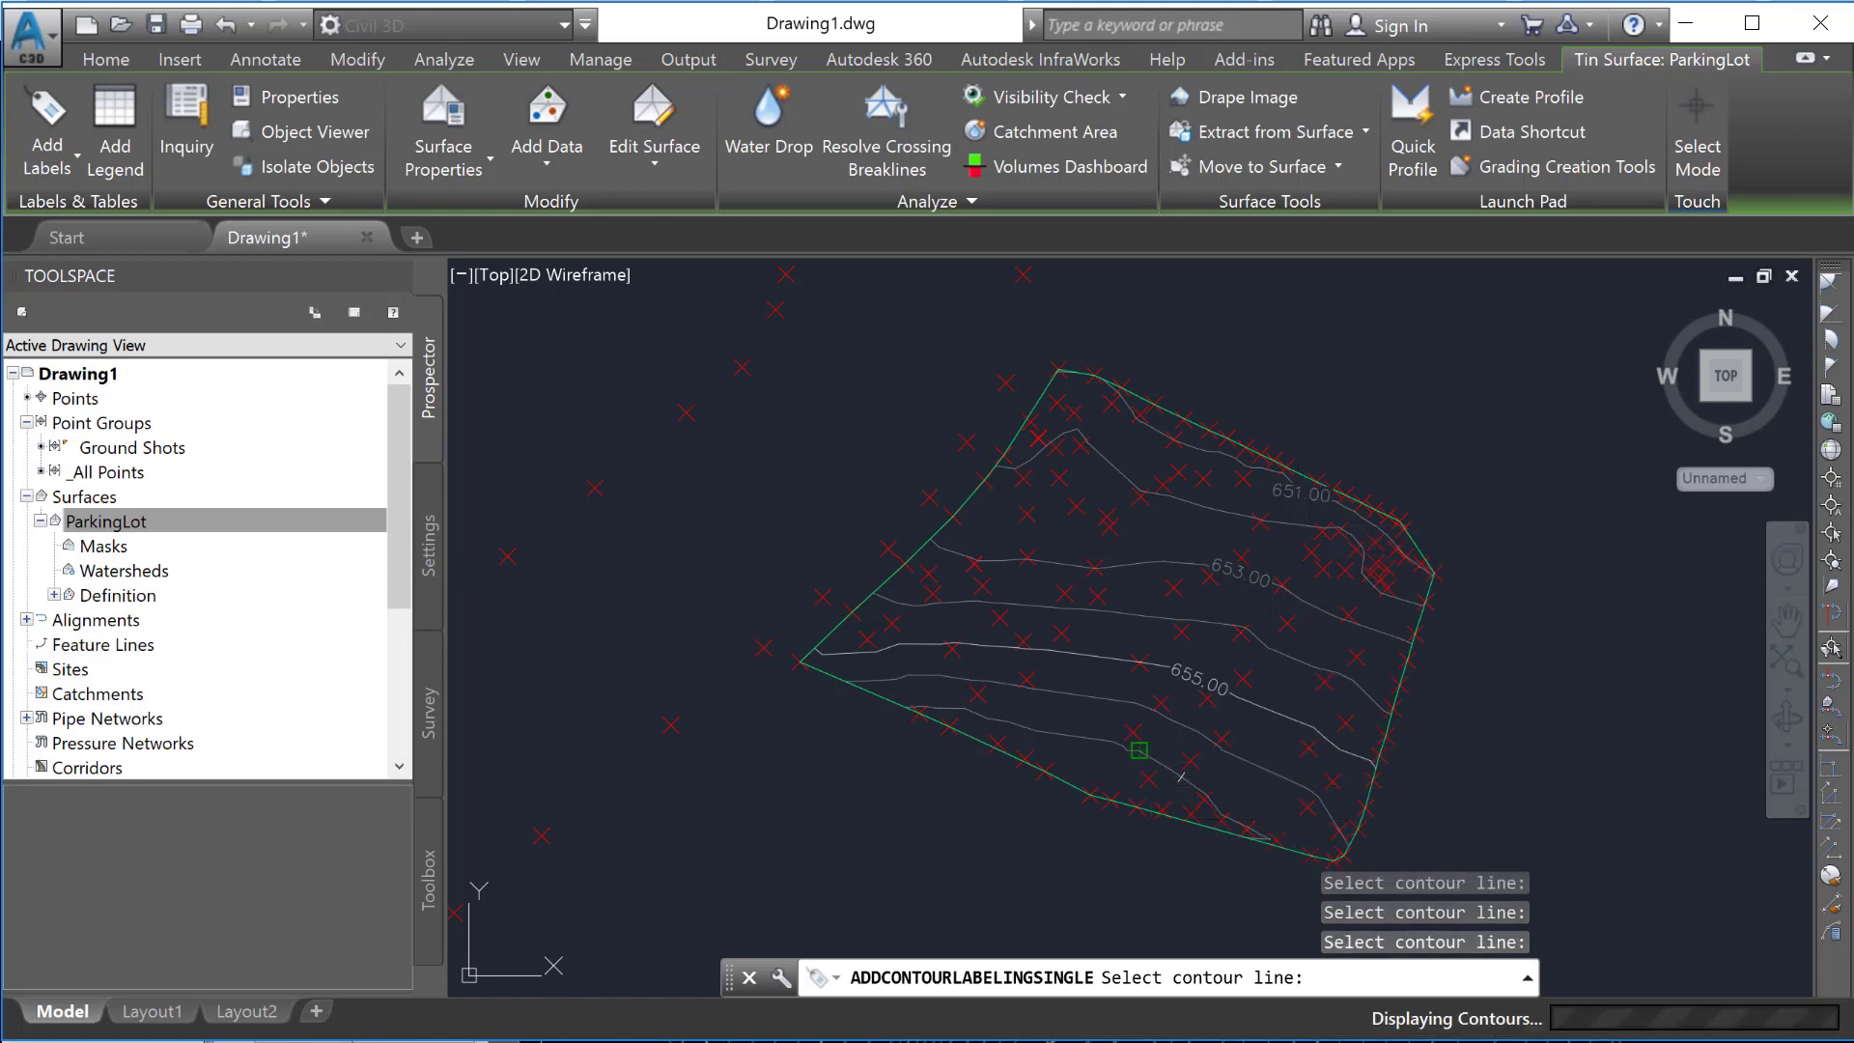